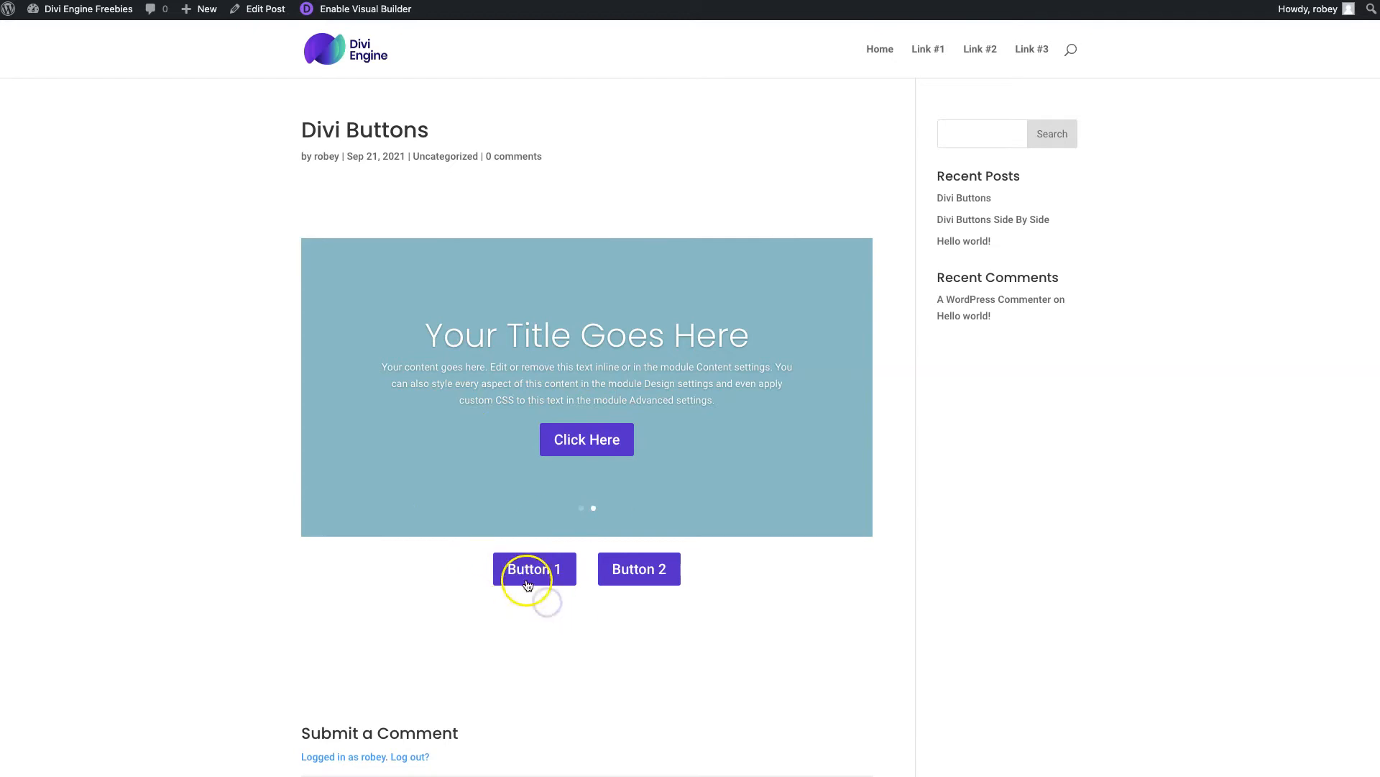
pyautogui.moveTo(615, 577)
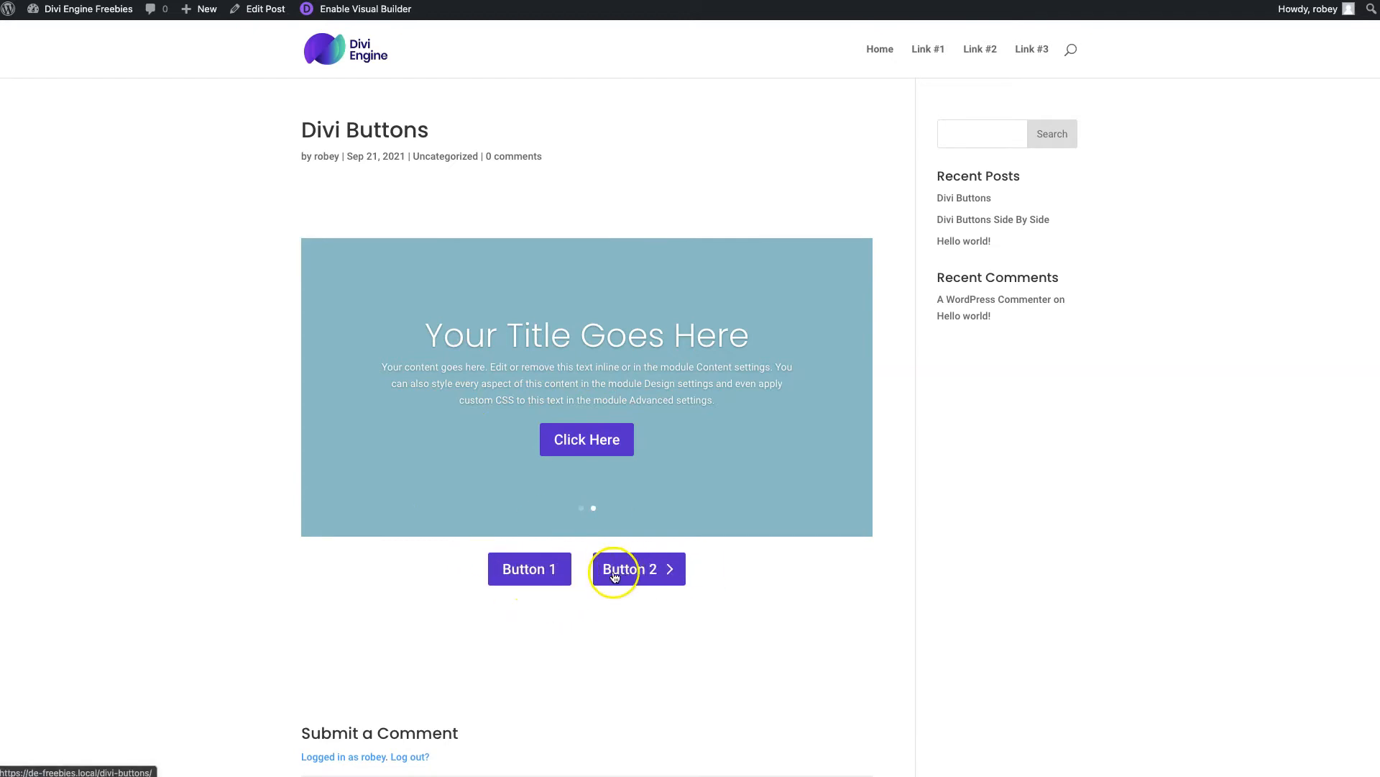
pyautogui.moveTo(561, 604)
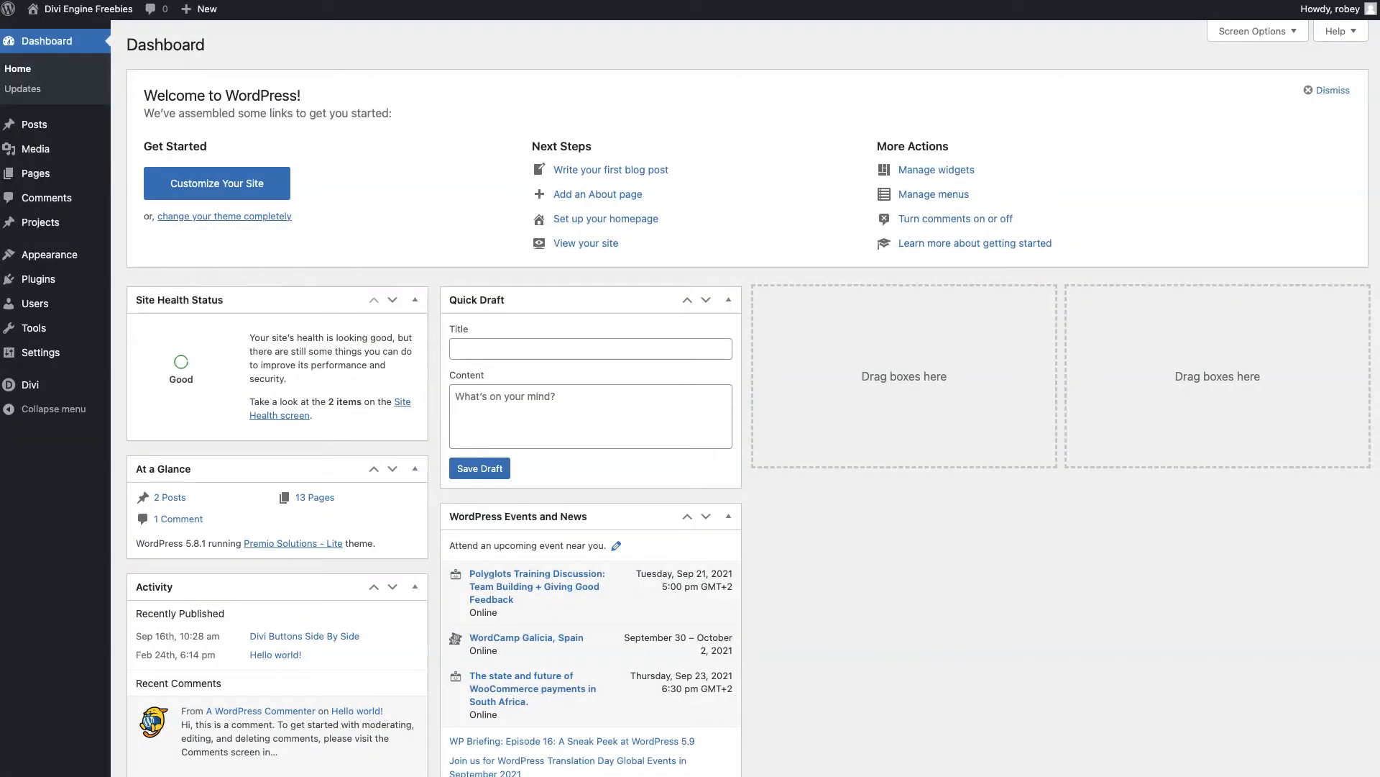
pyautogui.moveTo(33, 125)
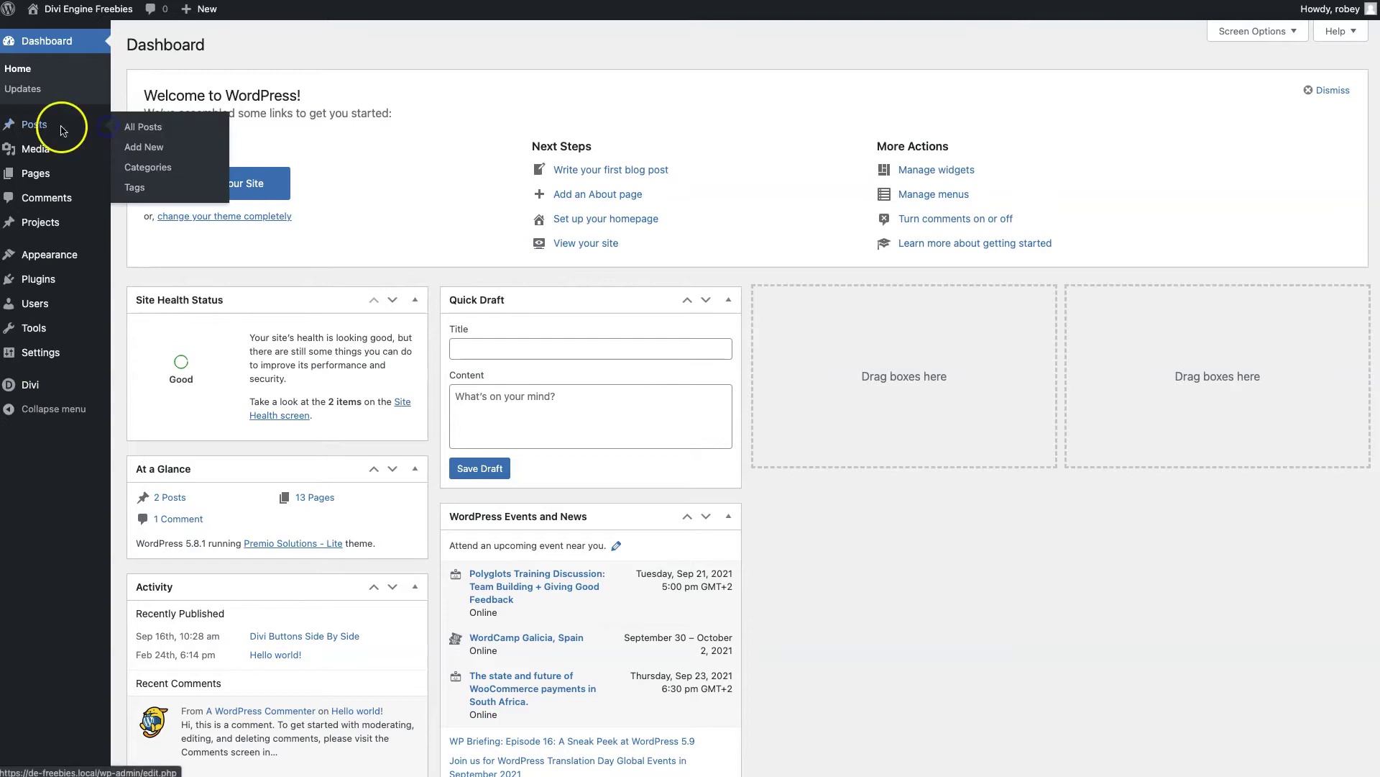
# - Create a new post titled 'Divi Buttons' and switch it to the Divi Builder
pyautogui.click(142, 127)
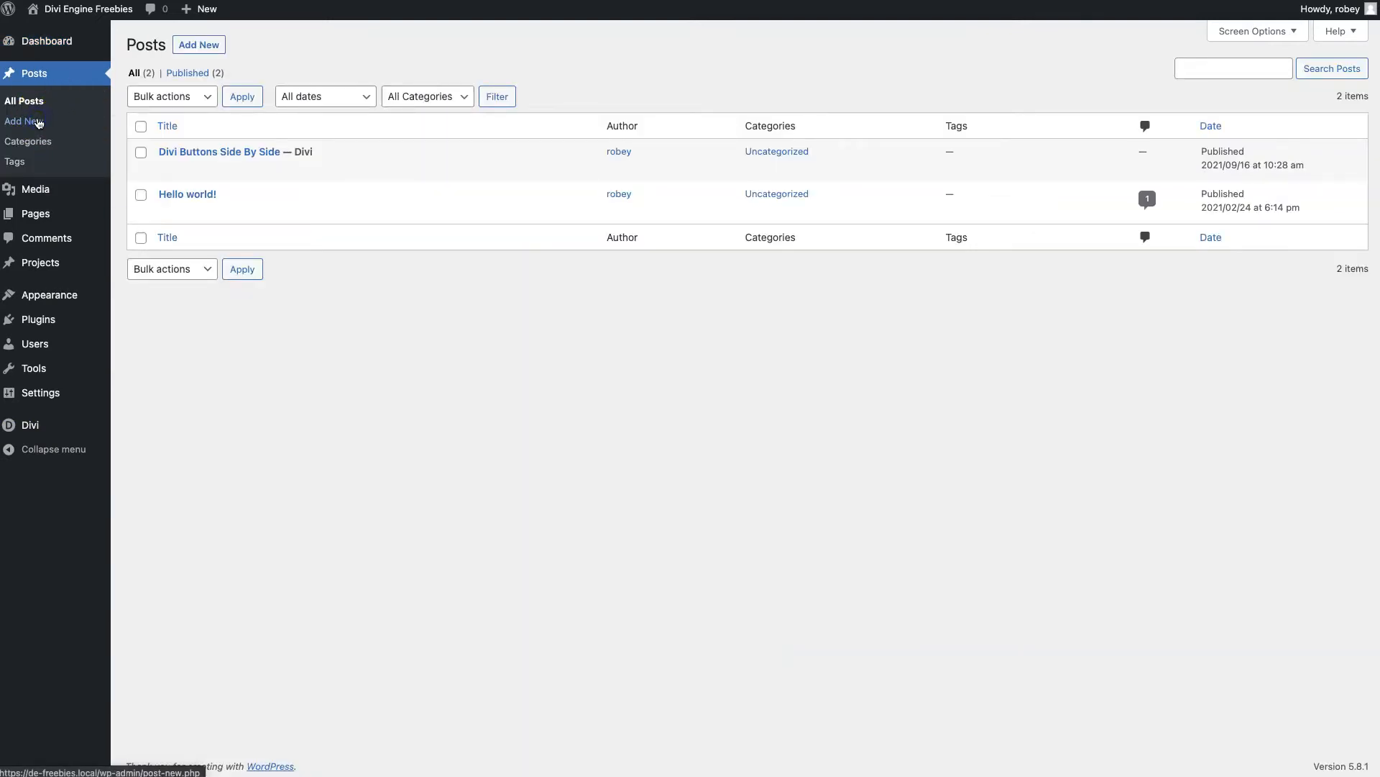
pyautogui.click(24, 121)
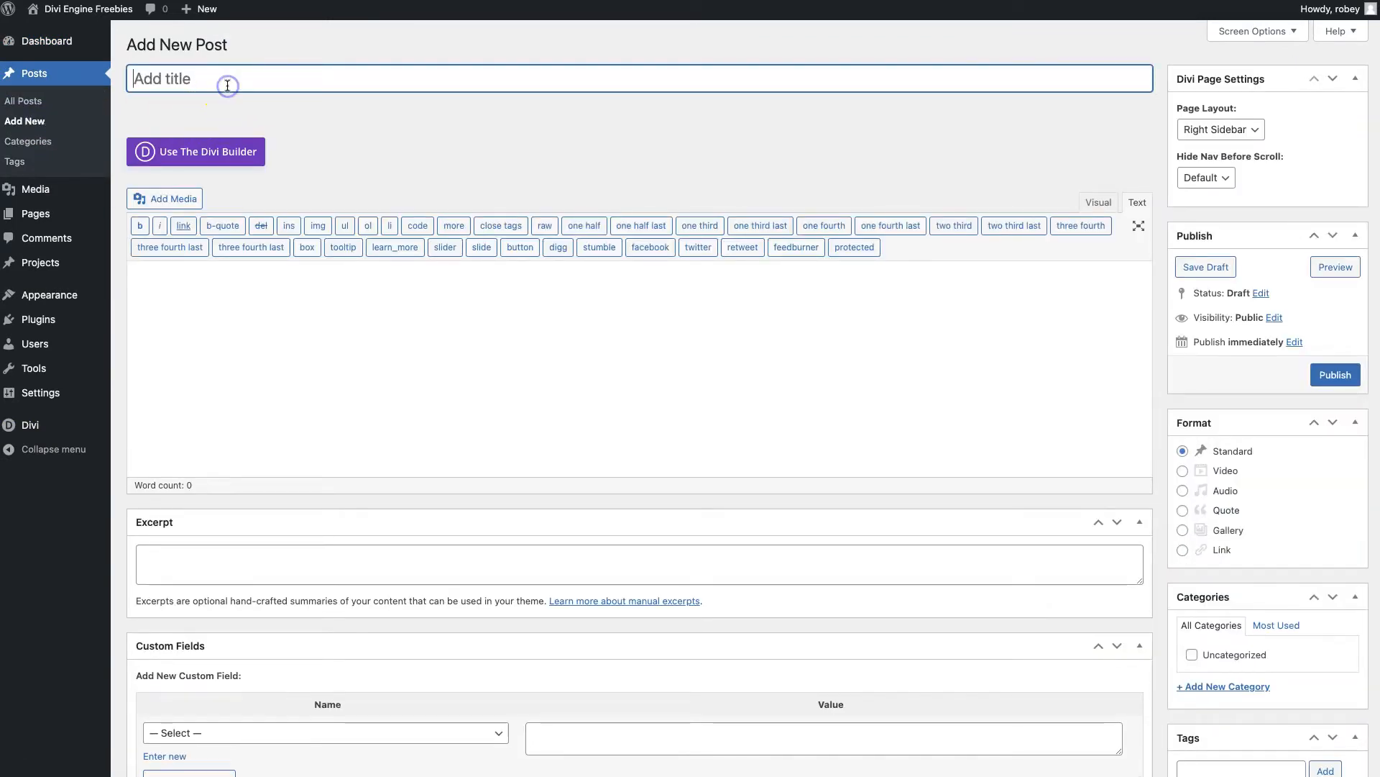
pyautogui.write('Divi')
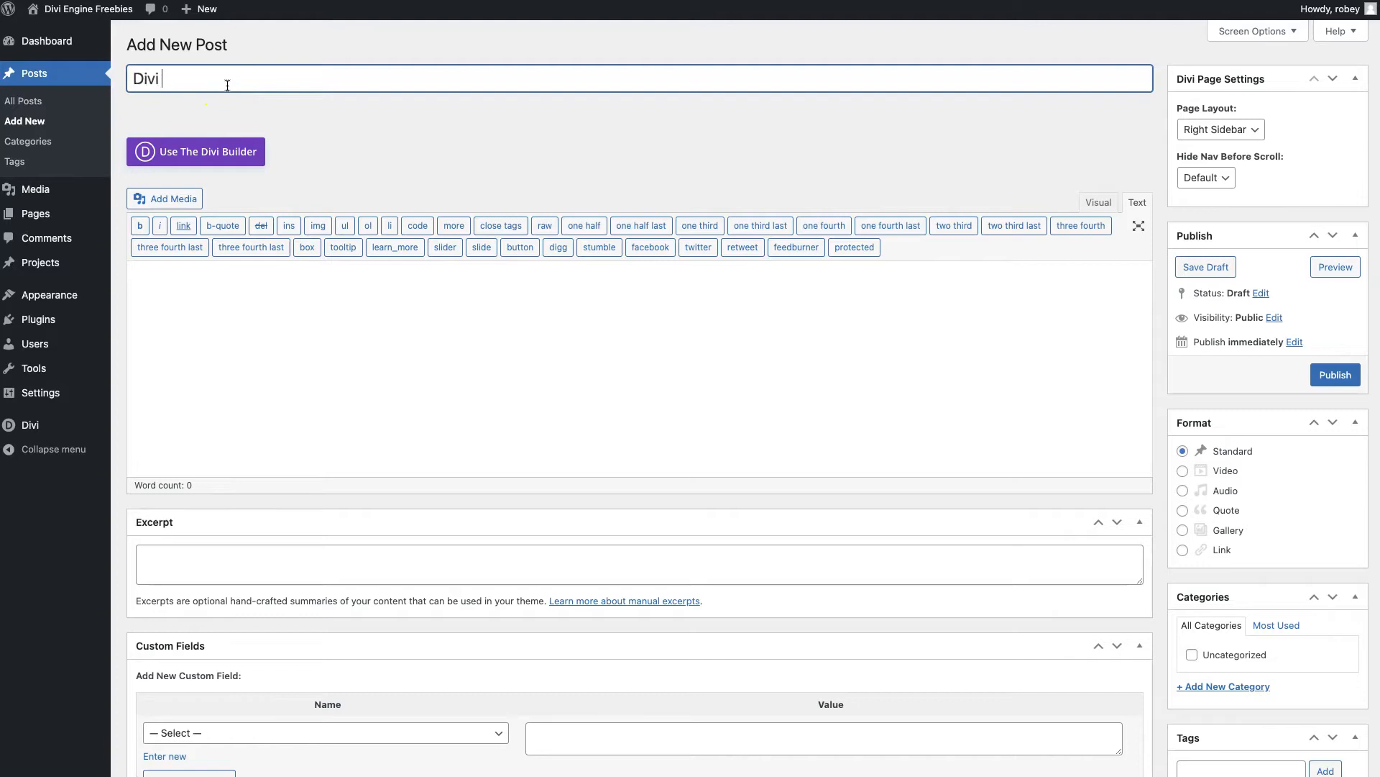
pyautogui.write('Buttonds')
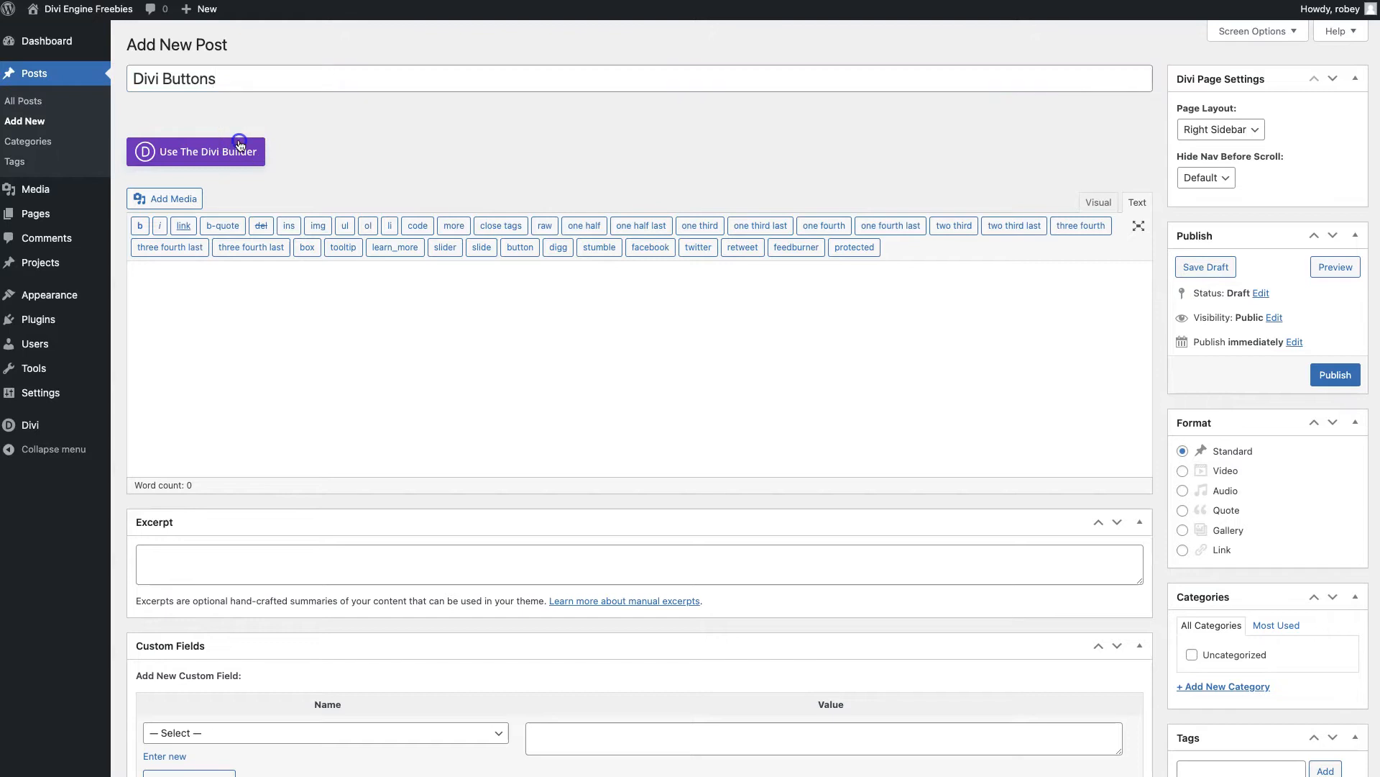
pyautogui.click(196, 151)
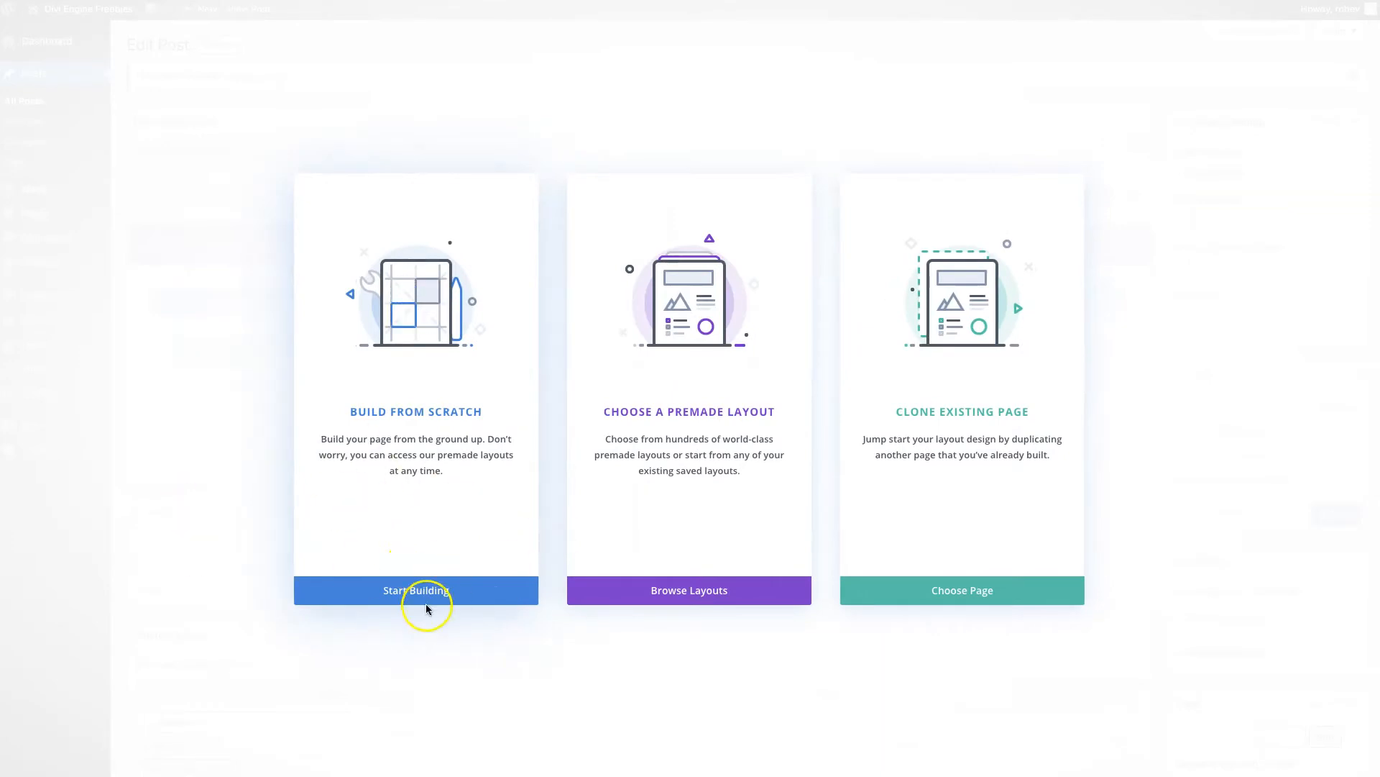
# - Build from scratch with a one-column row and add a Slider module to it
pyautogui.click(416, 590)
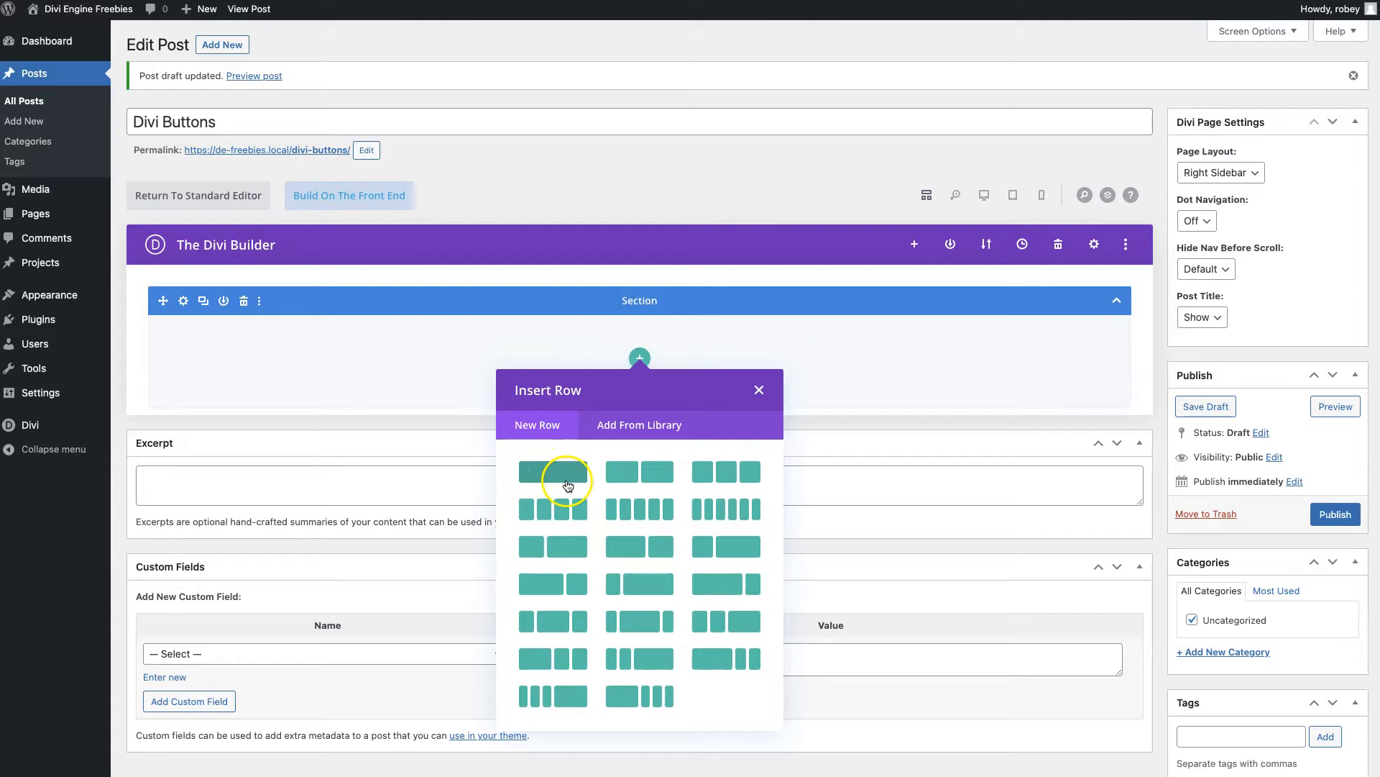
pyautogui.click(552, 471)
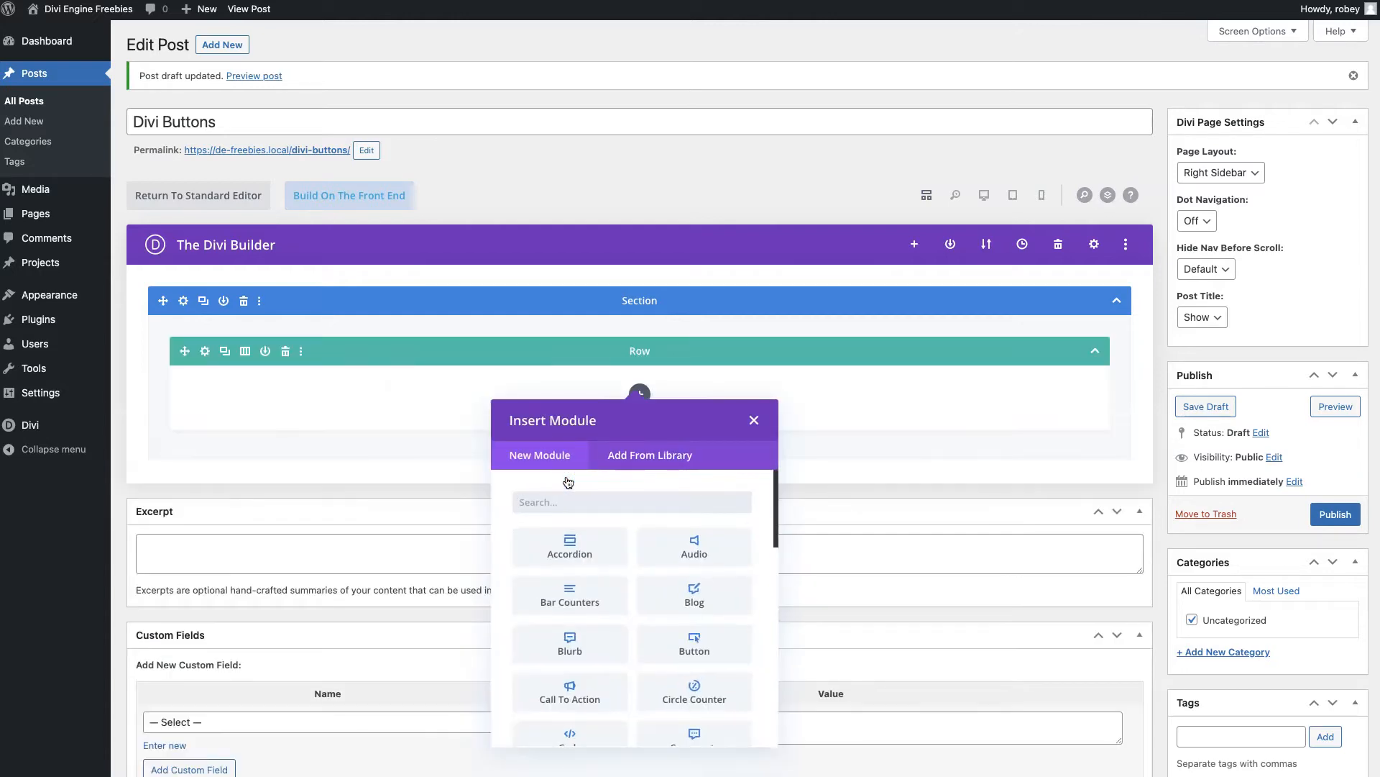
pyautogui.moveTo(989, 194)
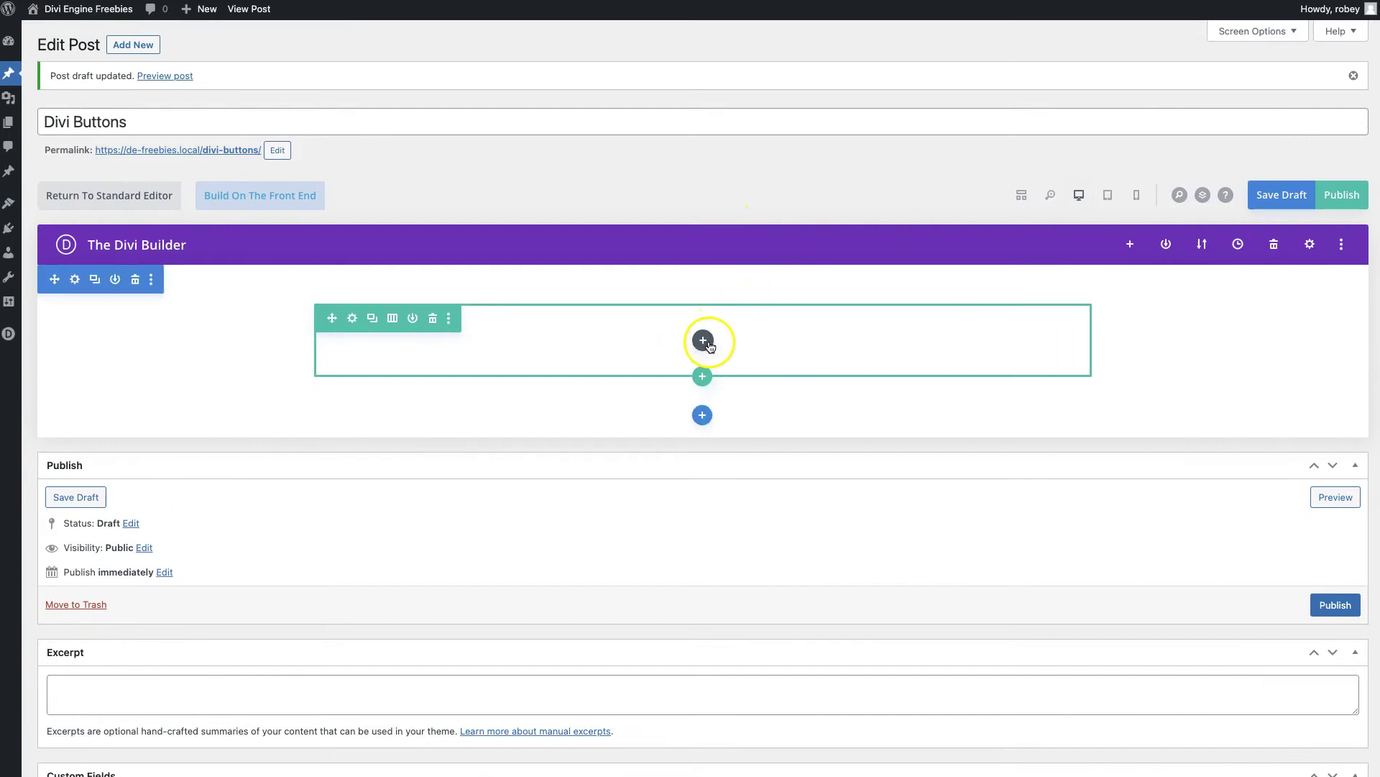
pyautogui.click(703, 341)
pyautogui.write('slider')
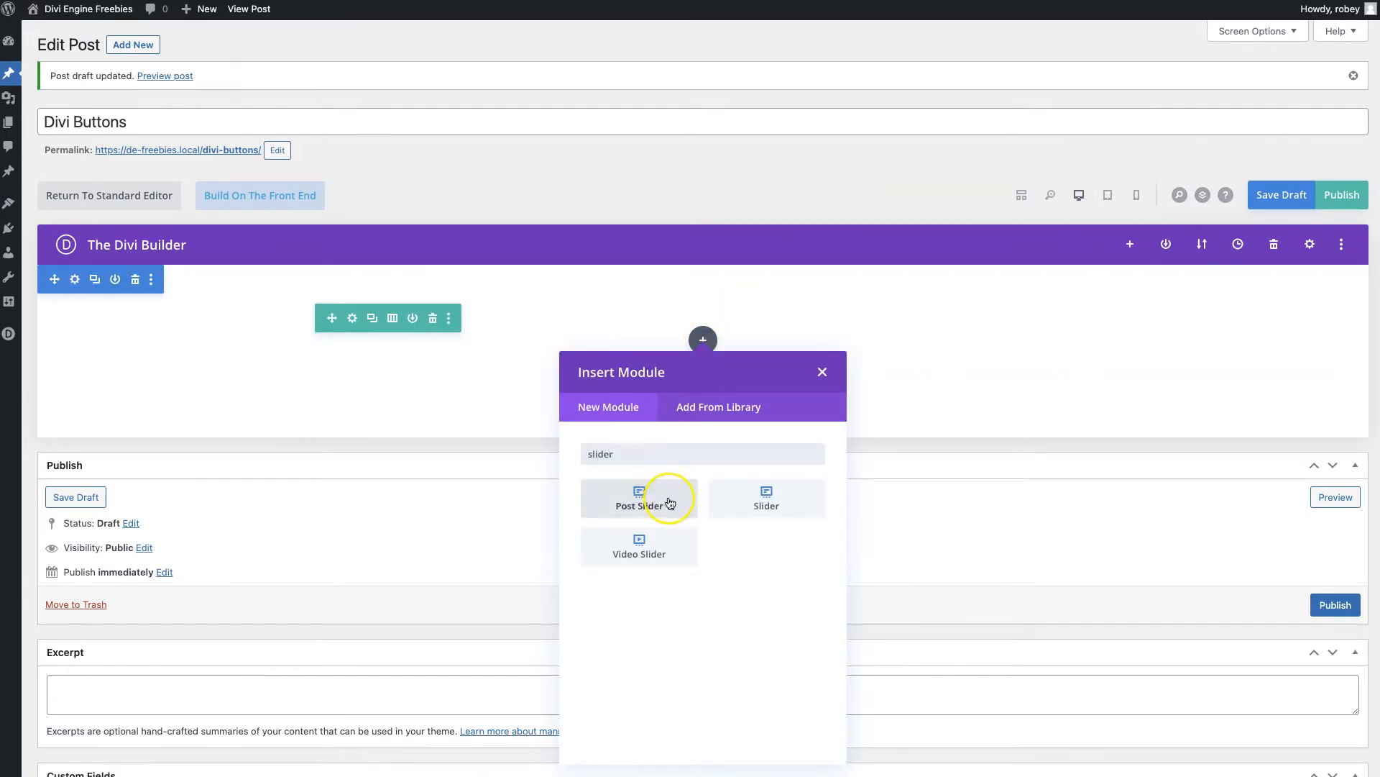
pyautogui.moveTo(670, 503)
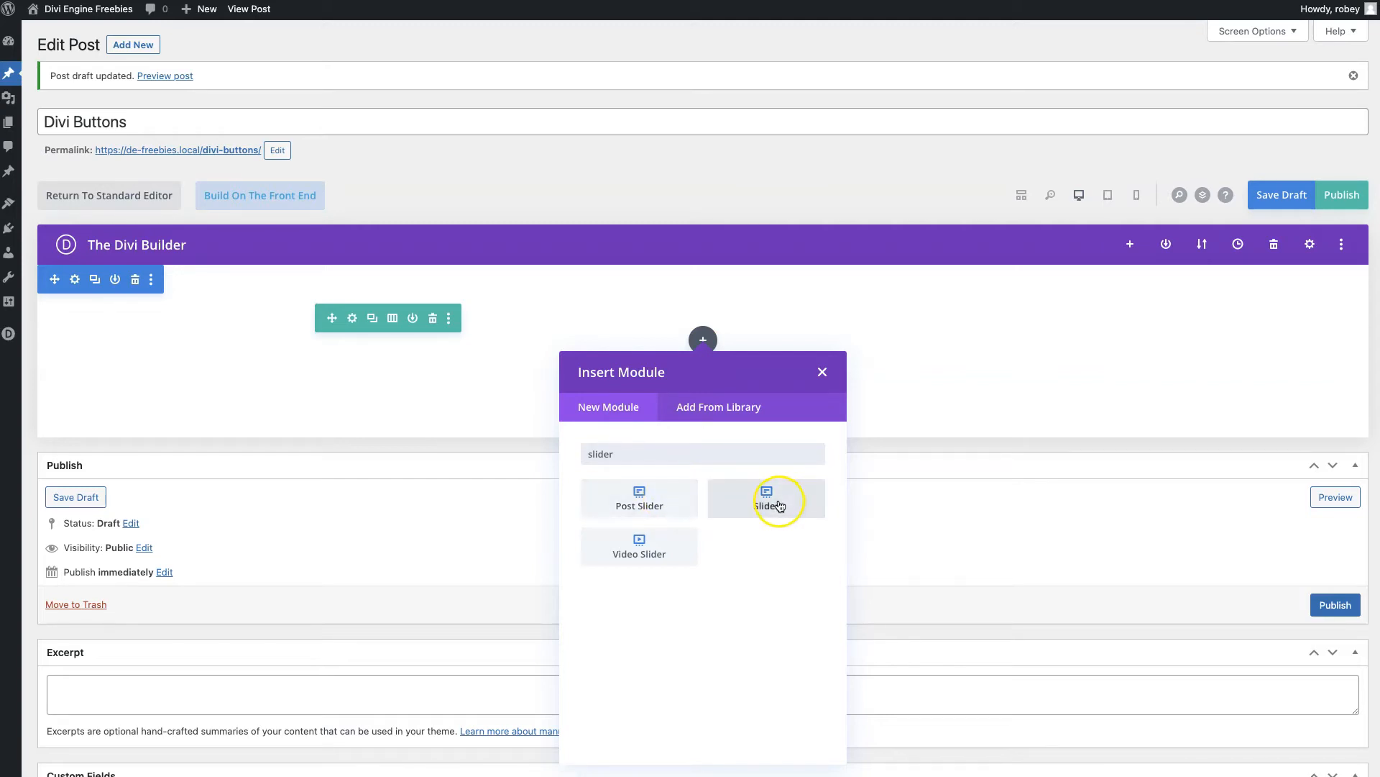
pyautogui.click(777, 503)
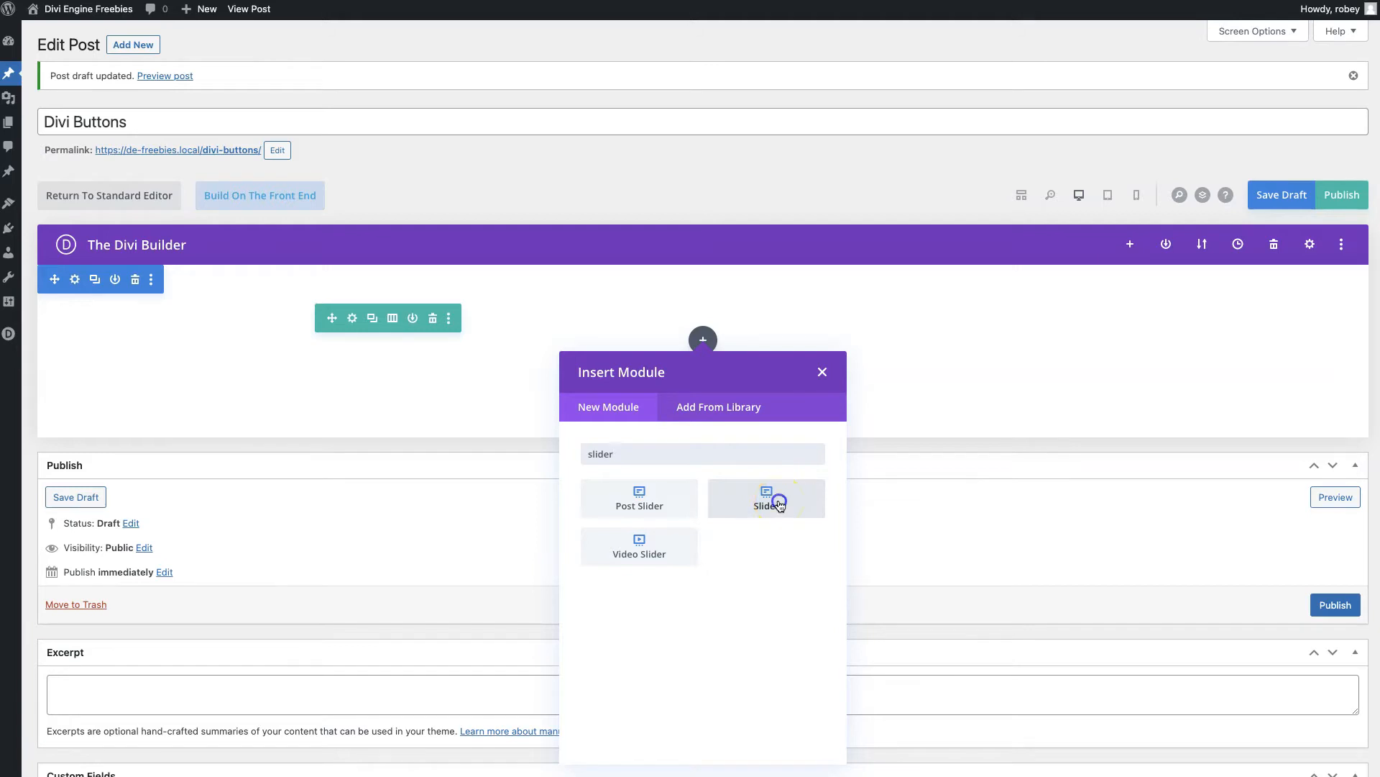
pyautogui.click(775, 501)
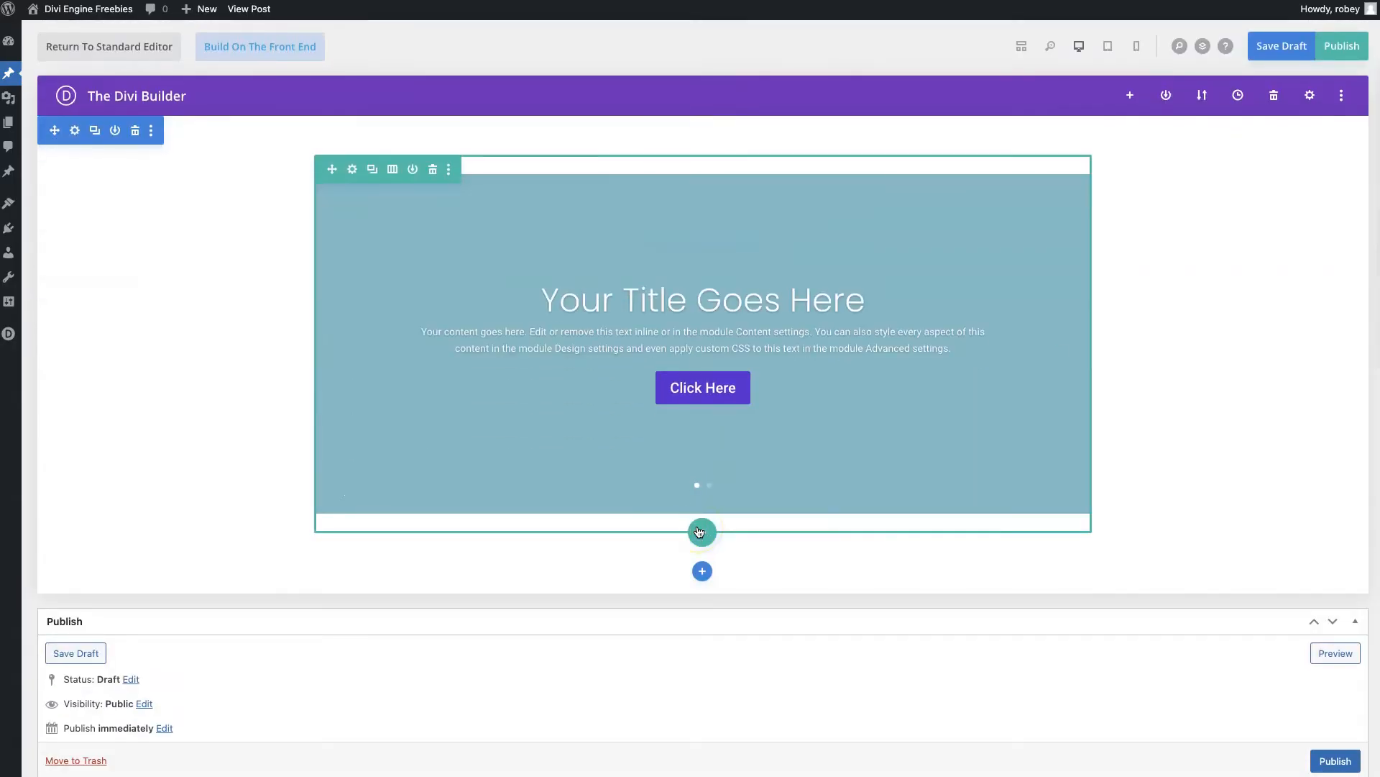
# - Add a Button module labelled 'Button 1' below the slider and save it
pyautogui.click(701, 532)
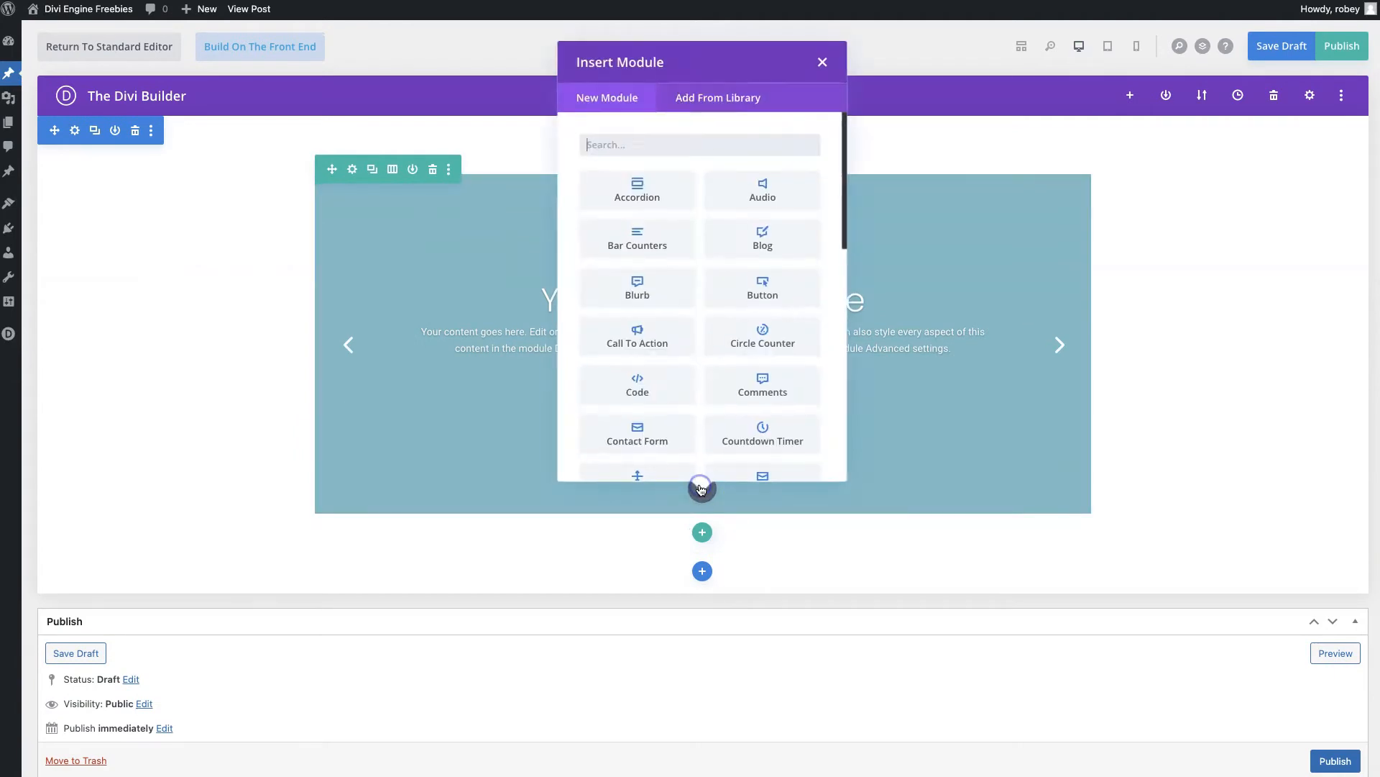
pyautogui.write('b')
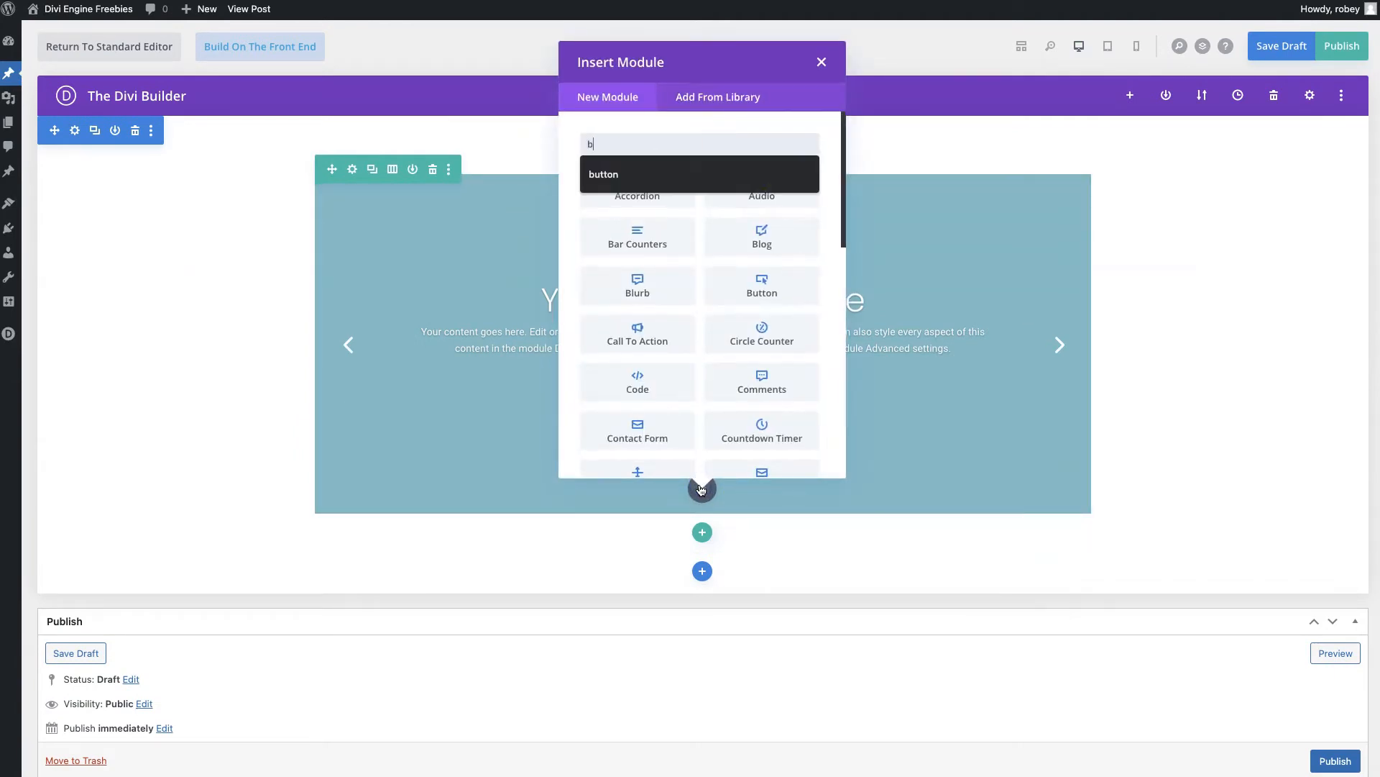
pyautogui.write('utton')
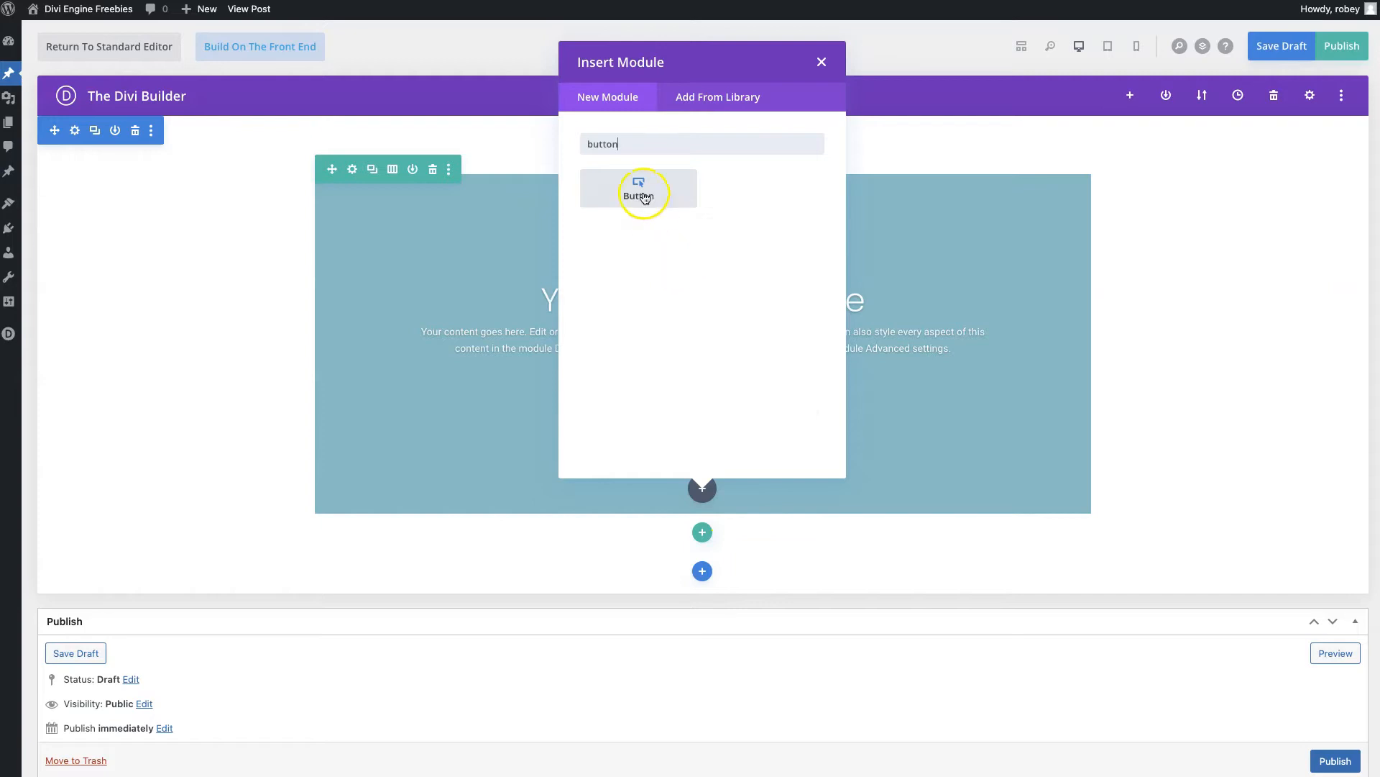
pyautogui.click(639, 189)
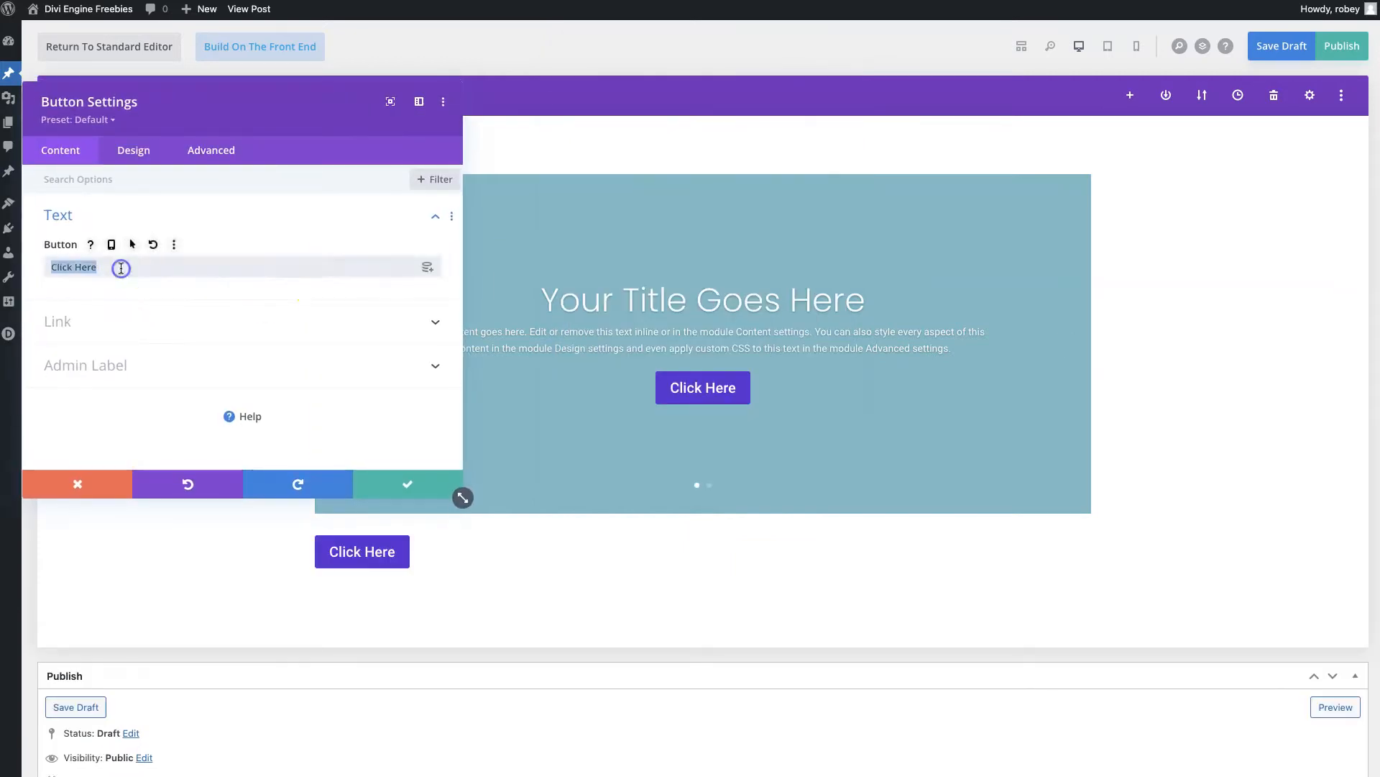
pyautogui.write('Button 1')
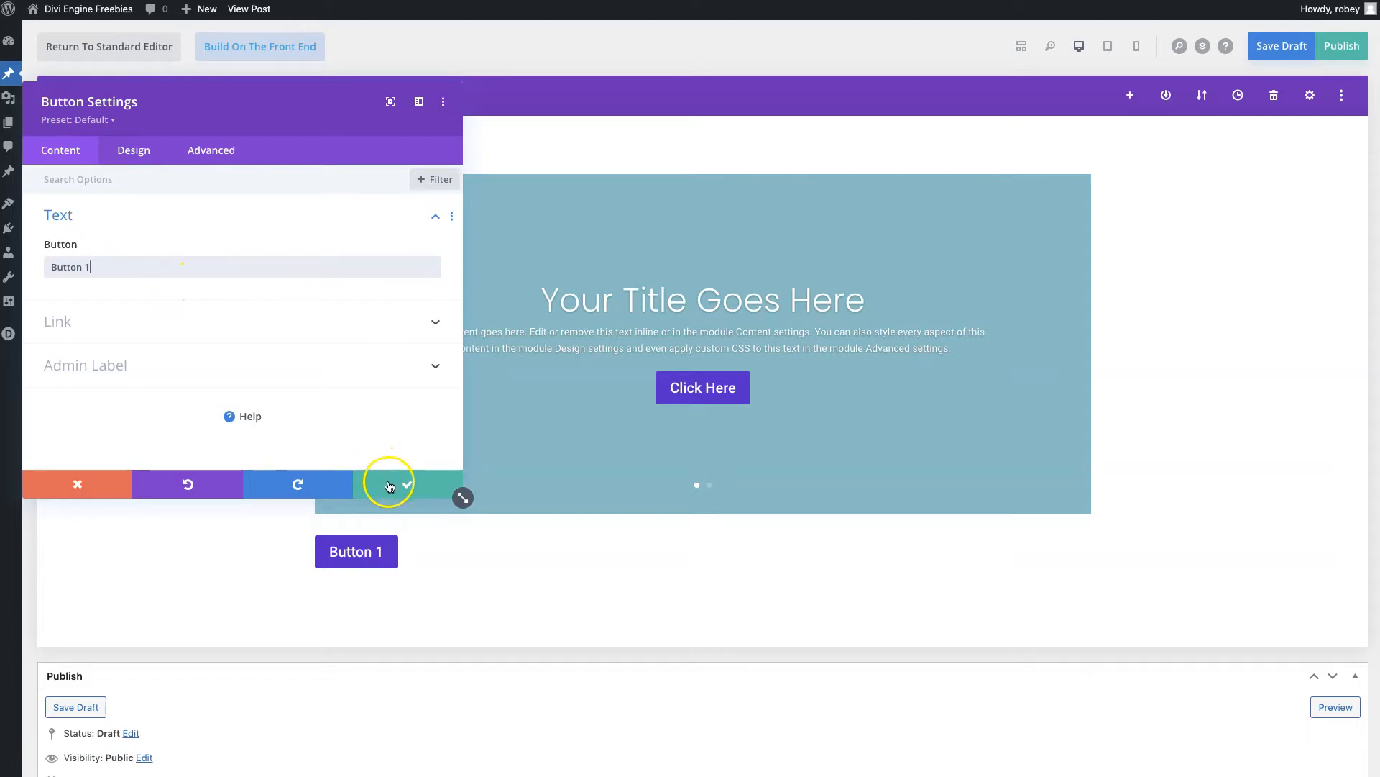
pyautogui.click(389, 484)
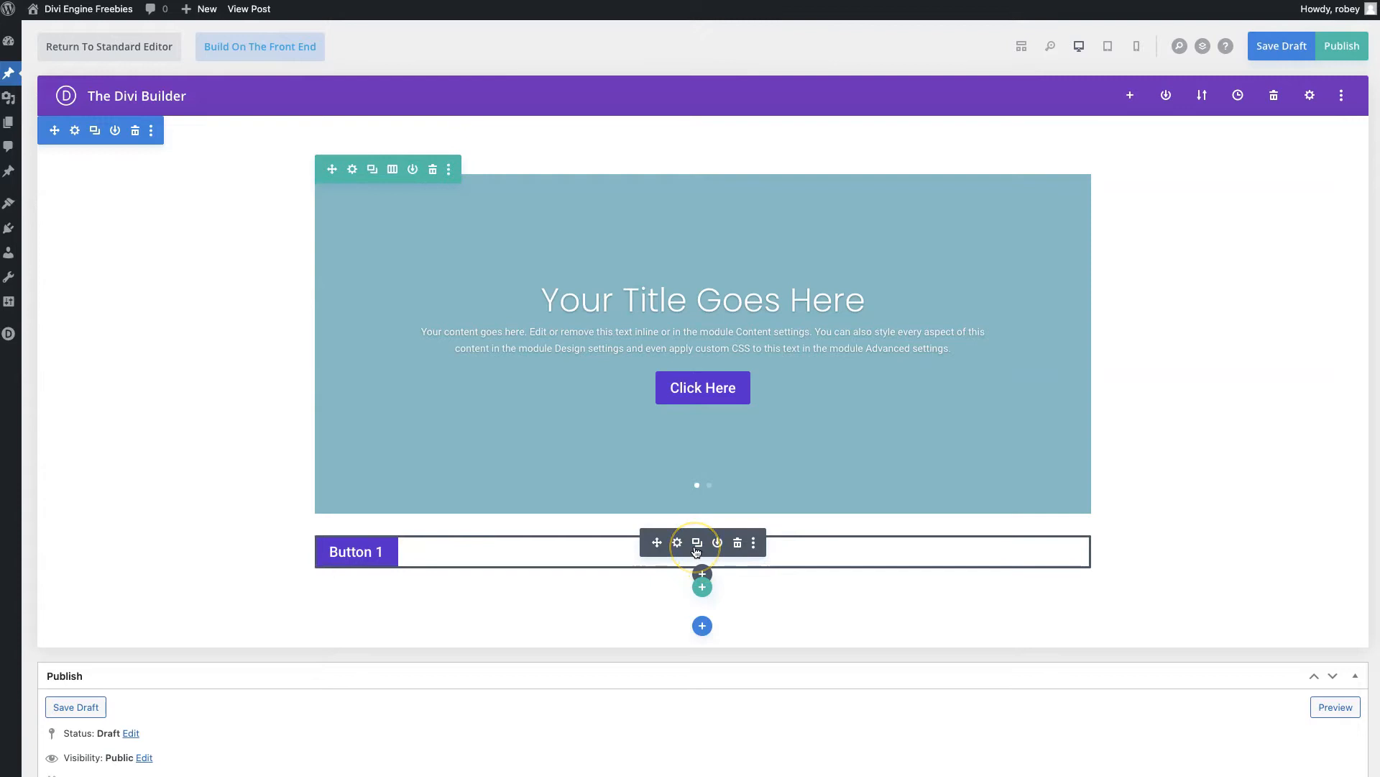
pyautogui.moveTo(698, 542)
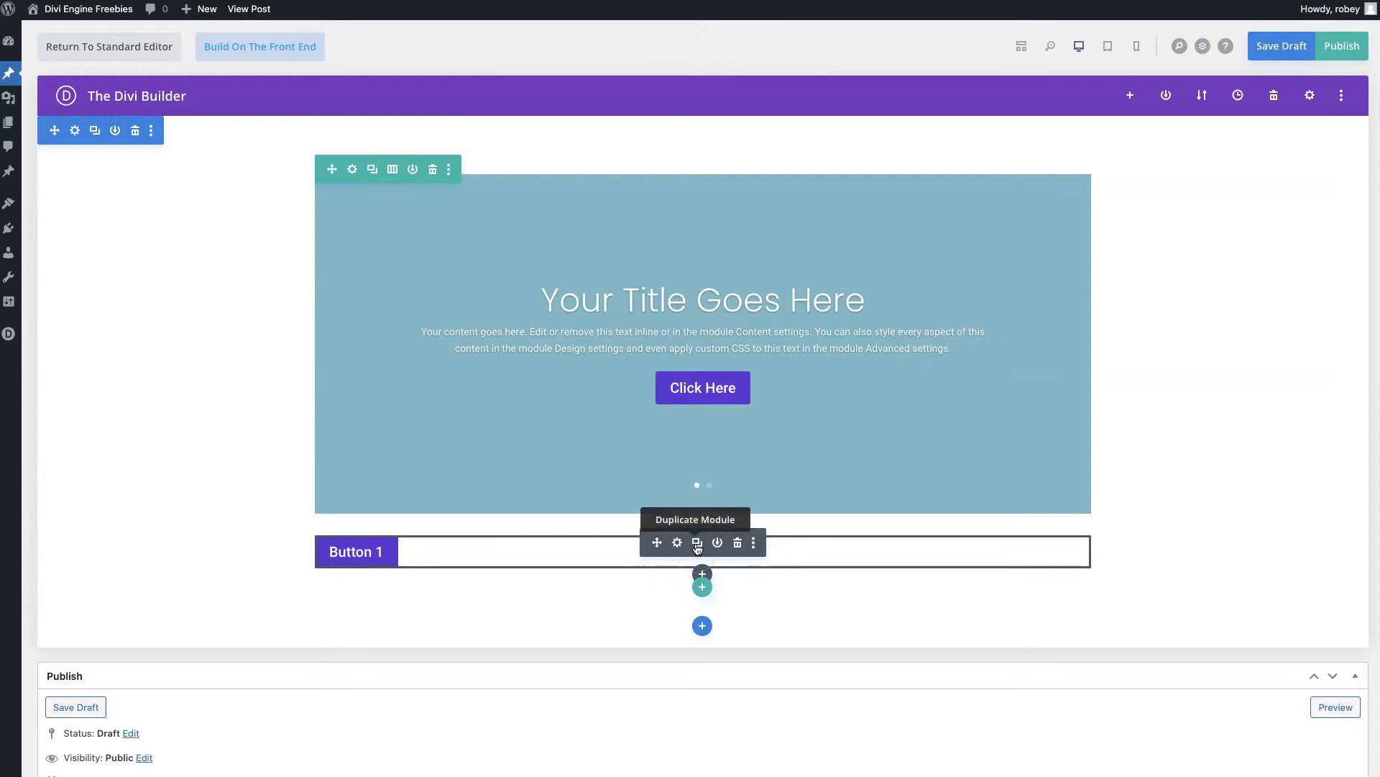
# - Duplicate the button as Button 2 and publish the post
pyautogui.click(697, 543)
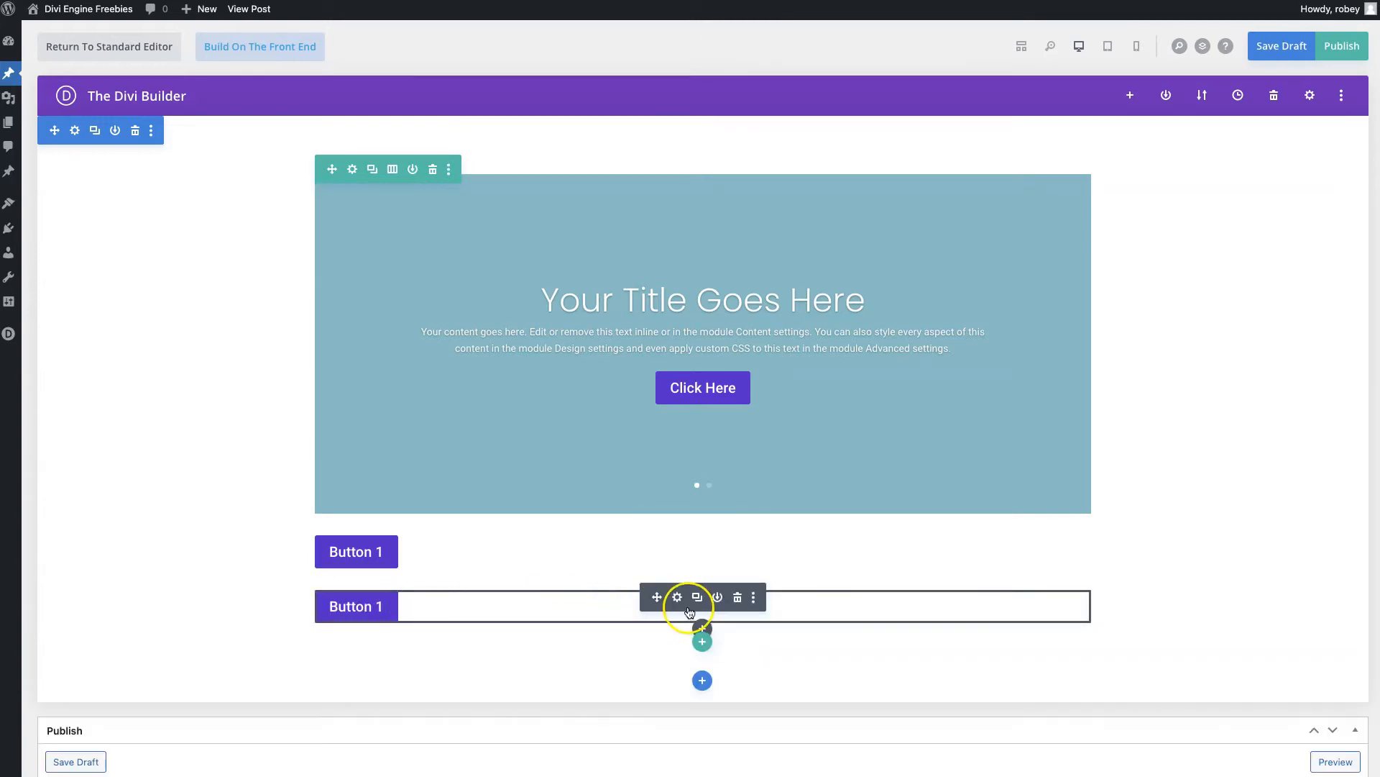
pyautogui.click(677, 597)
pyautogui.write('Button 2')
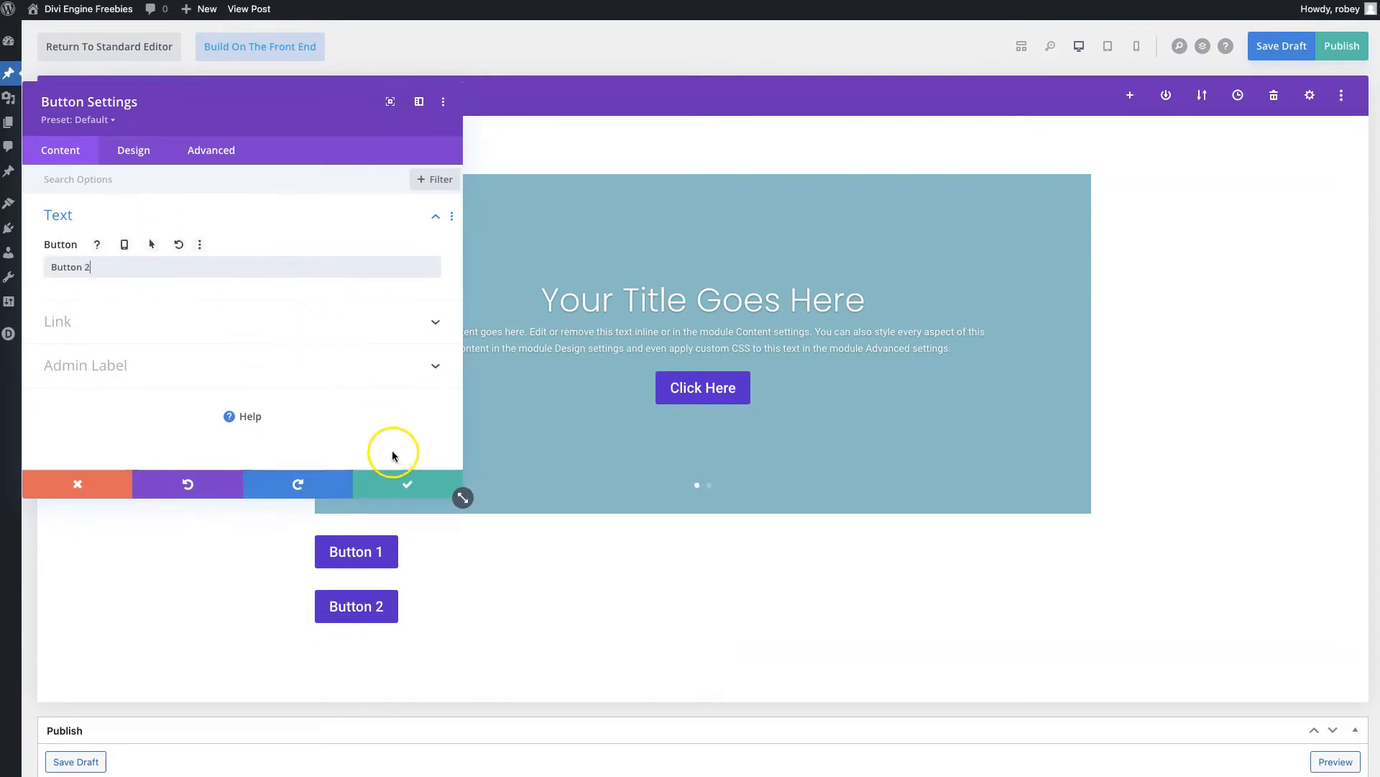
pyautogui.click(407, 484)
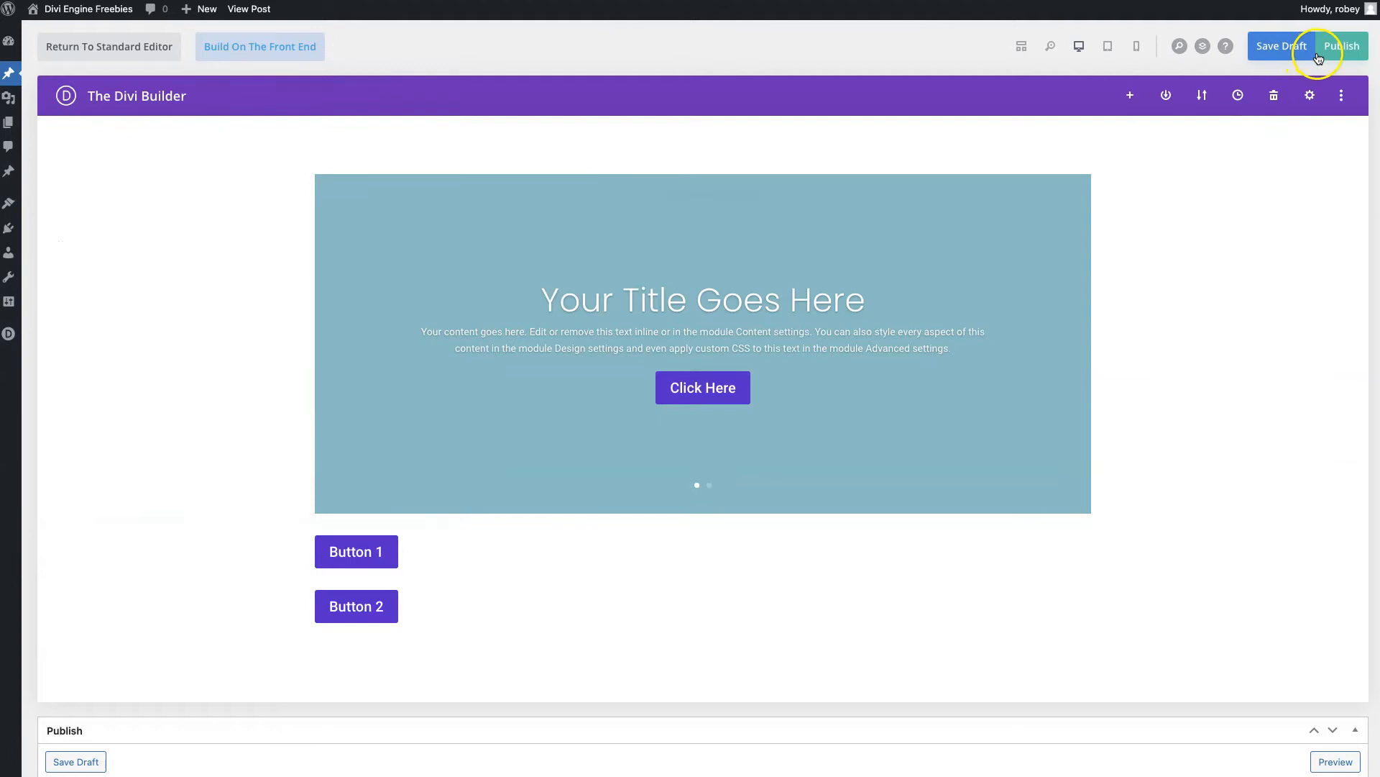
# - View the published post, then add a Code module below the two buttons
pyautogui.click(1343, 46)
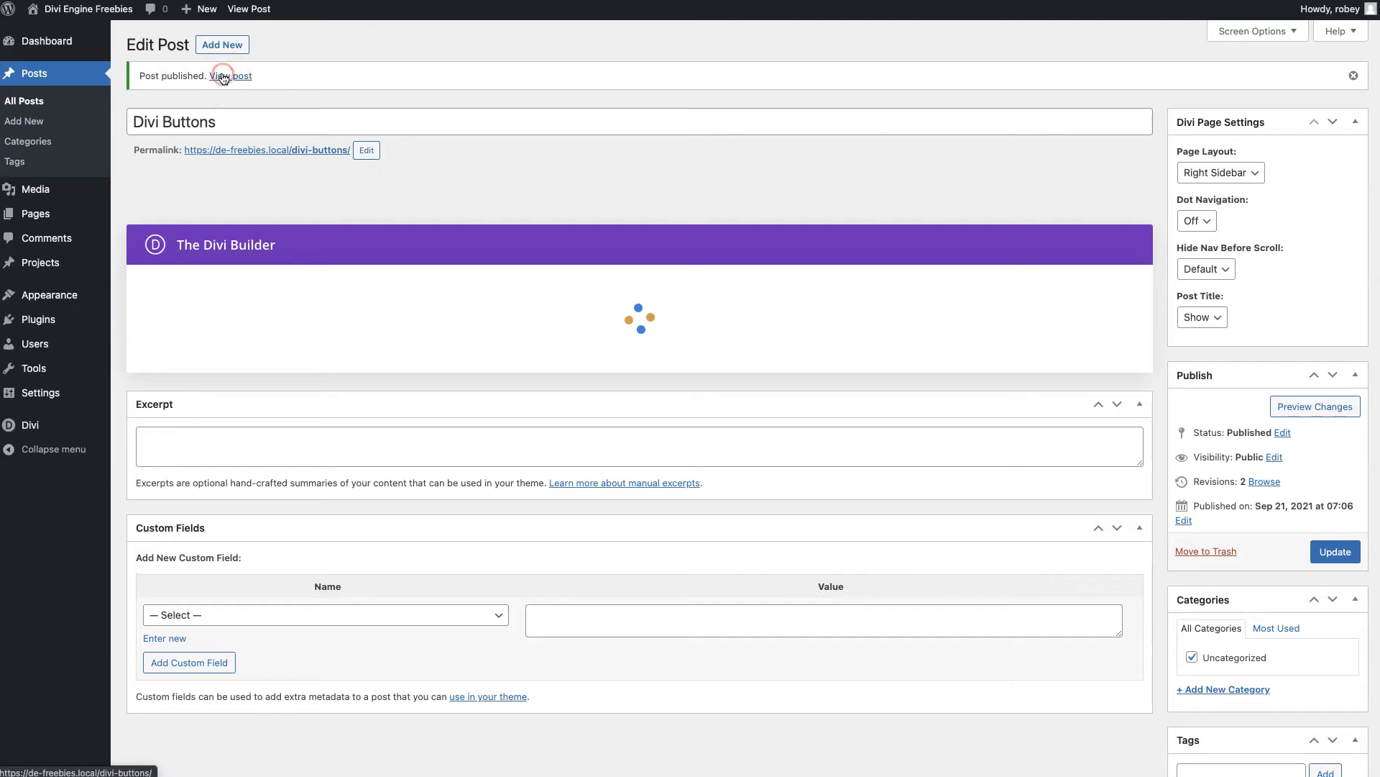
pyautogui.click(228, 75)
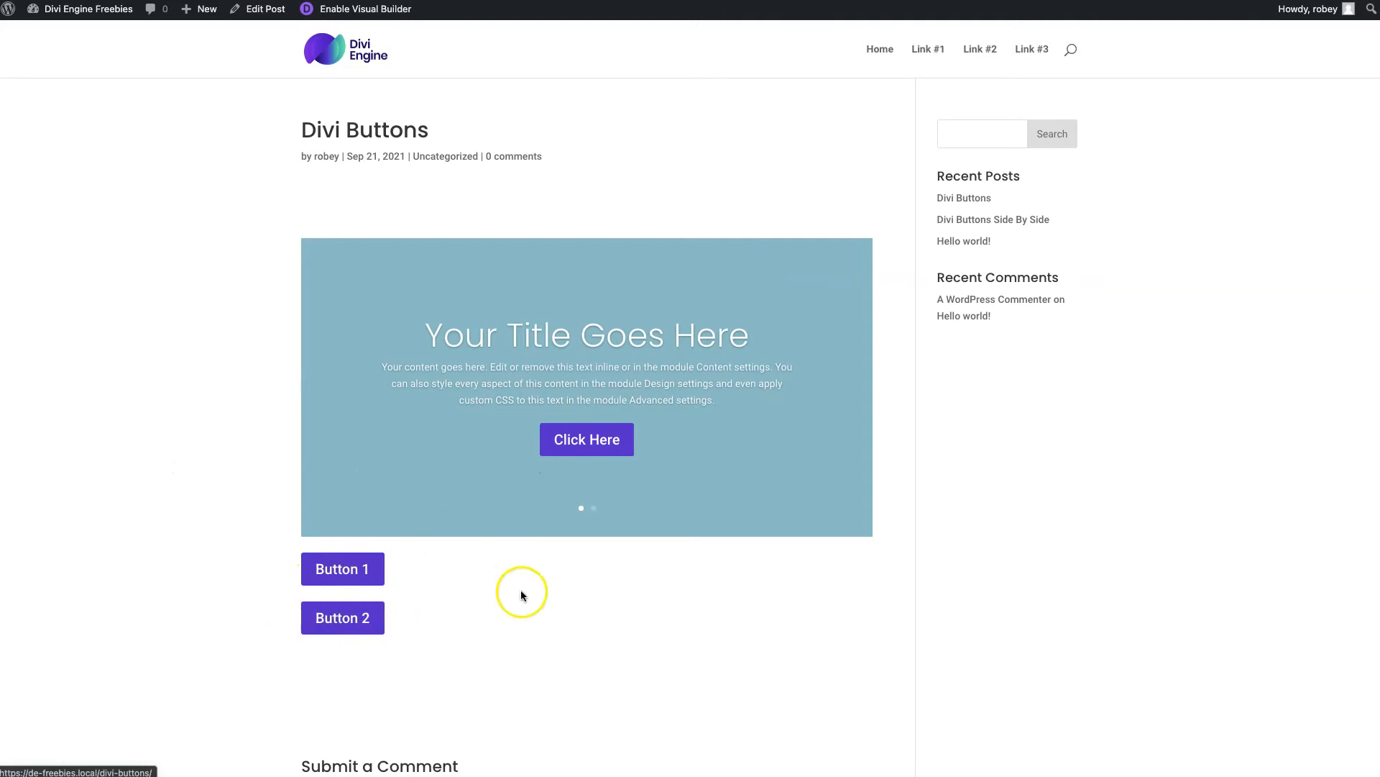
pyautogui.moveTo(666, 556)
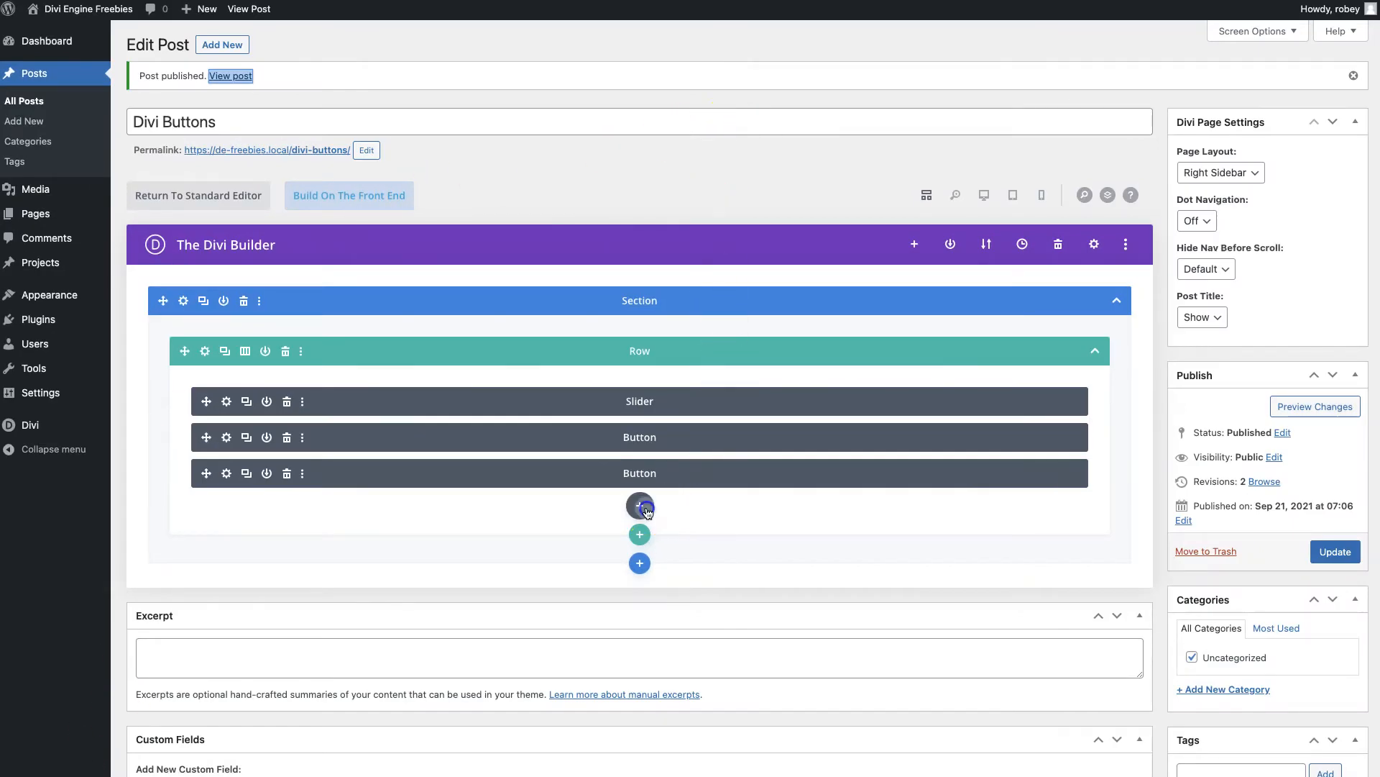
pyautogui.click(639, 506)
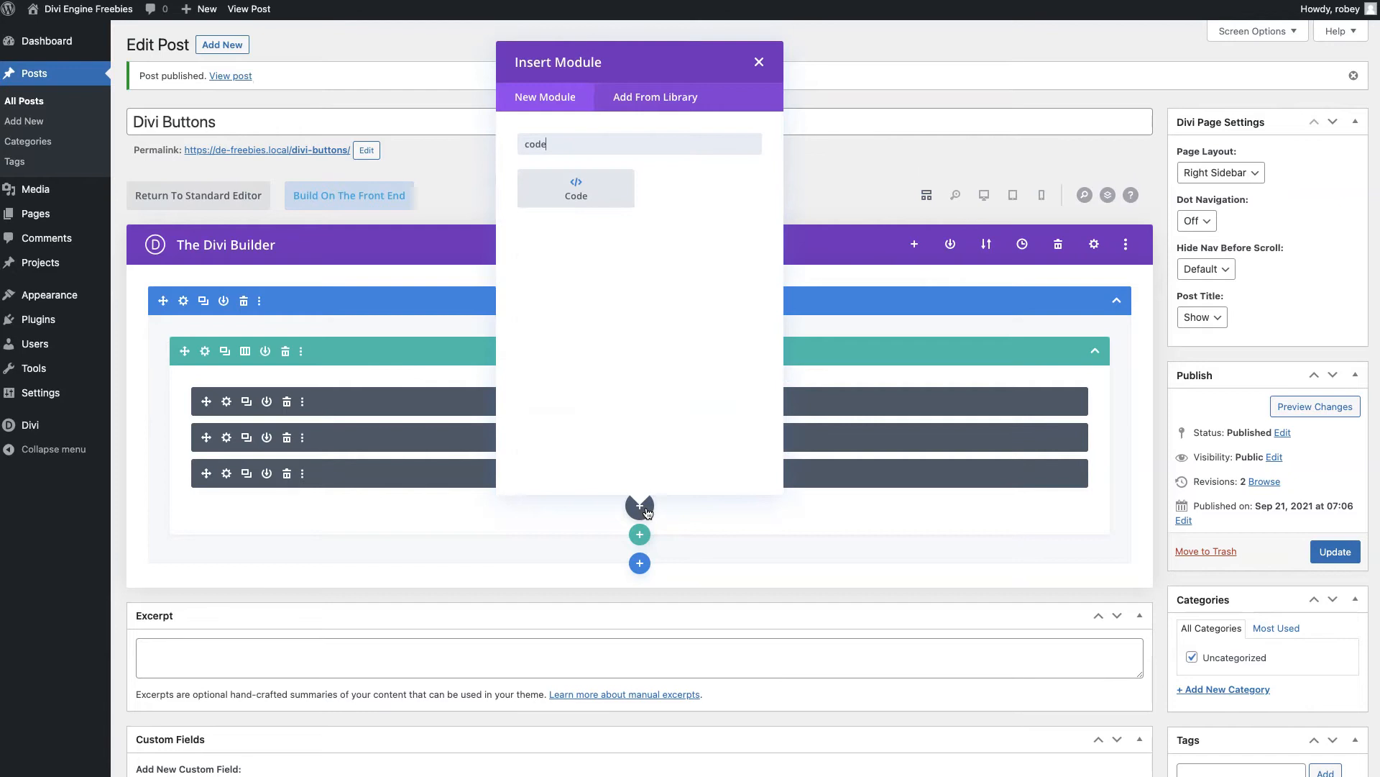
pyautogui.click(576, 188)
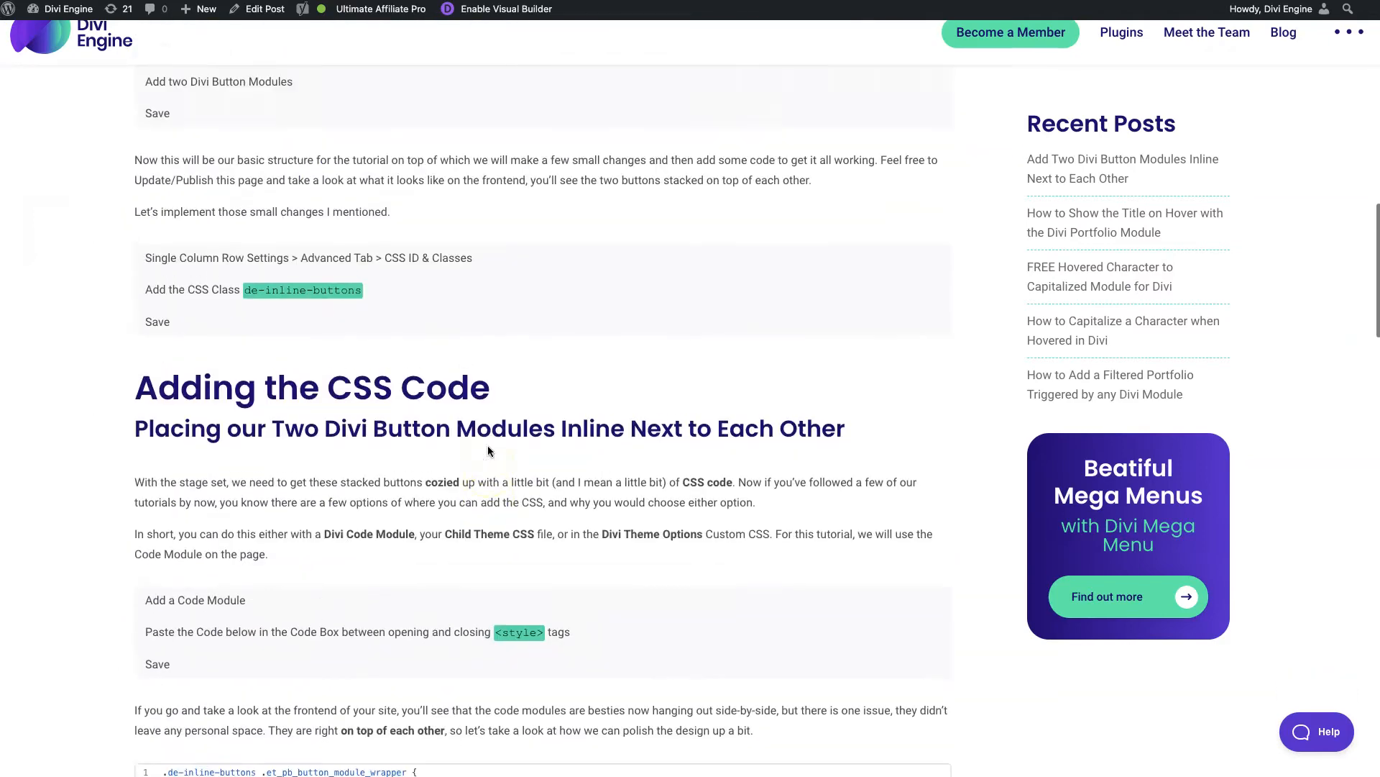
# - Scroll the Divi Engine tutorial to the 'Adding the CSS Code' section
pyautogui.scroll(3)
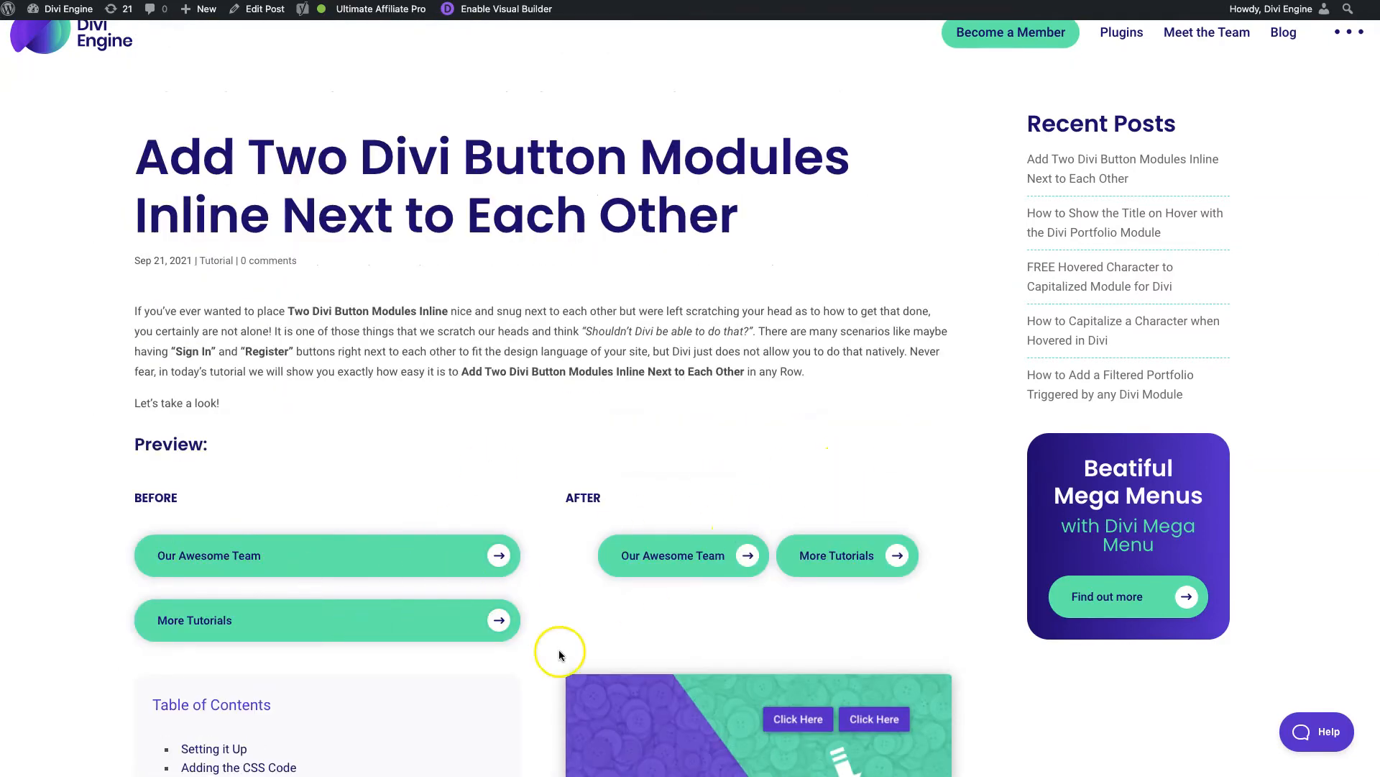
pyautogui.scroll(-3)
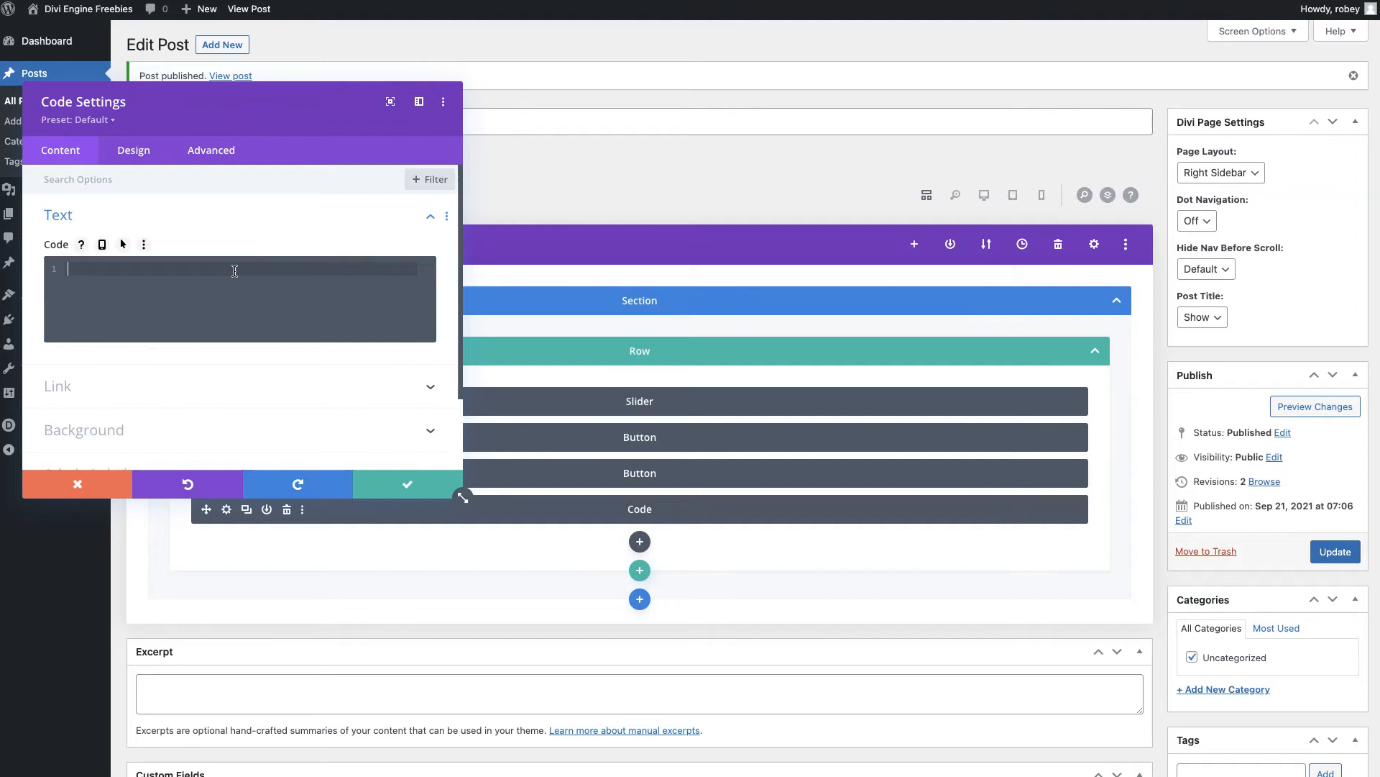
# - Enter a <style> block making .de-inline-buttons button wrappers display inline-block
pyautogui.write('<style>')
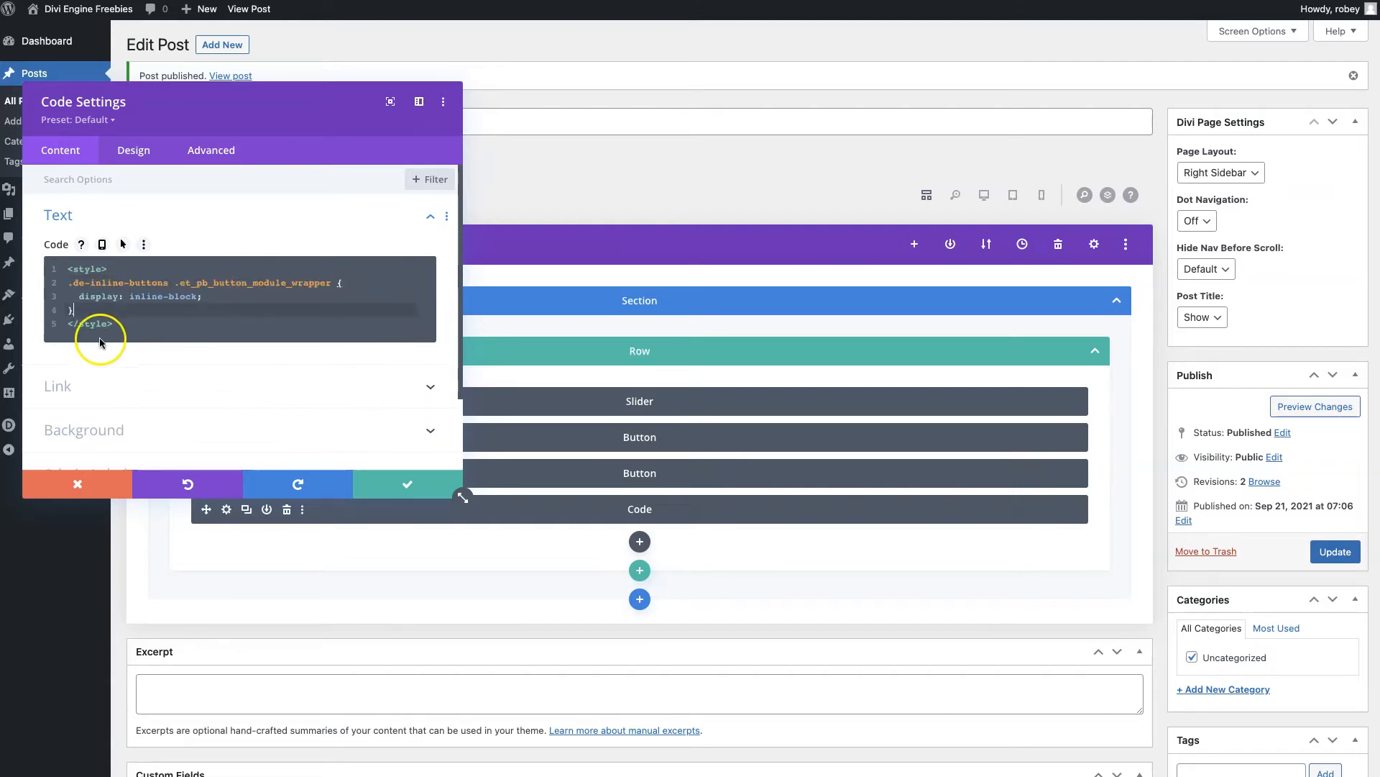
pyautogui.click(408, 484)
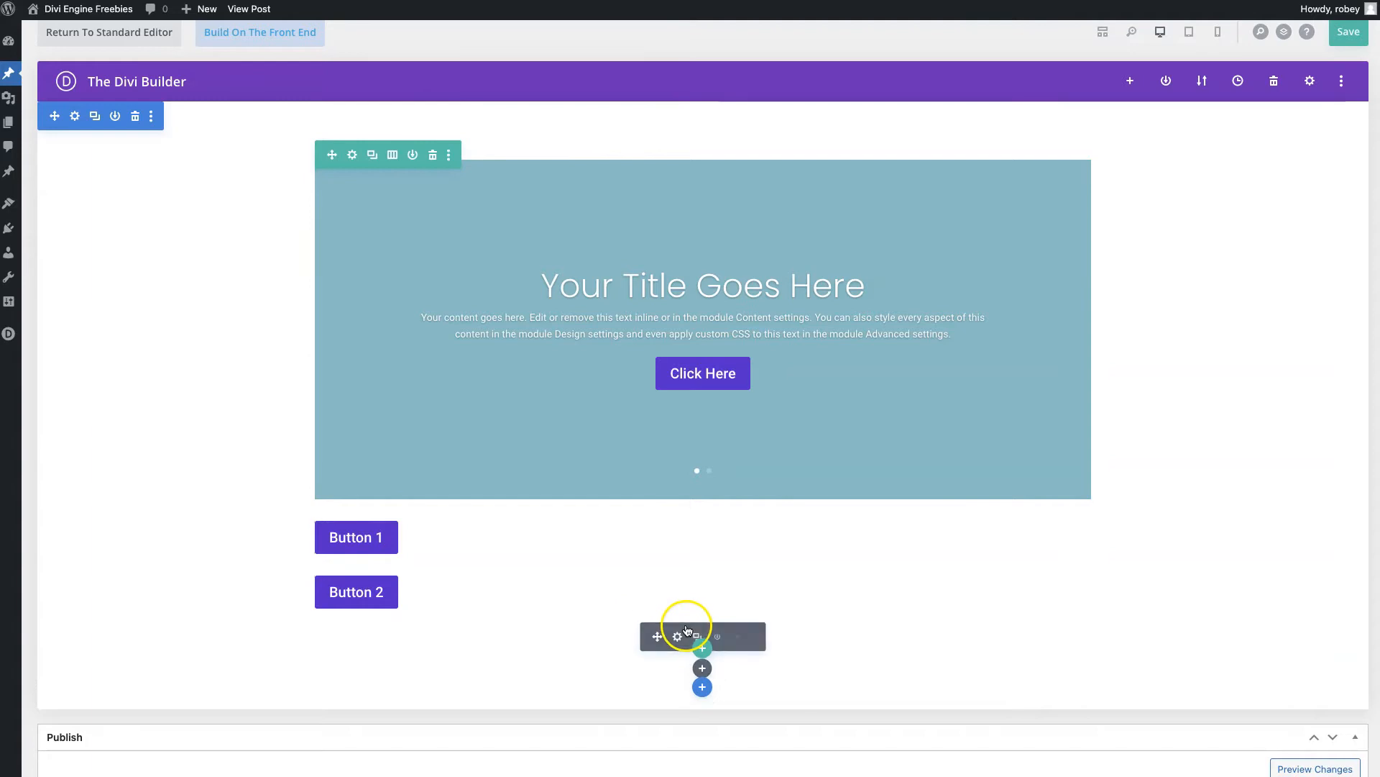
pyautogui.click(678, 636)
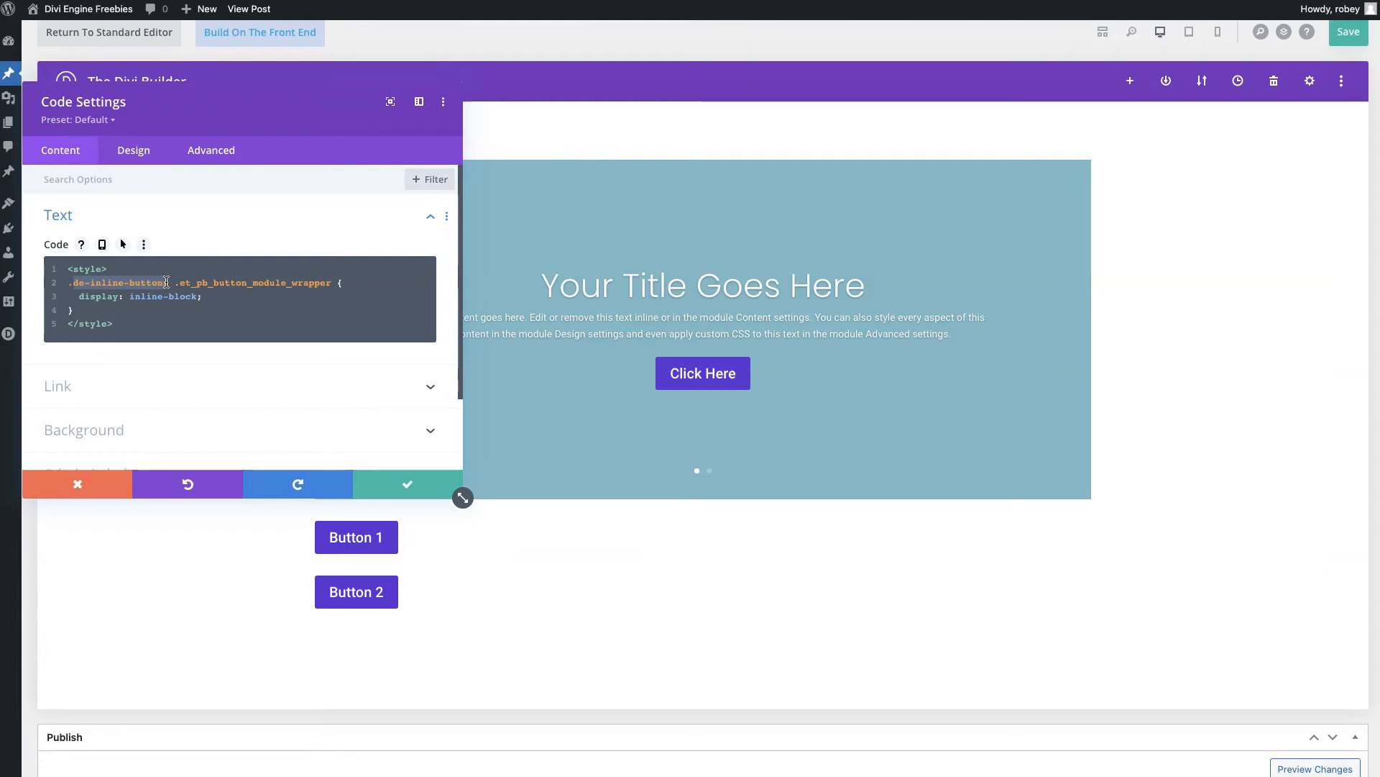
pyautogui.moveTo(401, 487)
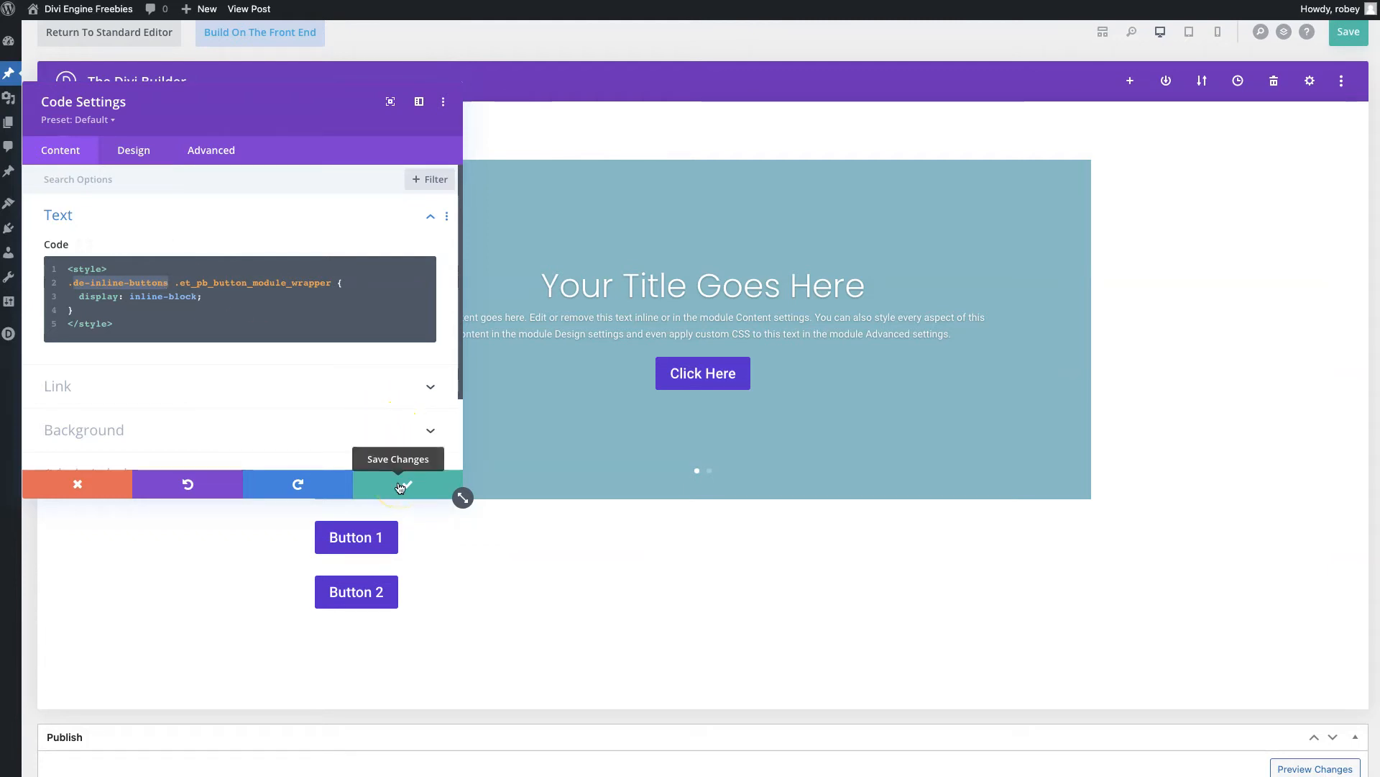
pyautogui.click(402, 485)
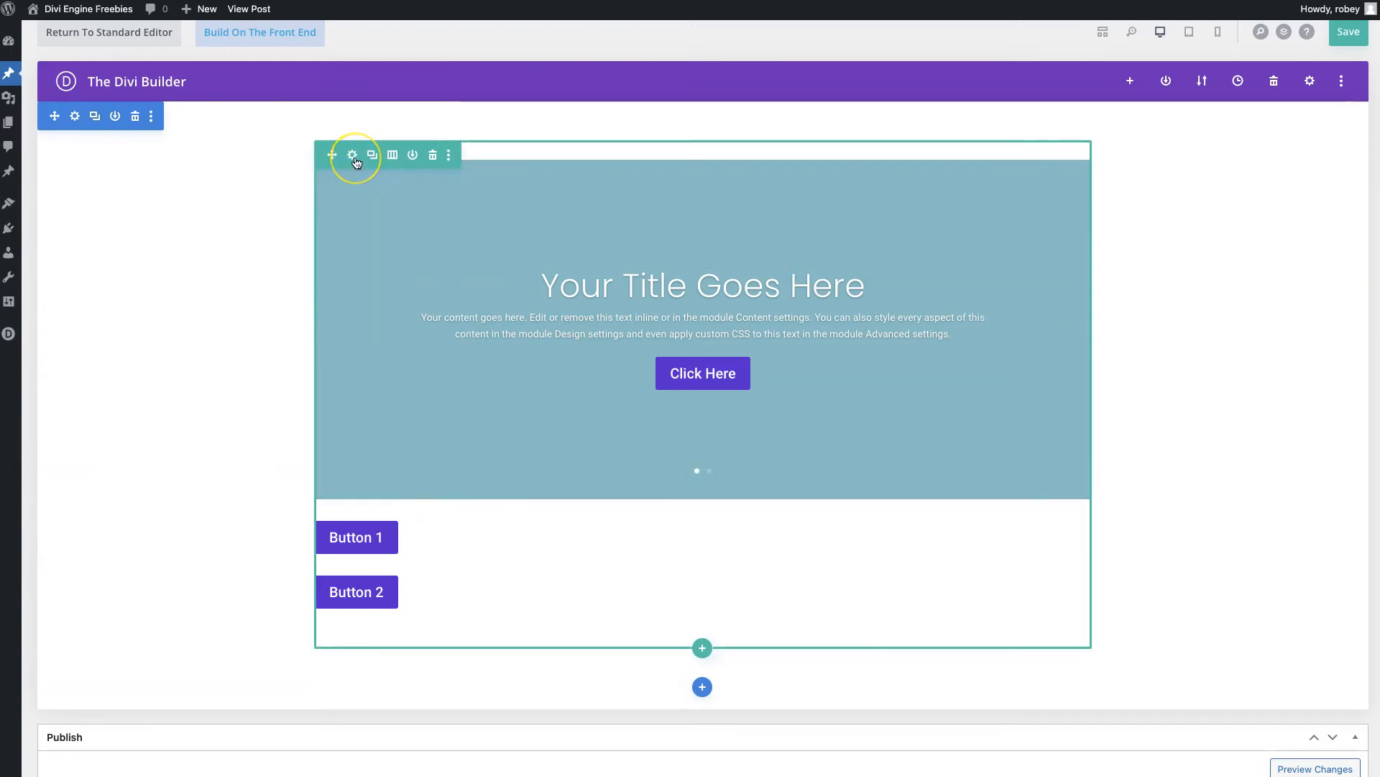
# - Give the row the CSS class 'de-inline-buttons', then save and exit the builder
pyautogui.click(353, 155)
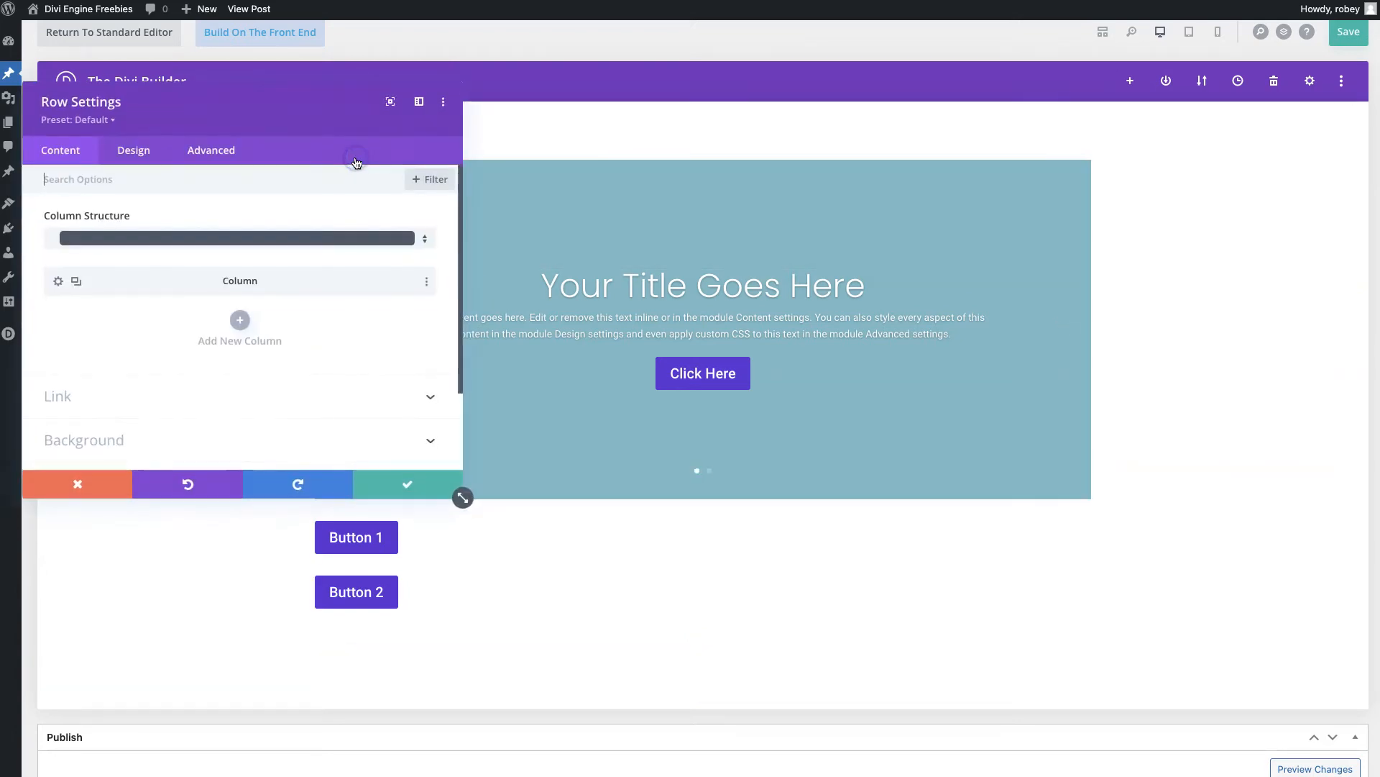
pyautogui.click(210, 150)
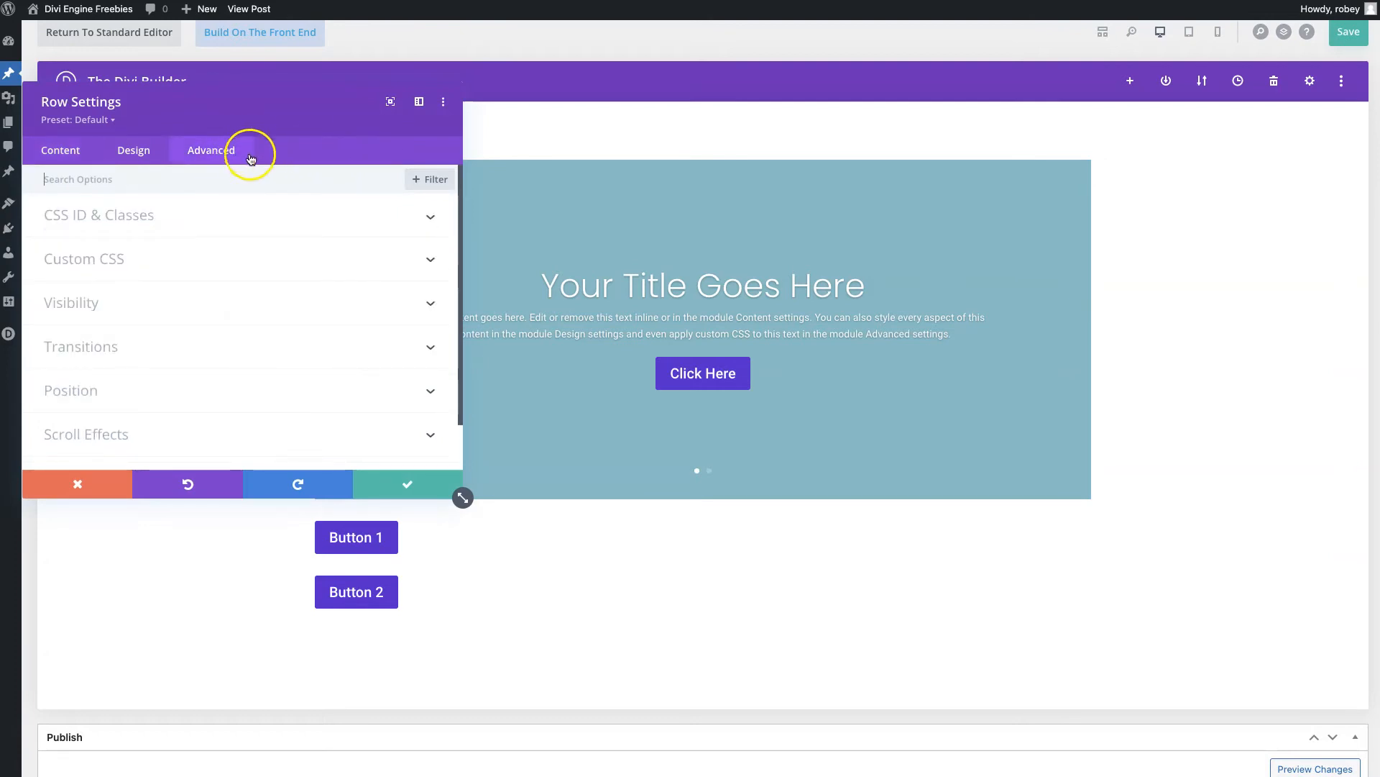
pyautogui.click(98, 214)
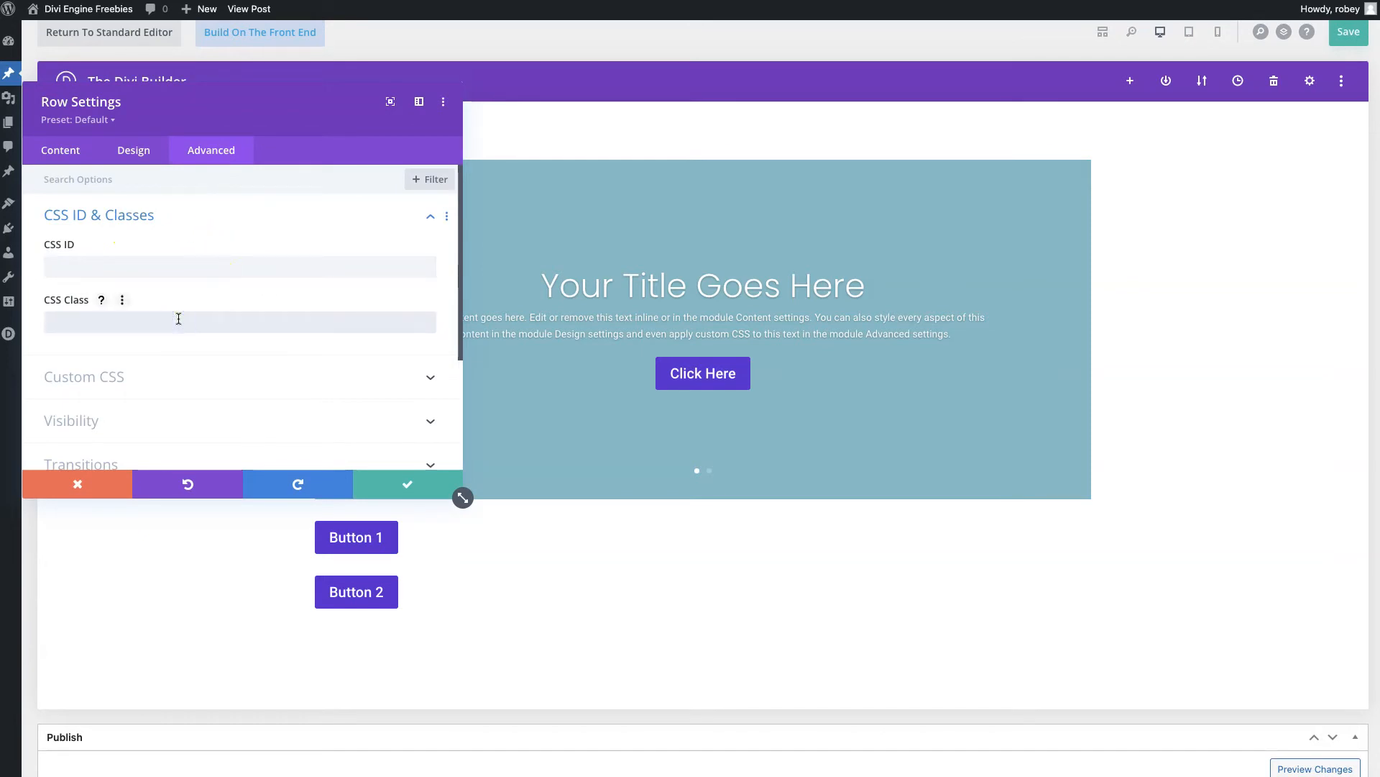
pyautogui.write('de-inline-buttons')
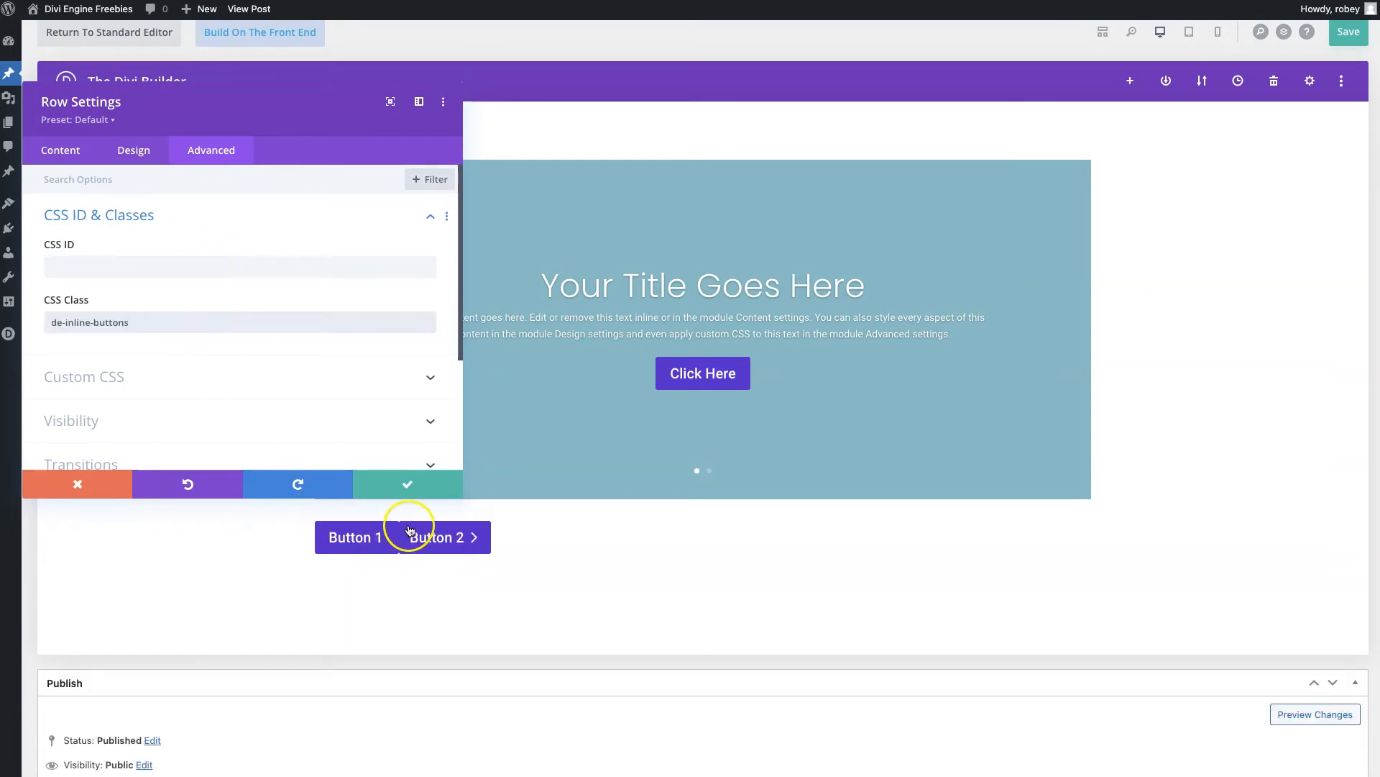
pyautogui.click(408, 484)
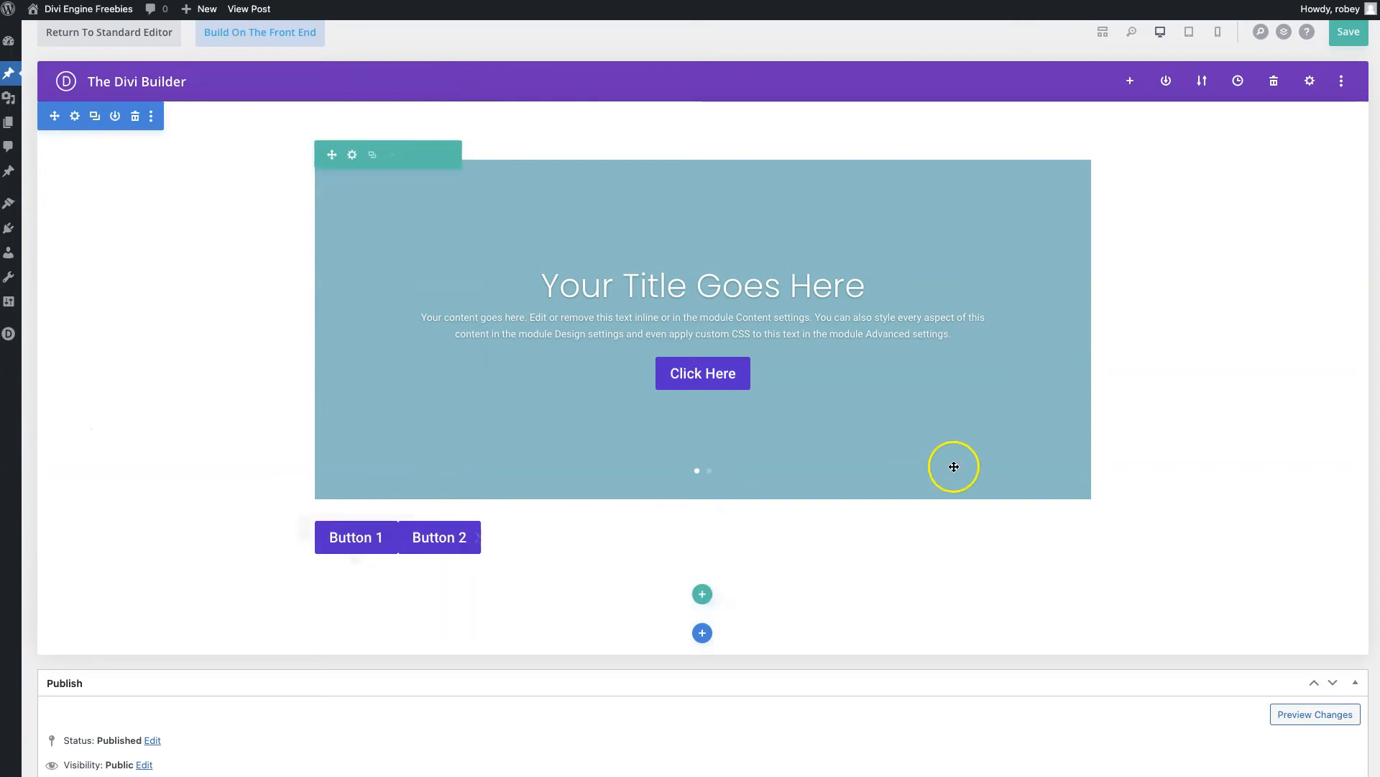
pyautogui.click(1348, 31)
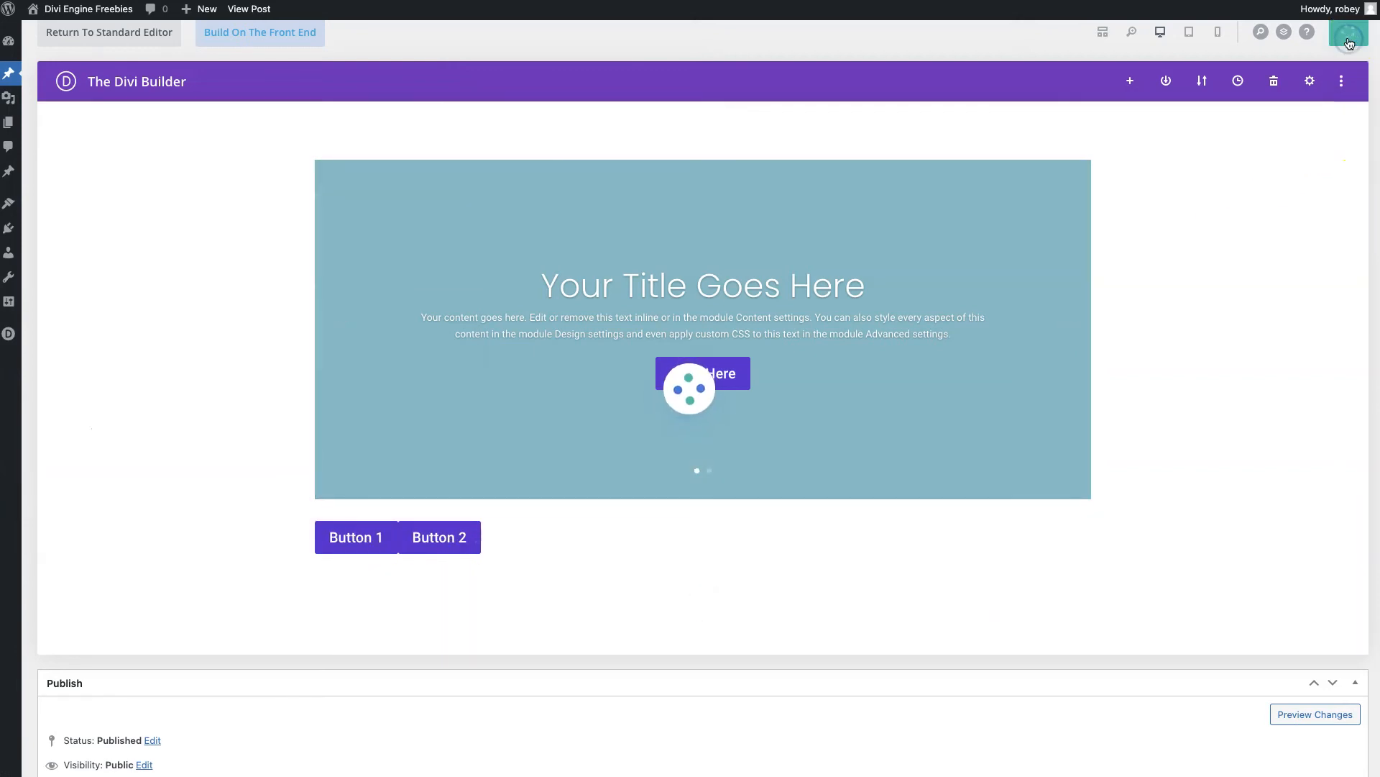
pyautogui.click(1349, 32)
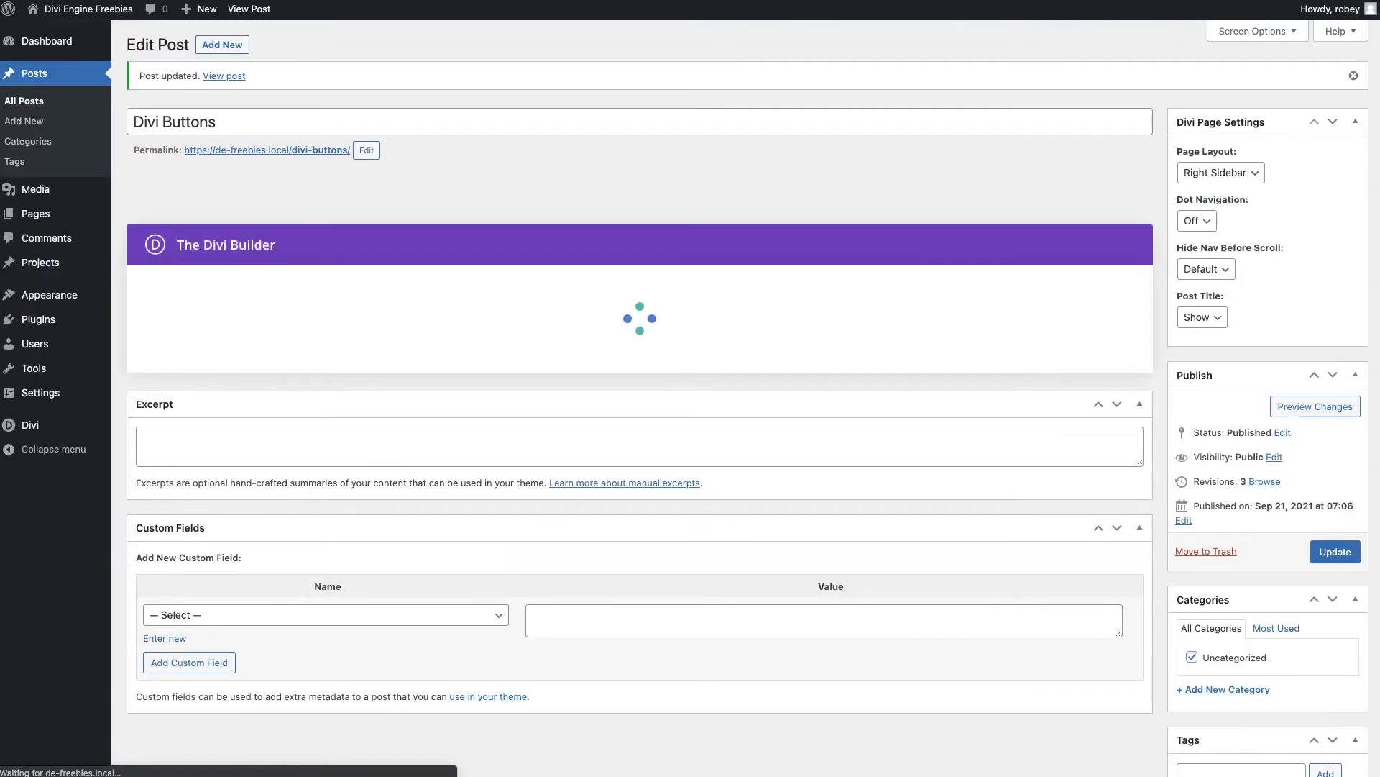
pyautogui.click(223, 75)
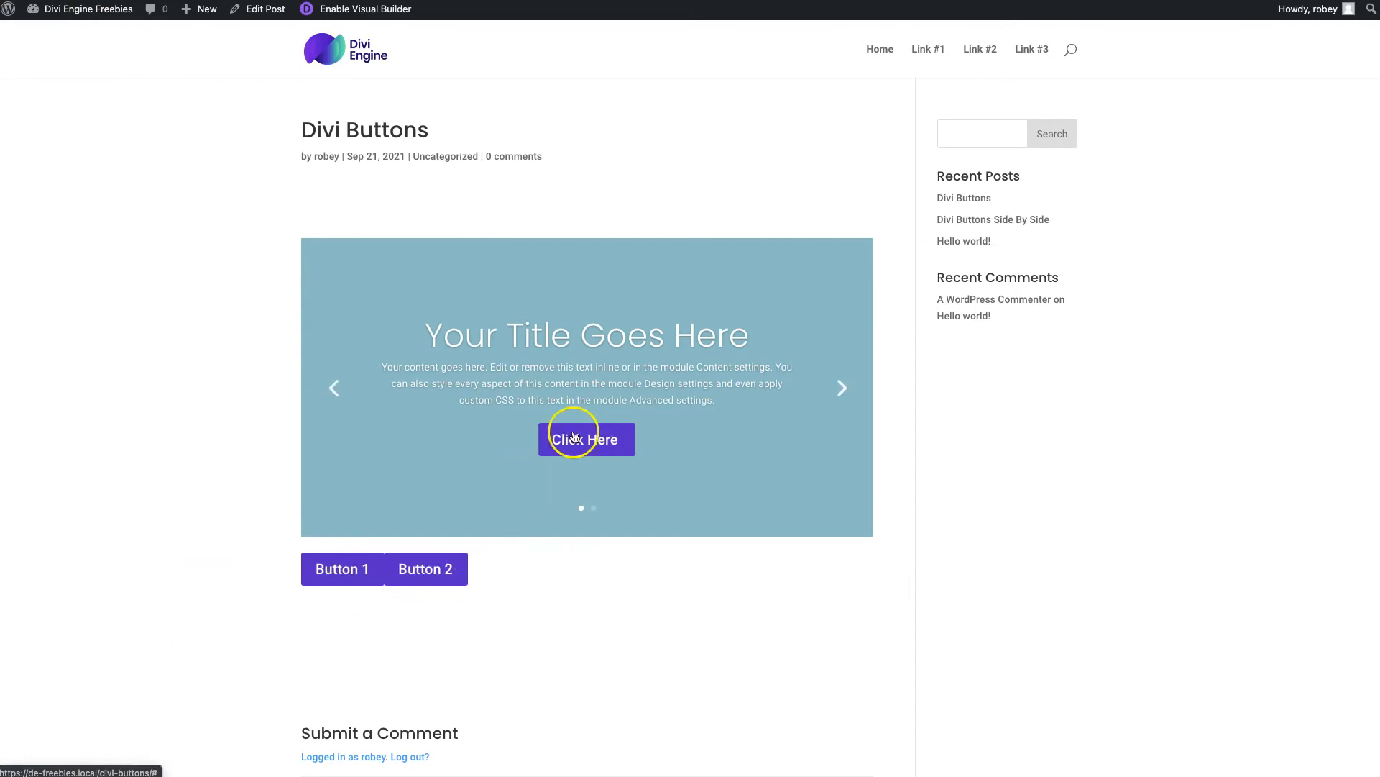
pyautogui.moveTo(579, 435)
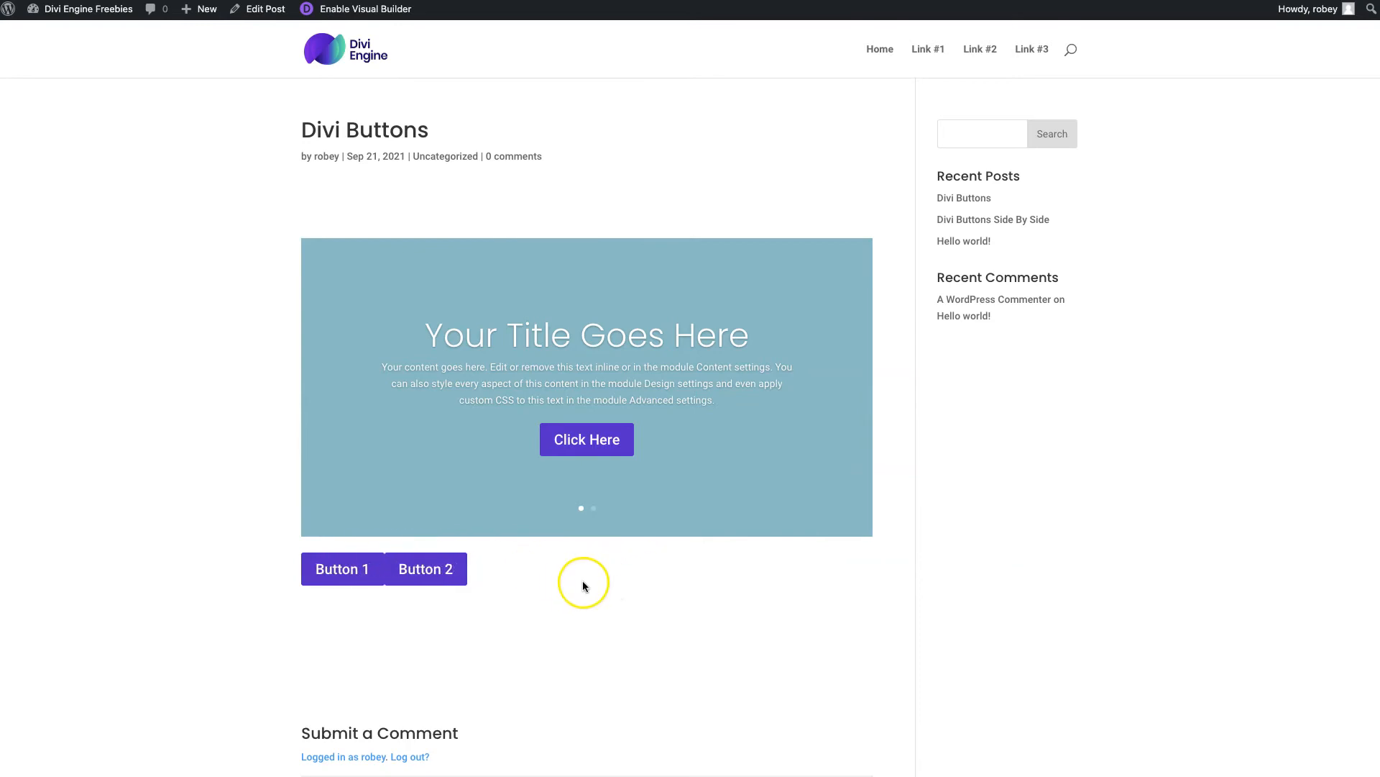
pyautogui.moveTo(348, 712)
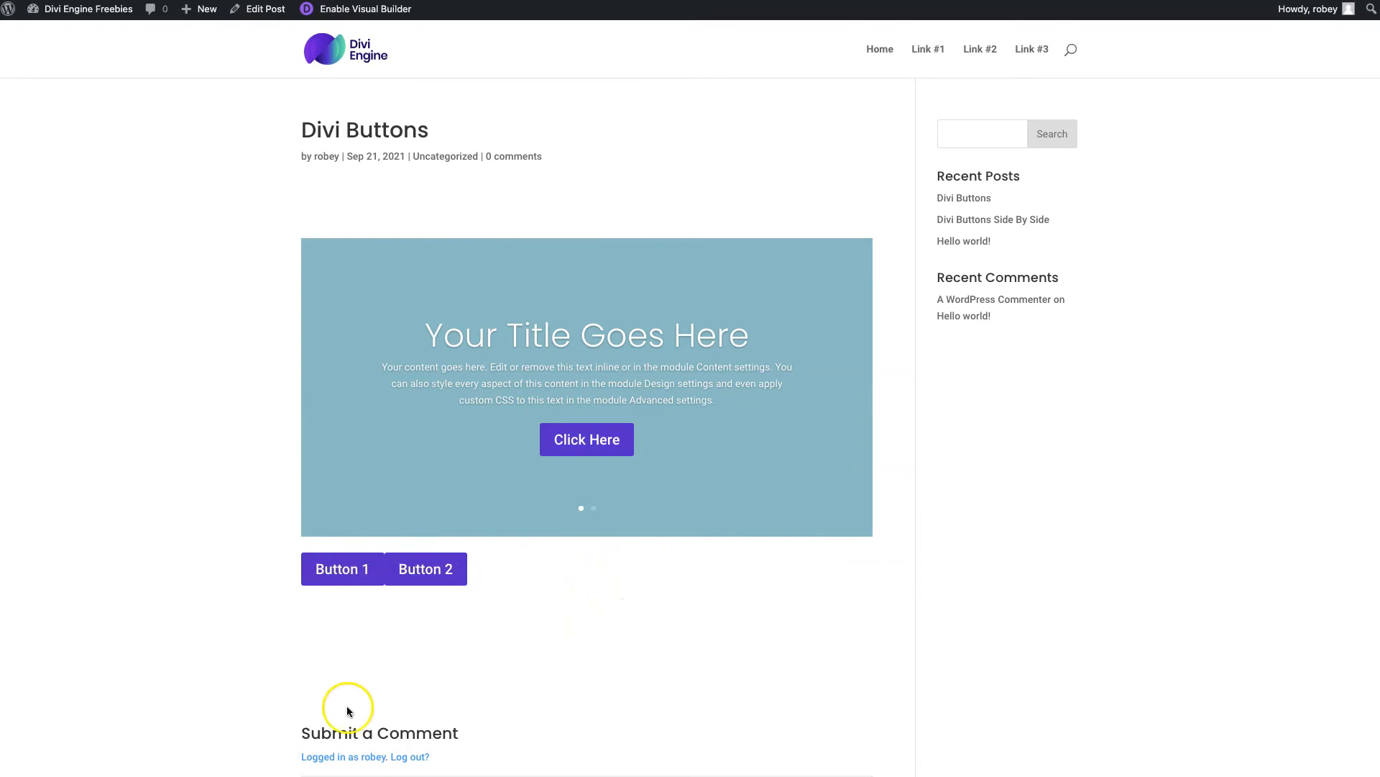
pyautogui.click(266, 9)
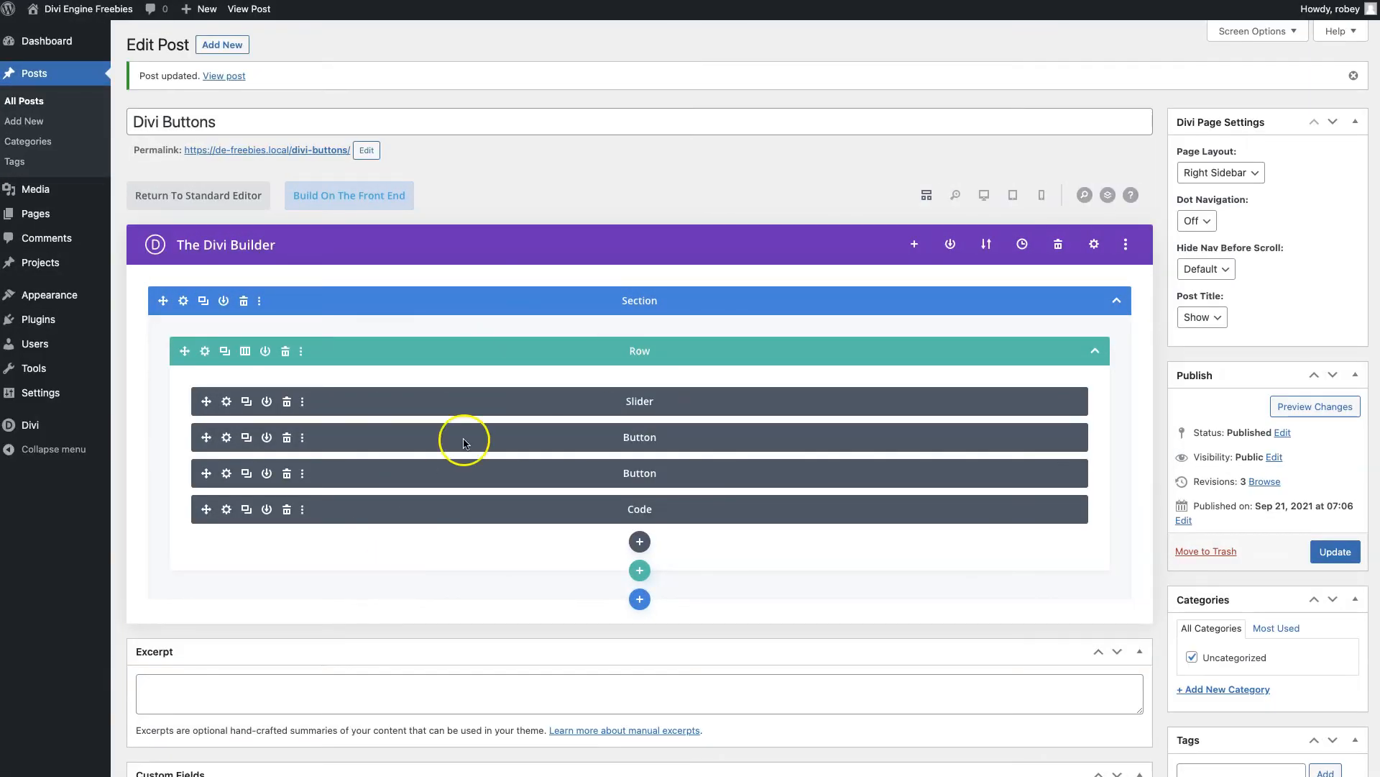
pyautogui.moveTo(930, 256)
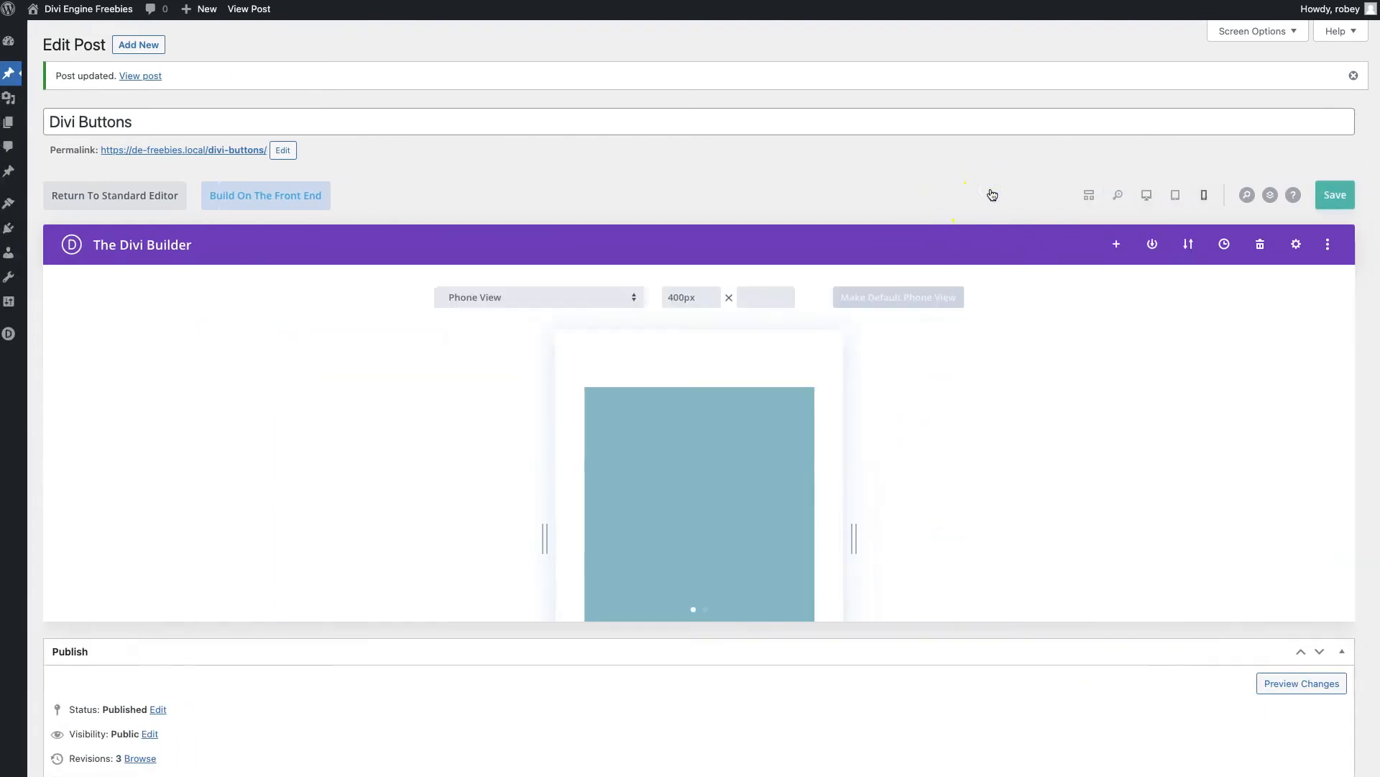
# - Give Button 1 15px left and right margins, extended to all buttons on the page
pyautogui.click(1143, 195)
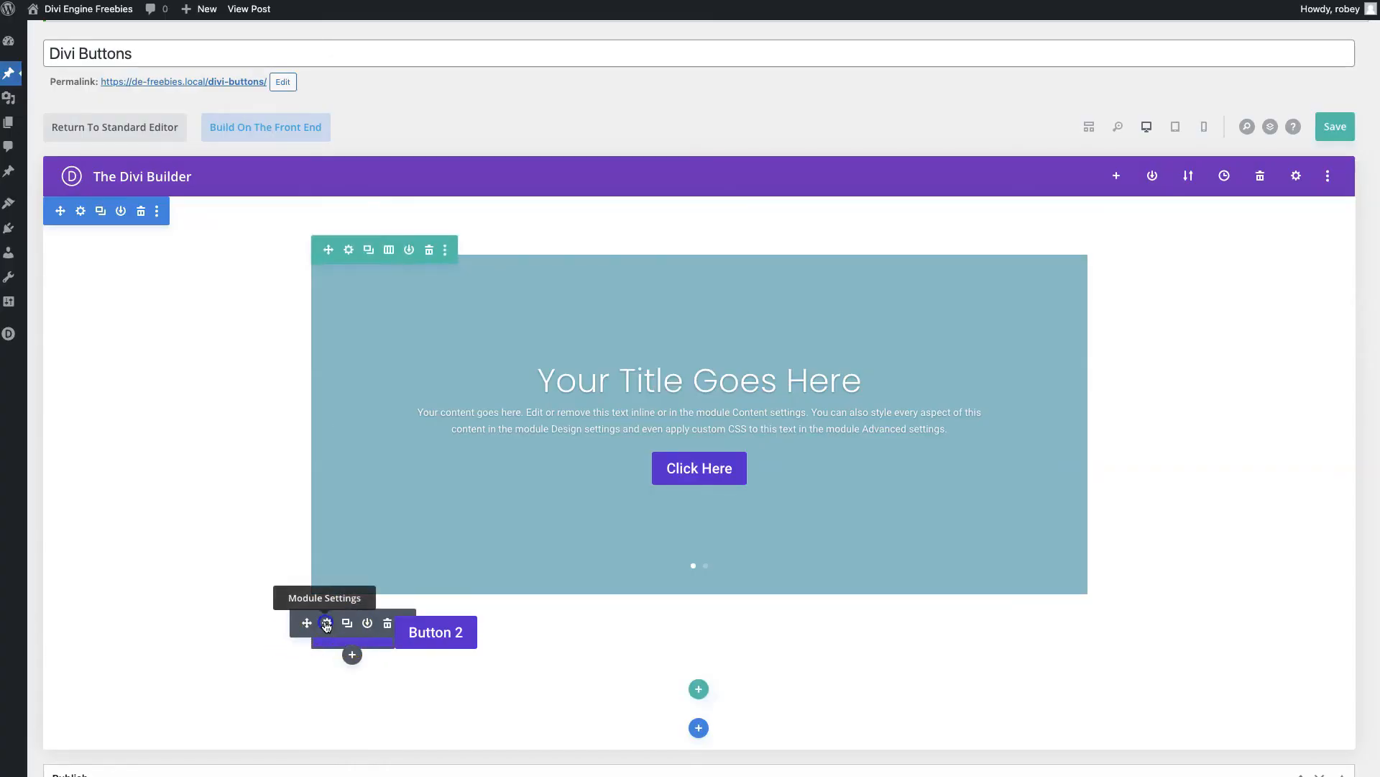
pyautogui.click(326, 623)
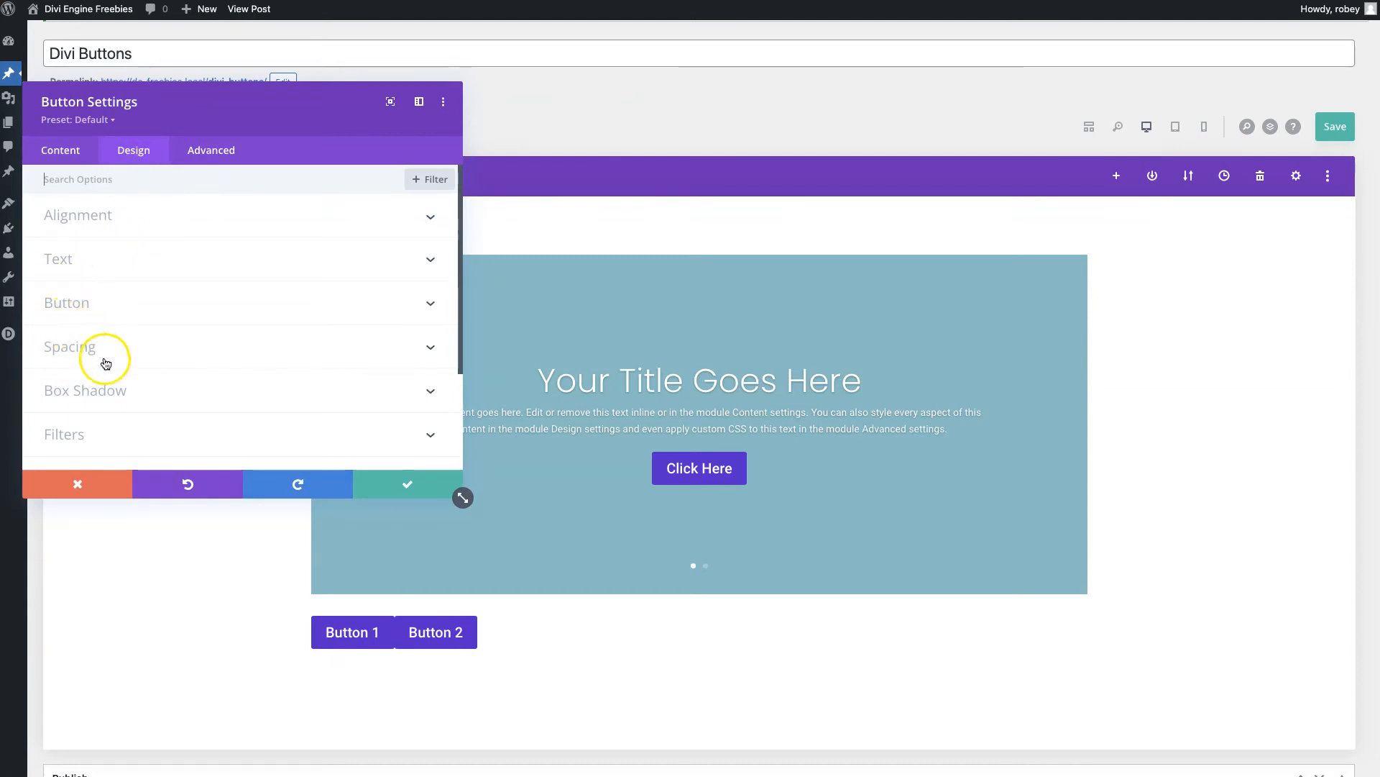
pyautogui.moveTo(104, 337)
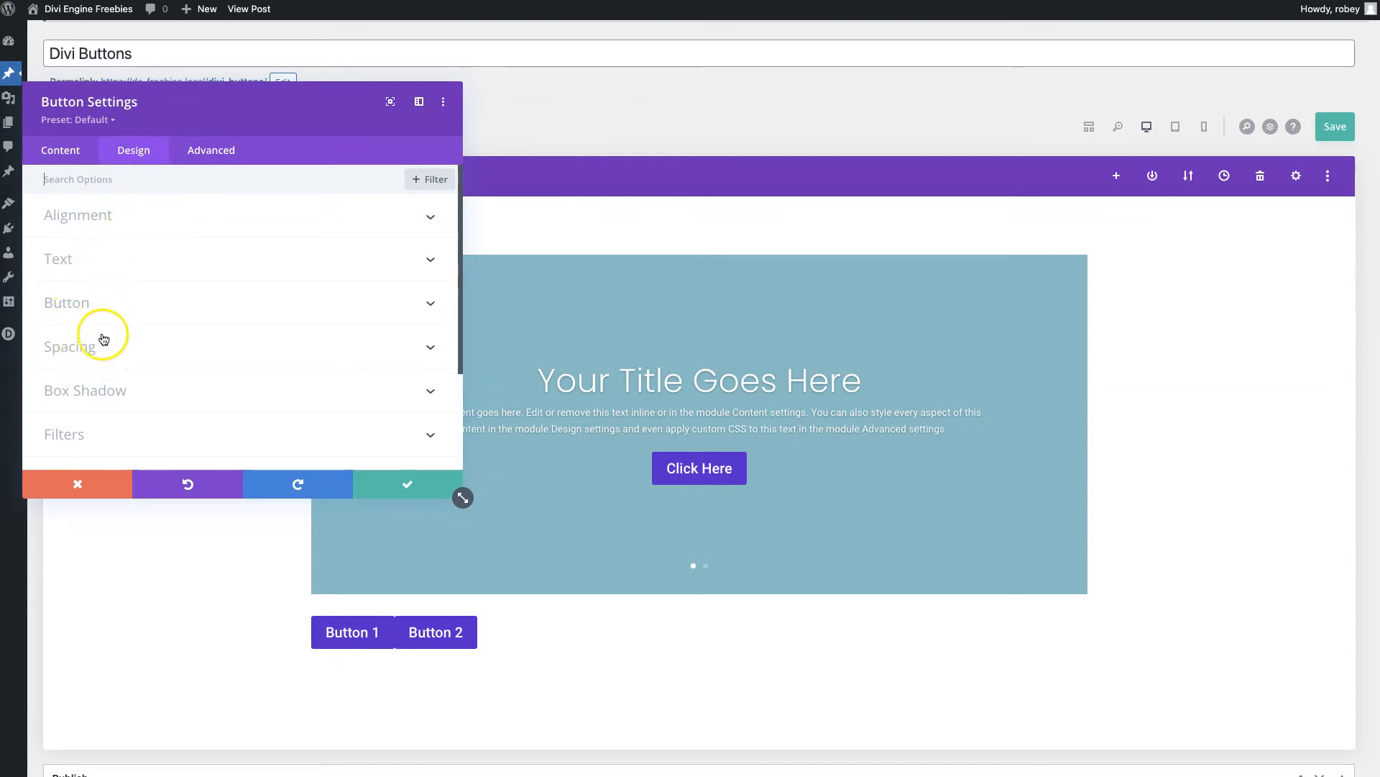
pyautogui.click(70, 347)
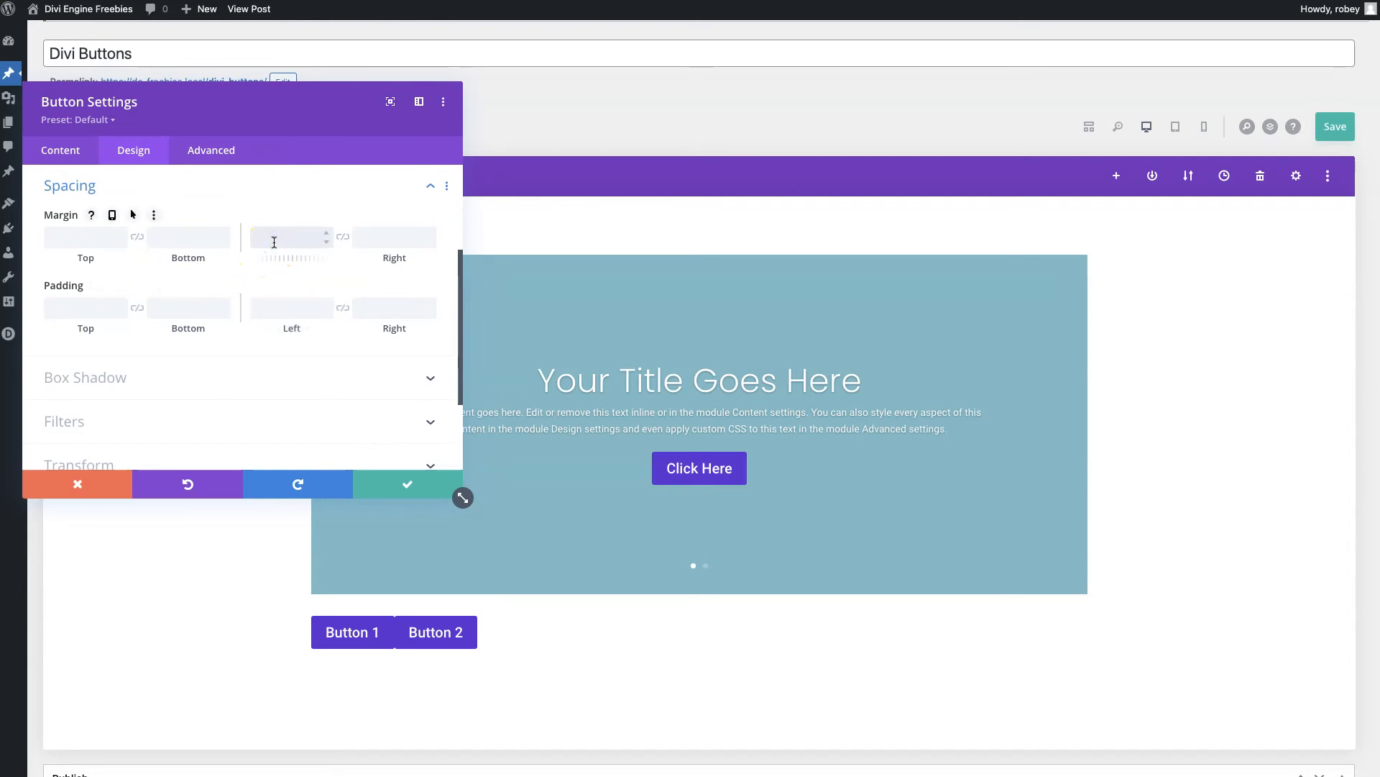
pyautogui.write('15px')
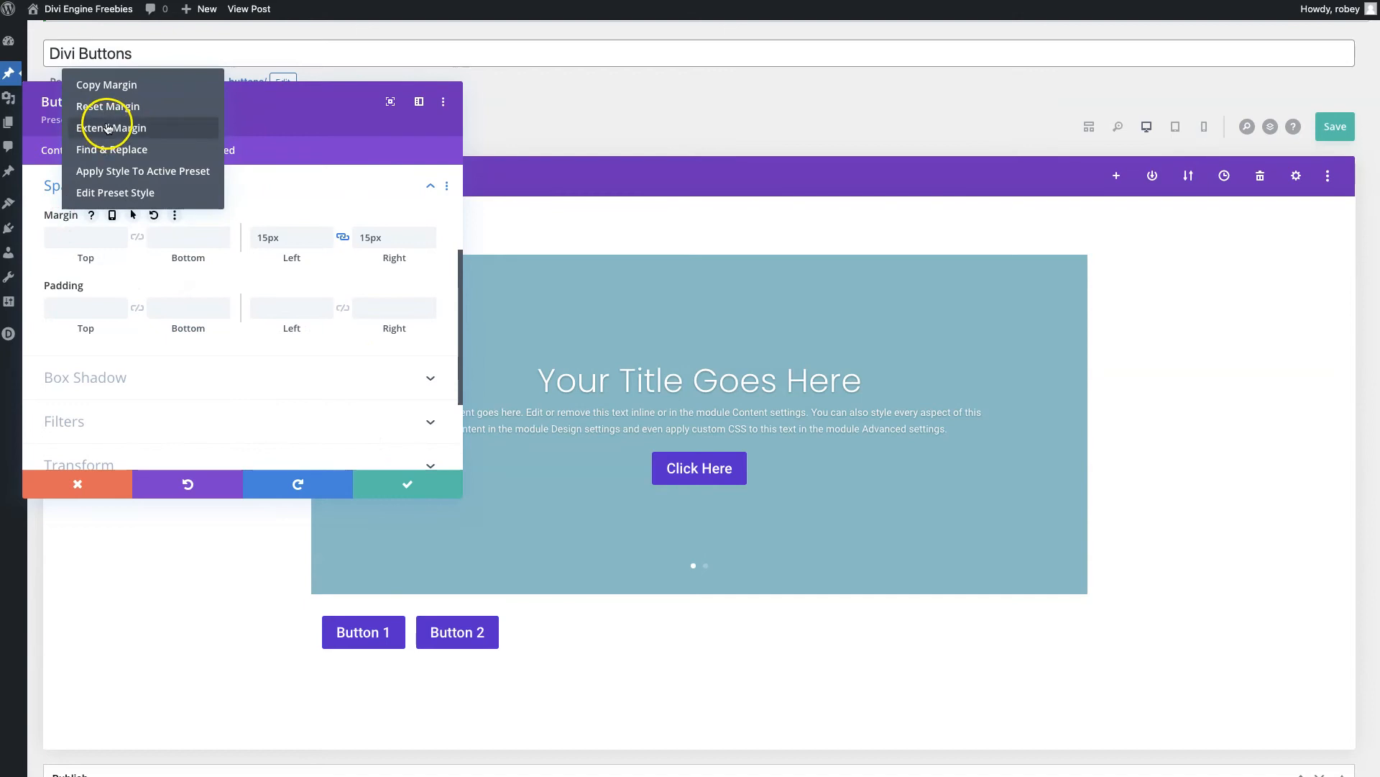
pyautogui.click(111, 128)
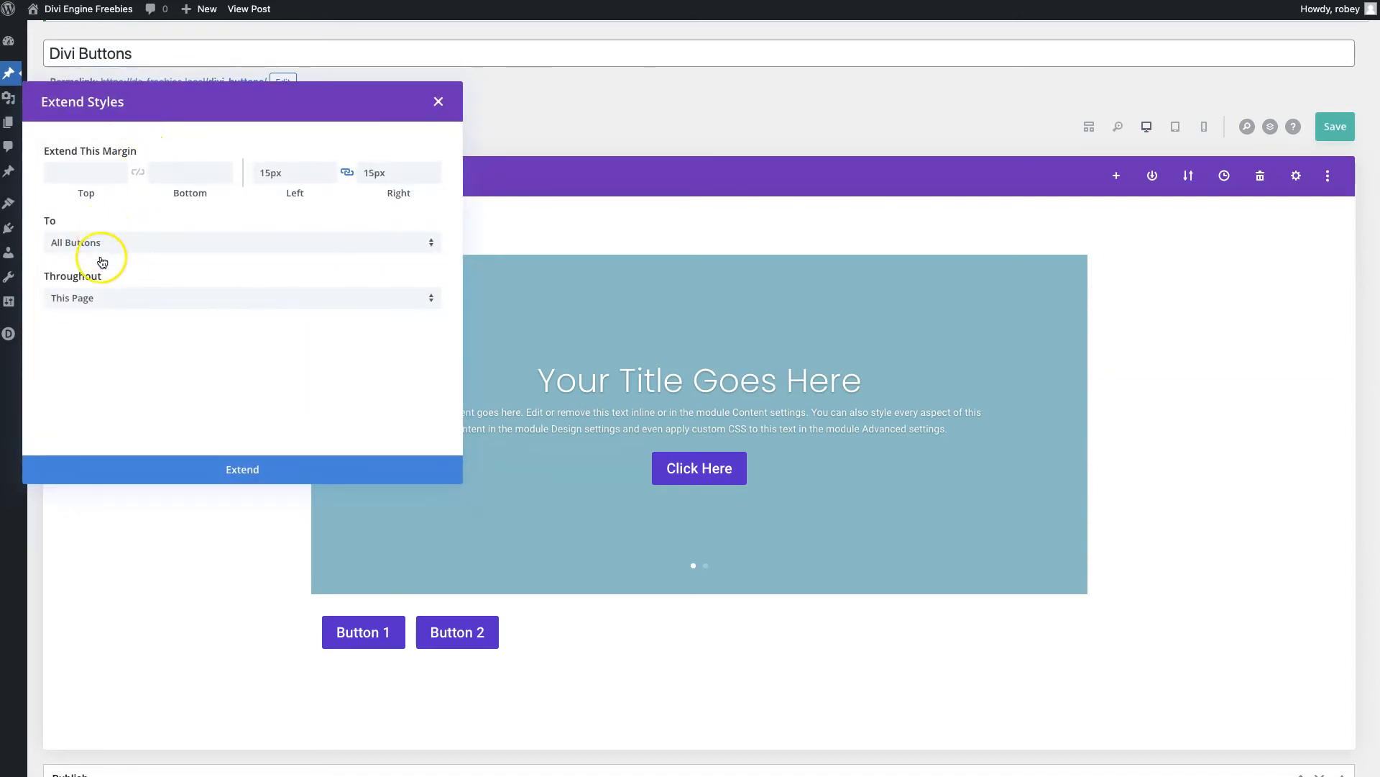
pyautogui.click(243, 298)
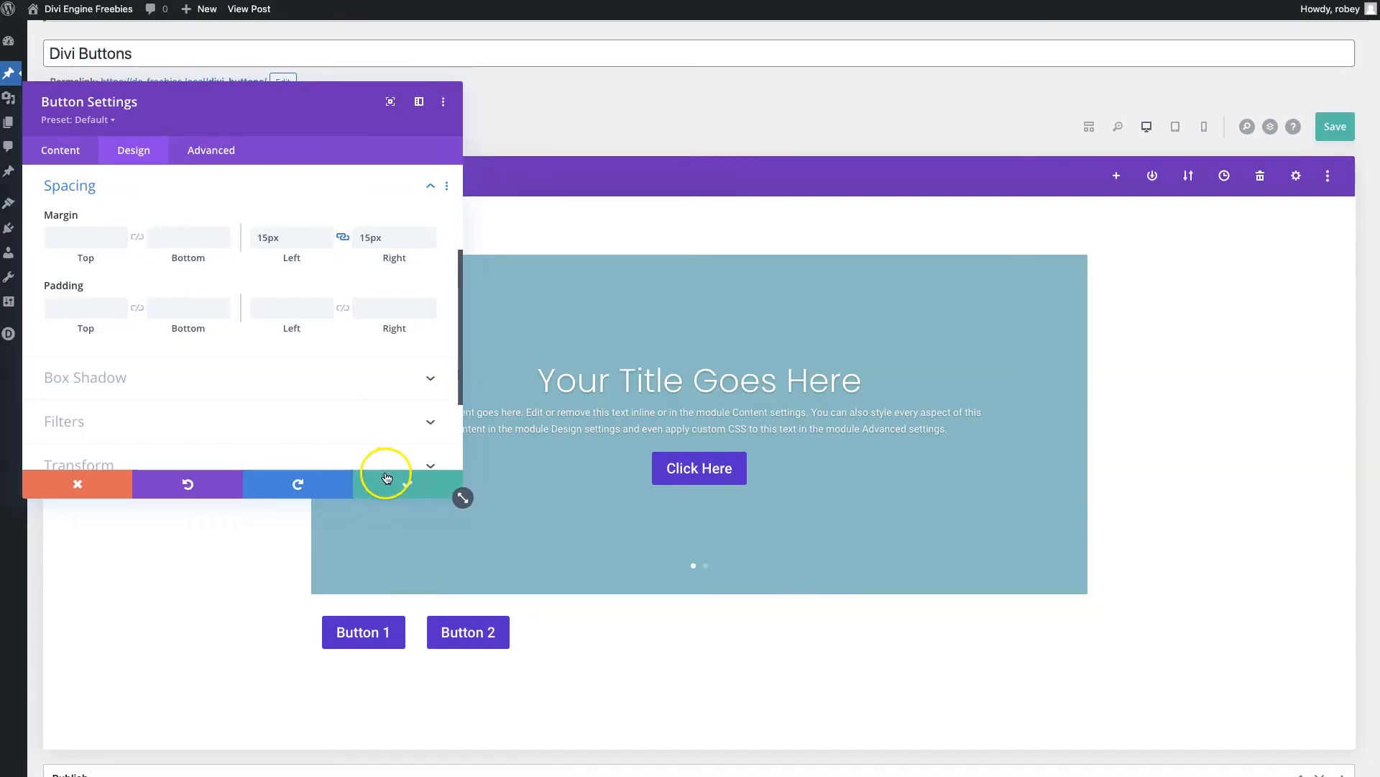
# - Save the settings of both button modules
pyautogui.click(77, 483)
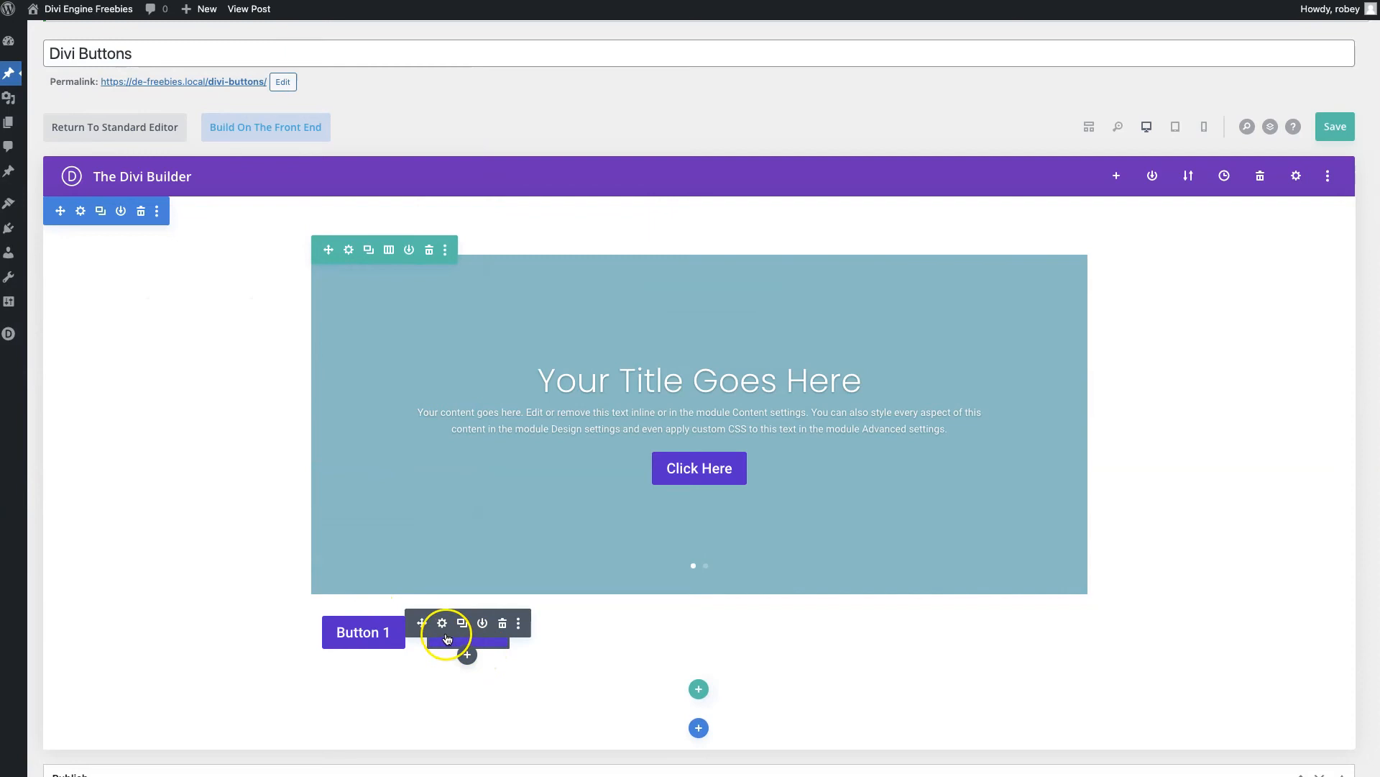
pyautogui.click(442, 623)
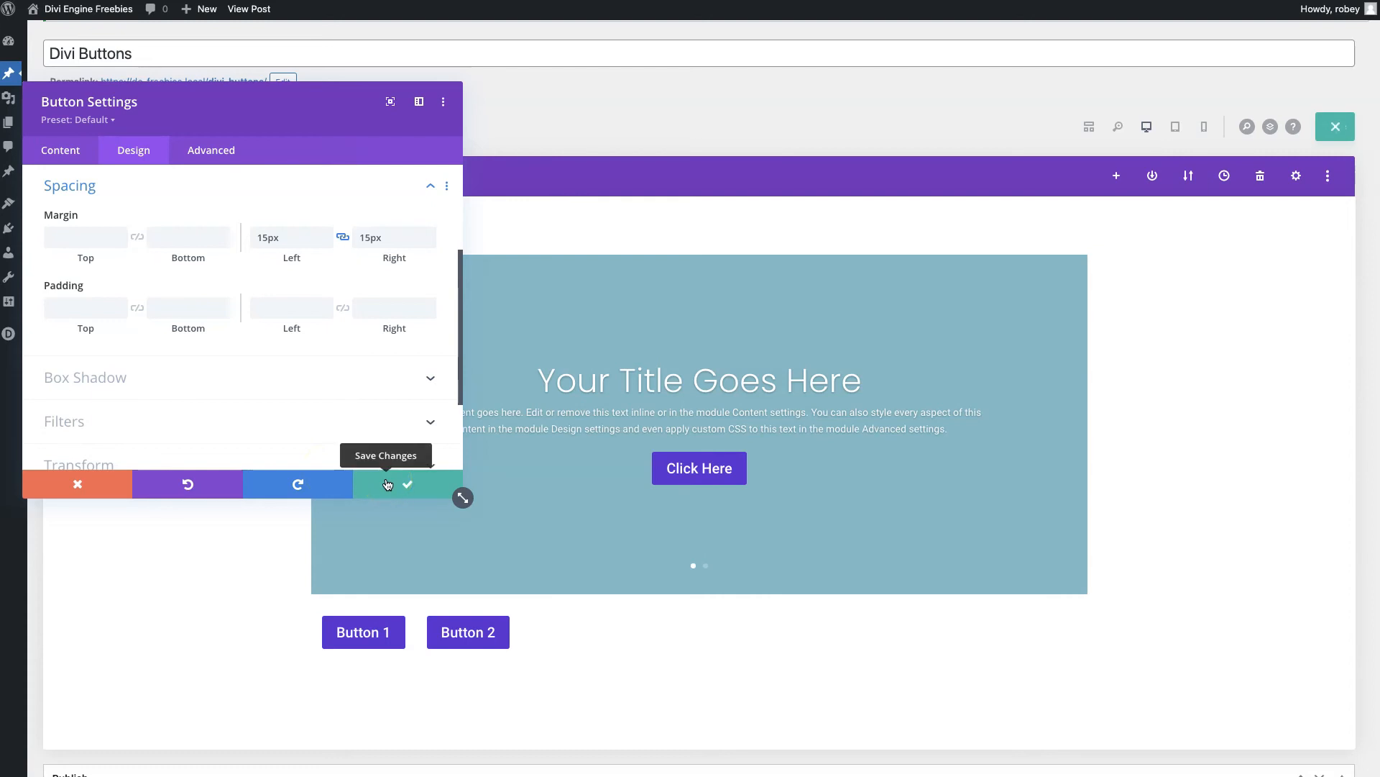
pyautogui.click(407, 484)
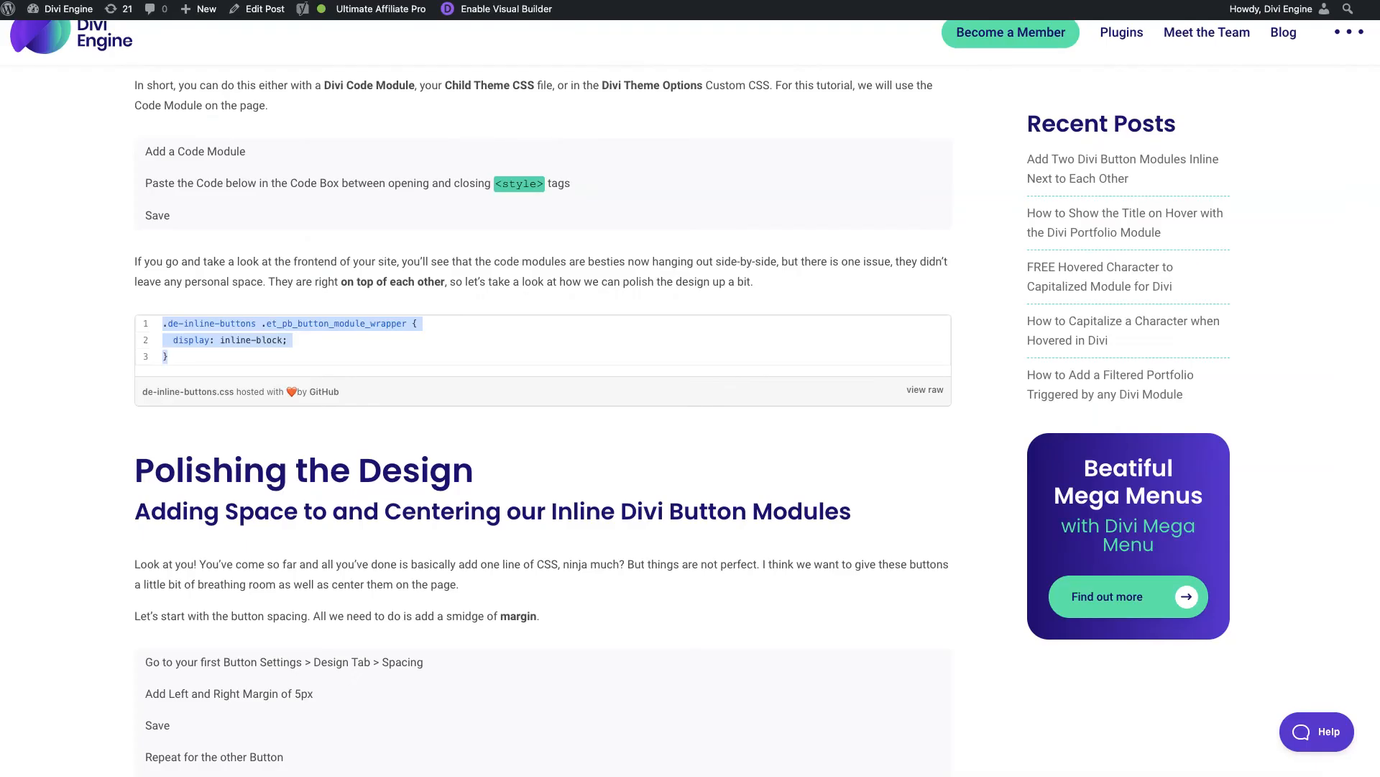
# - Scroll to the tutorial's centering section and select the .de-inline-buttons text-align snippet
pyautogui.scroll(-3)
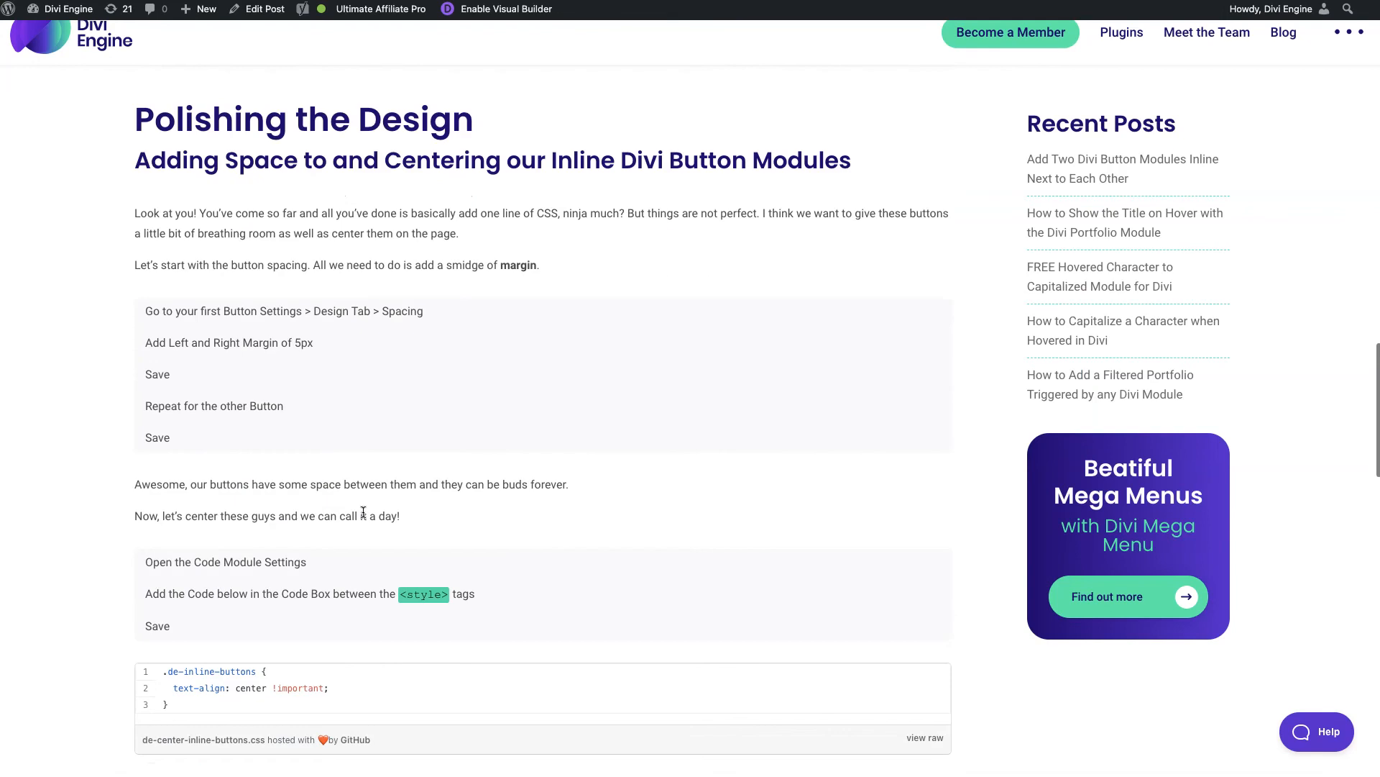
pyautogui.scroll(-3)
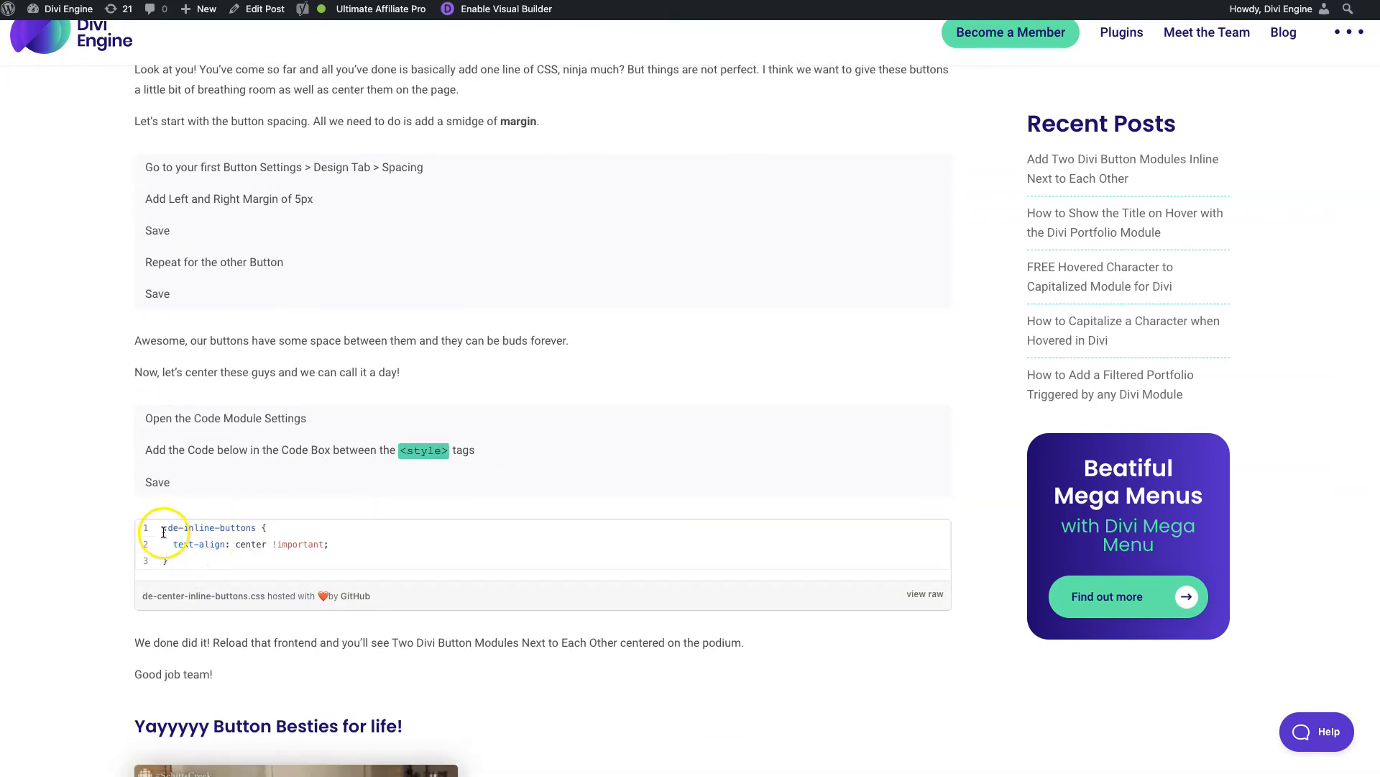
pyautogui.moveTo(243, 529)
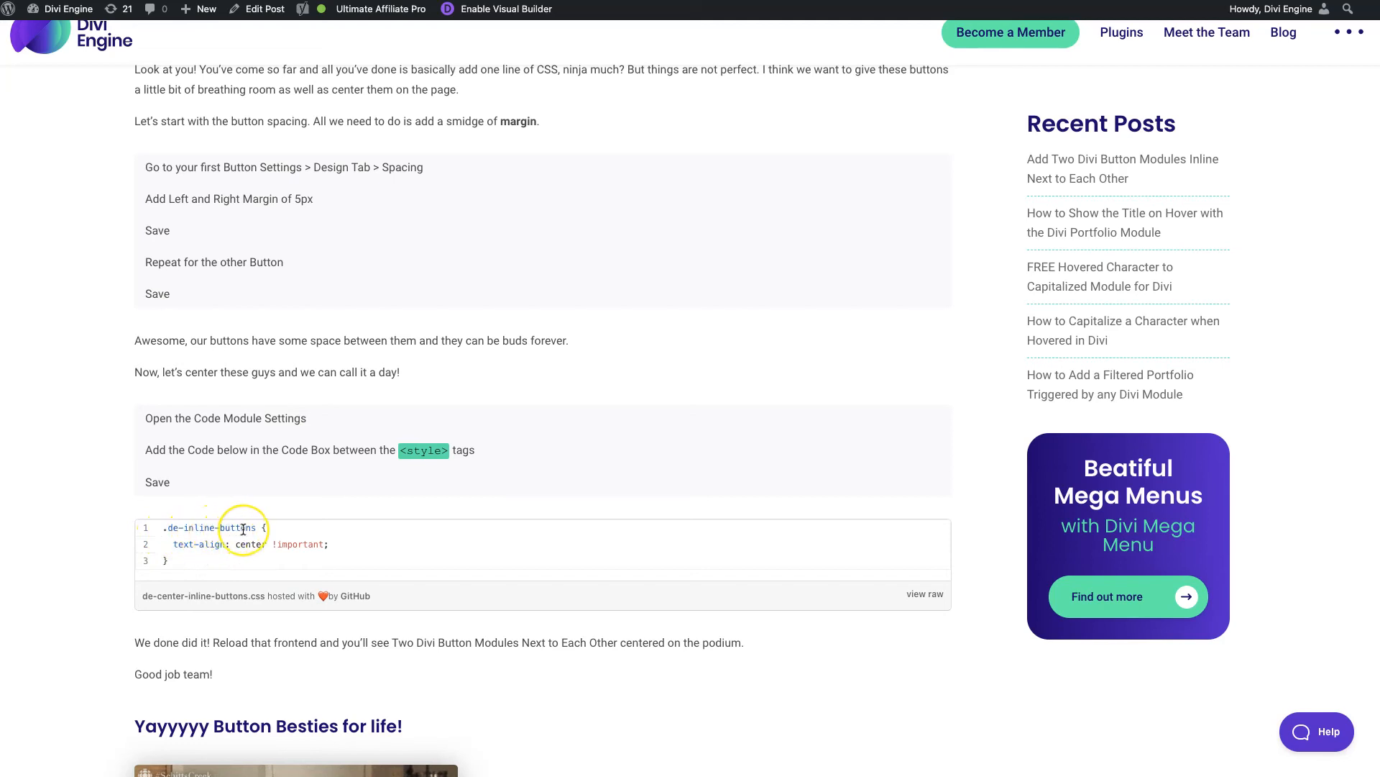
pyautogui.moveTo(187, 548)
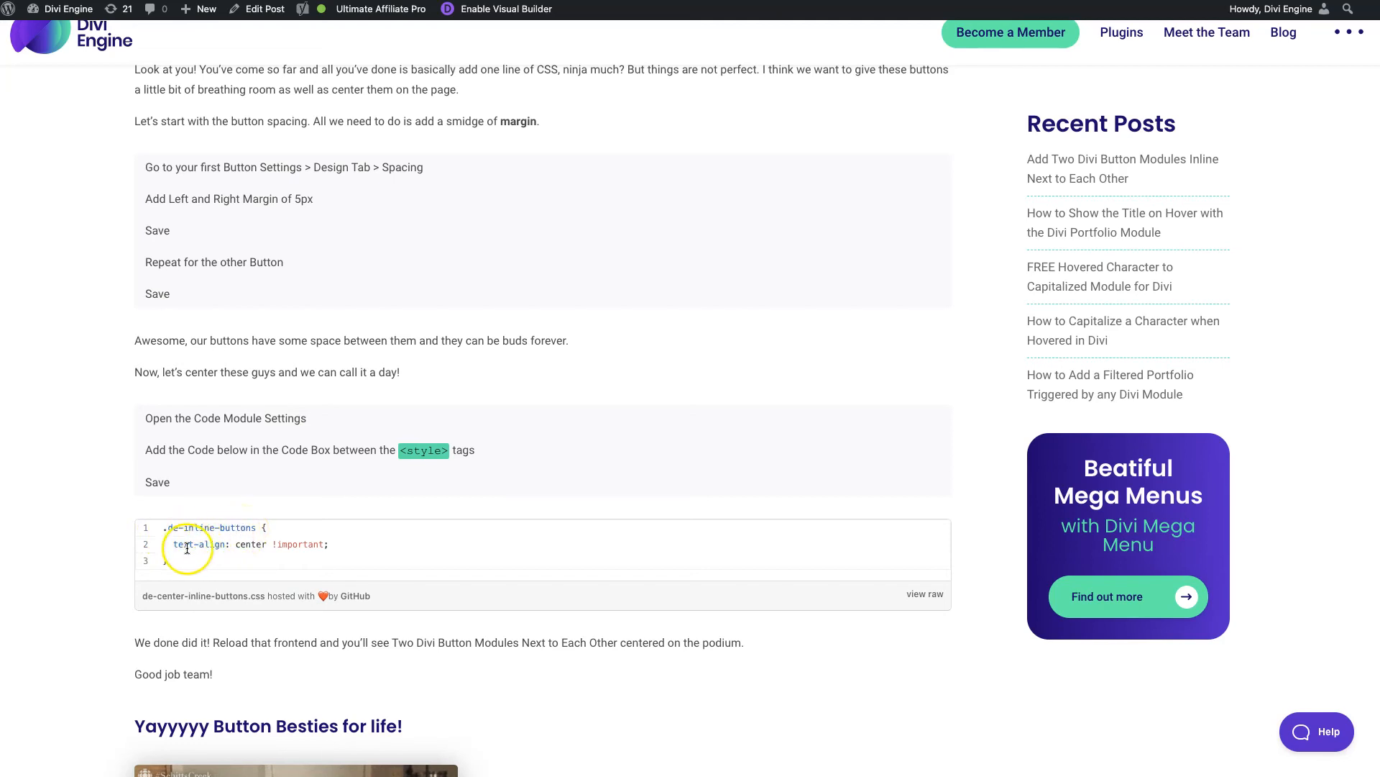
pyautogui.moveTo(163, 531)
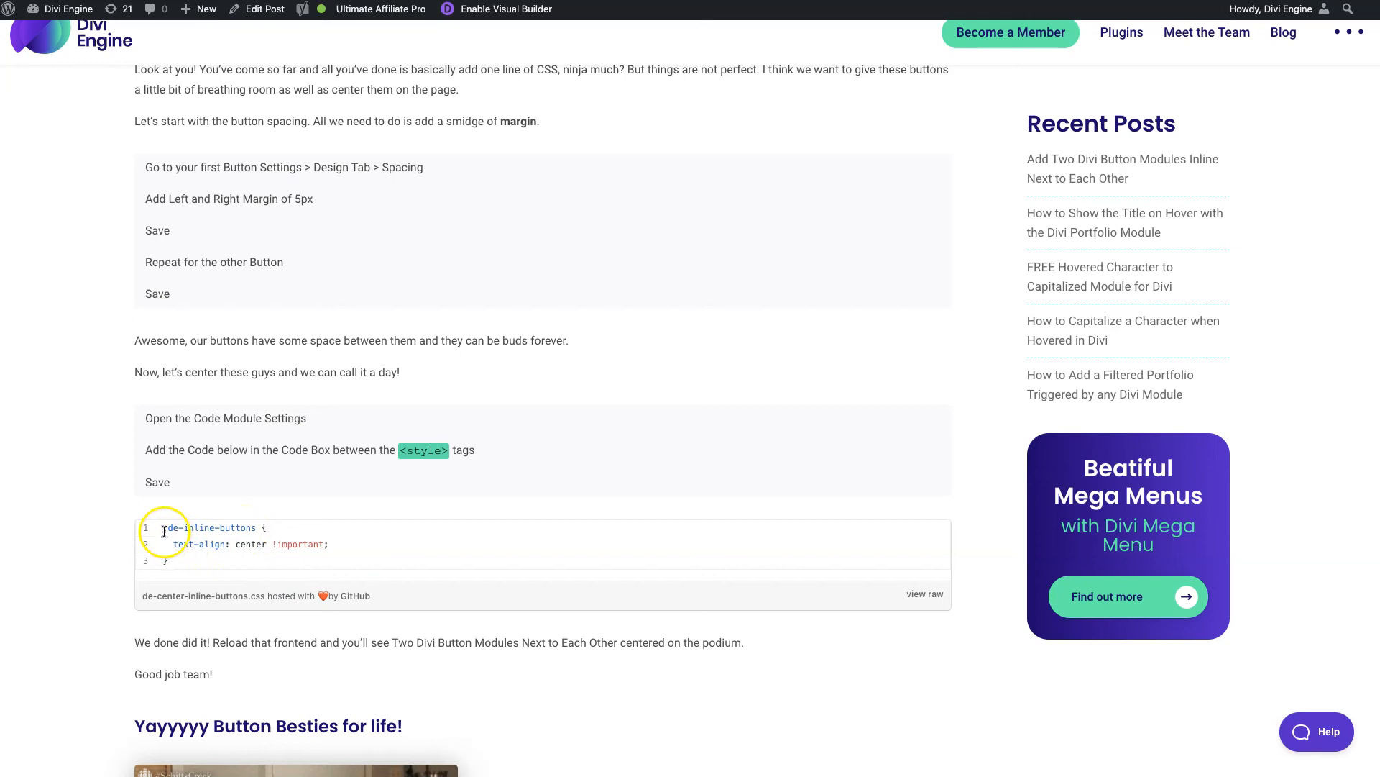
pyautogui.moveTo(164, 527); pyautogui.dragTo(185, 561)
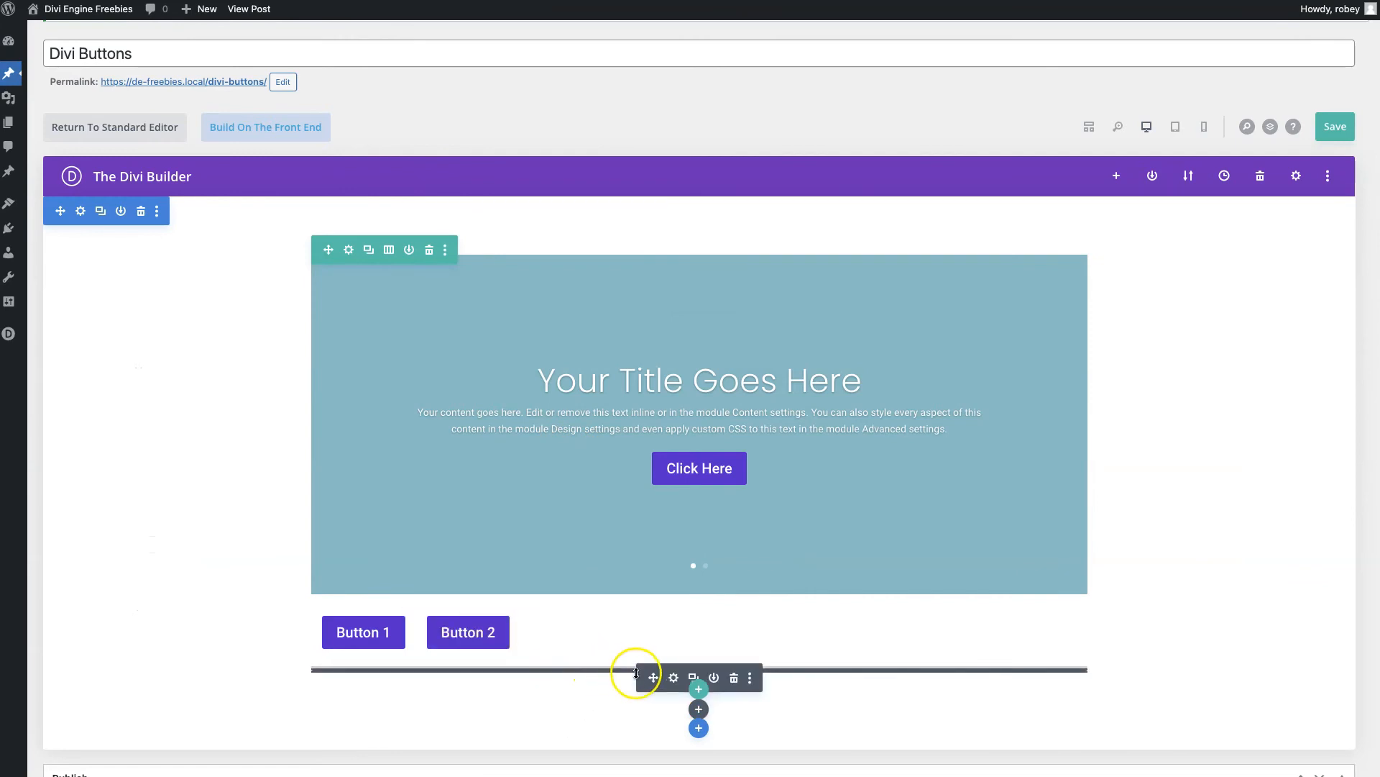
pyautogui.moveTo(1119, 88)
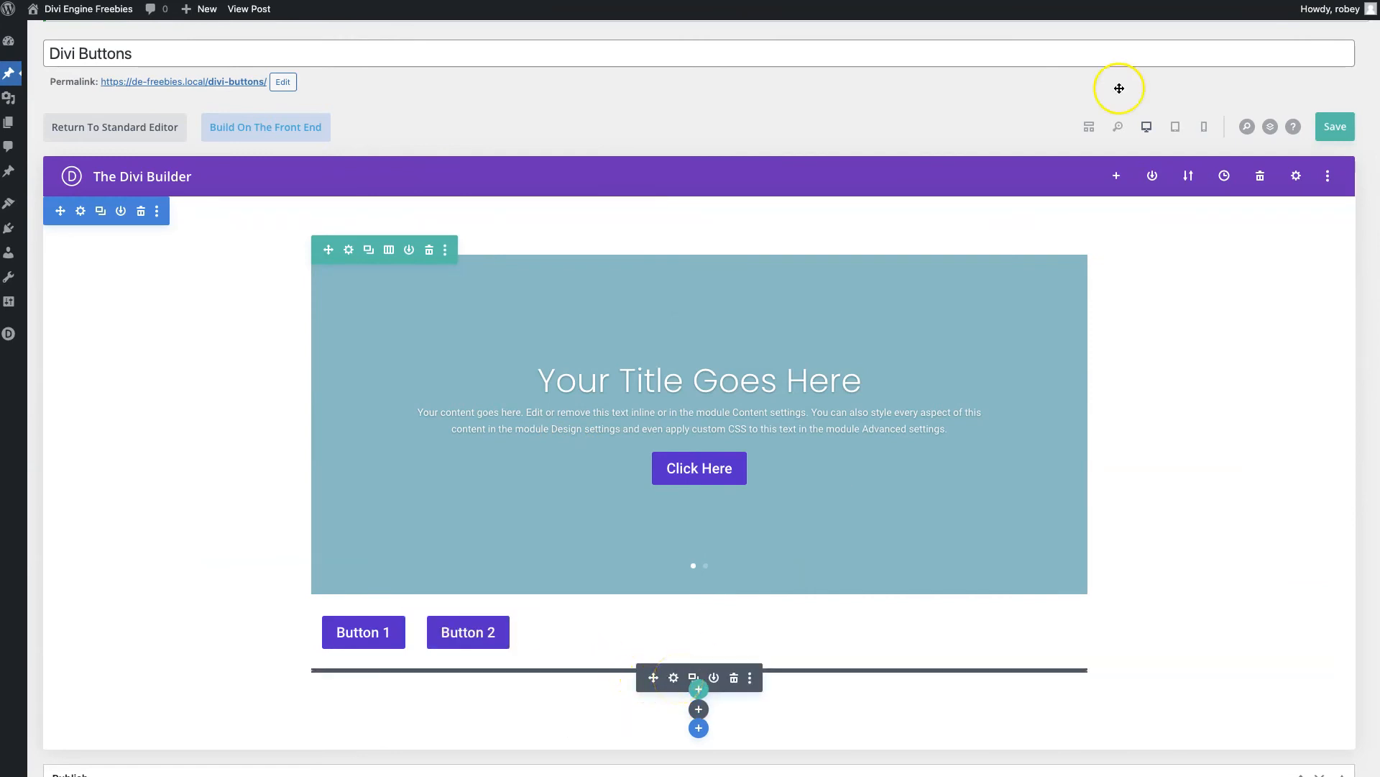
pyautogui.moveTo(624, 670)
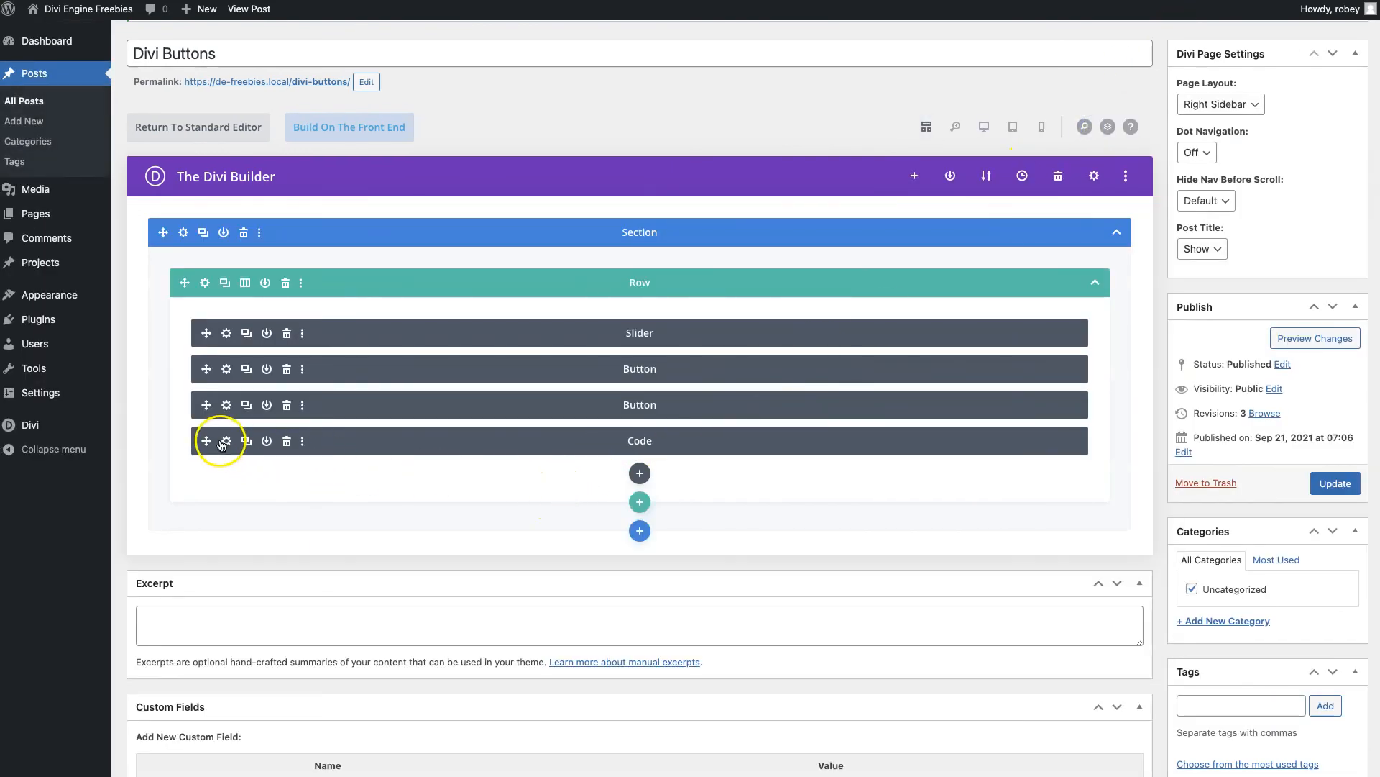
# - Add a .de-inline-buttons text-align: center rule to the Code module and save
pyautogui.click(226, 441)
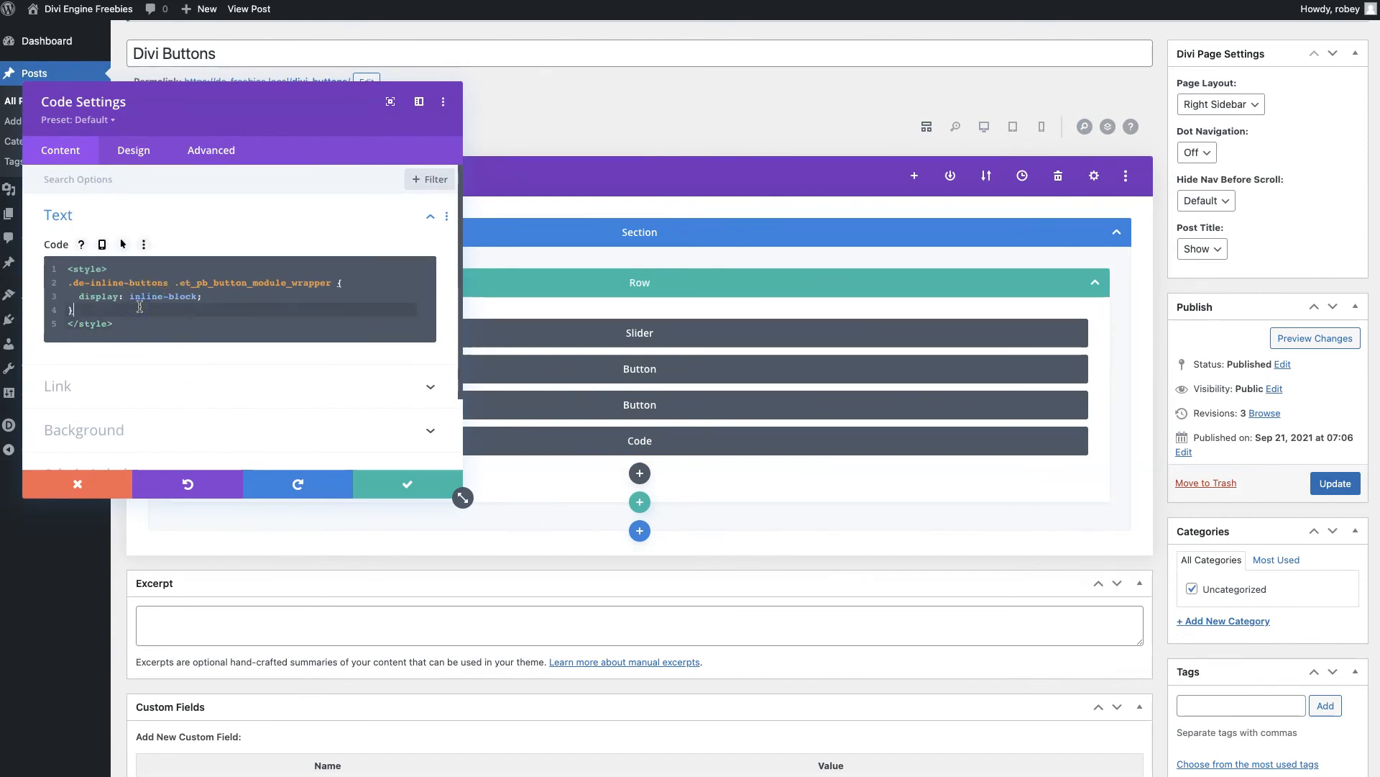
pyautogui.press('Enter')
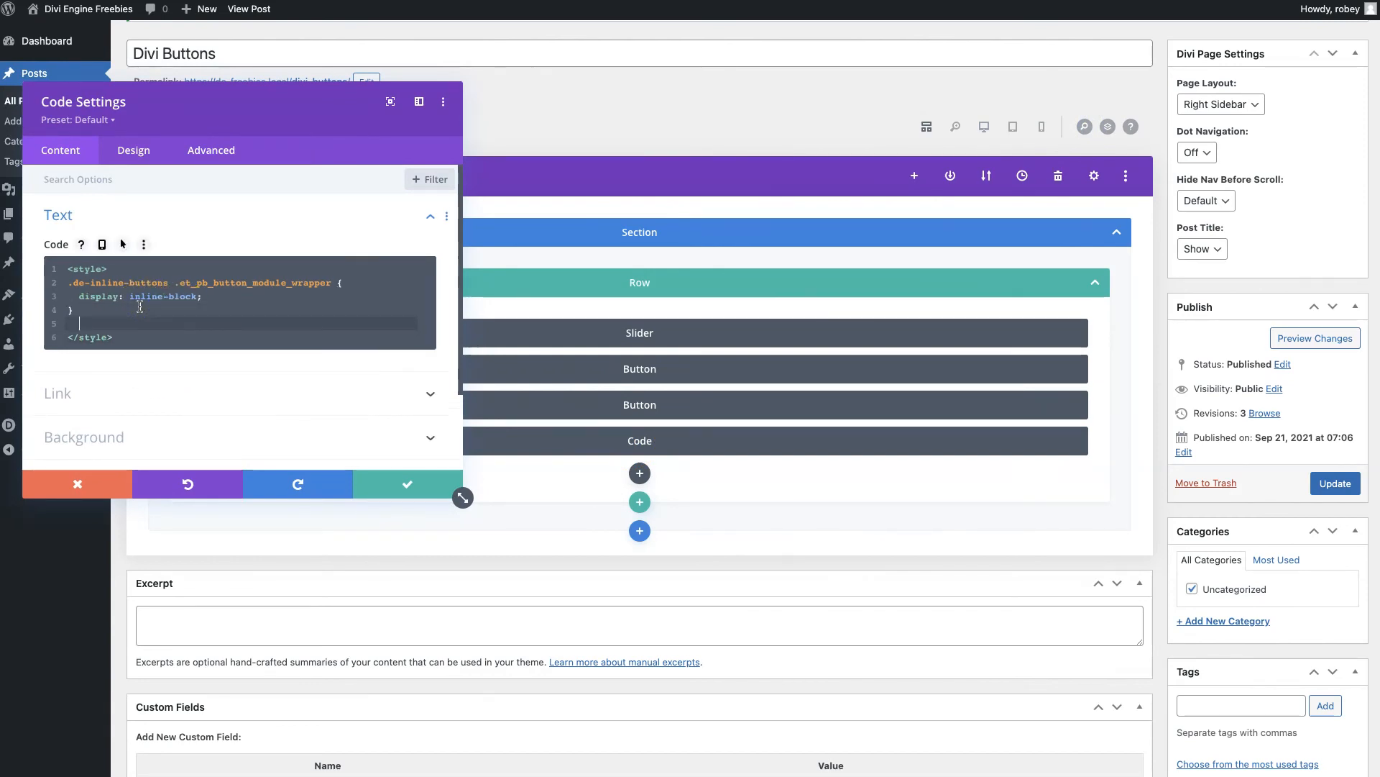
pyautogui.write('.de-inline-buttons {')
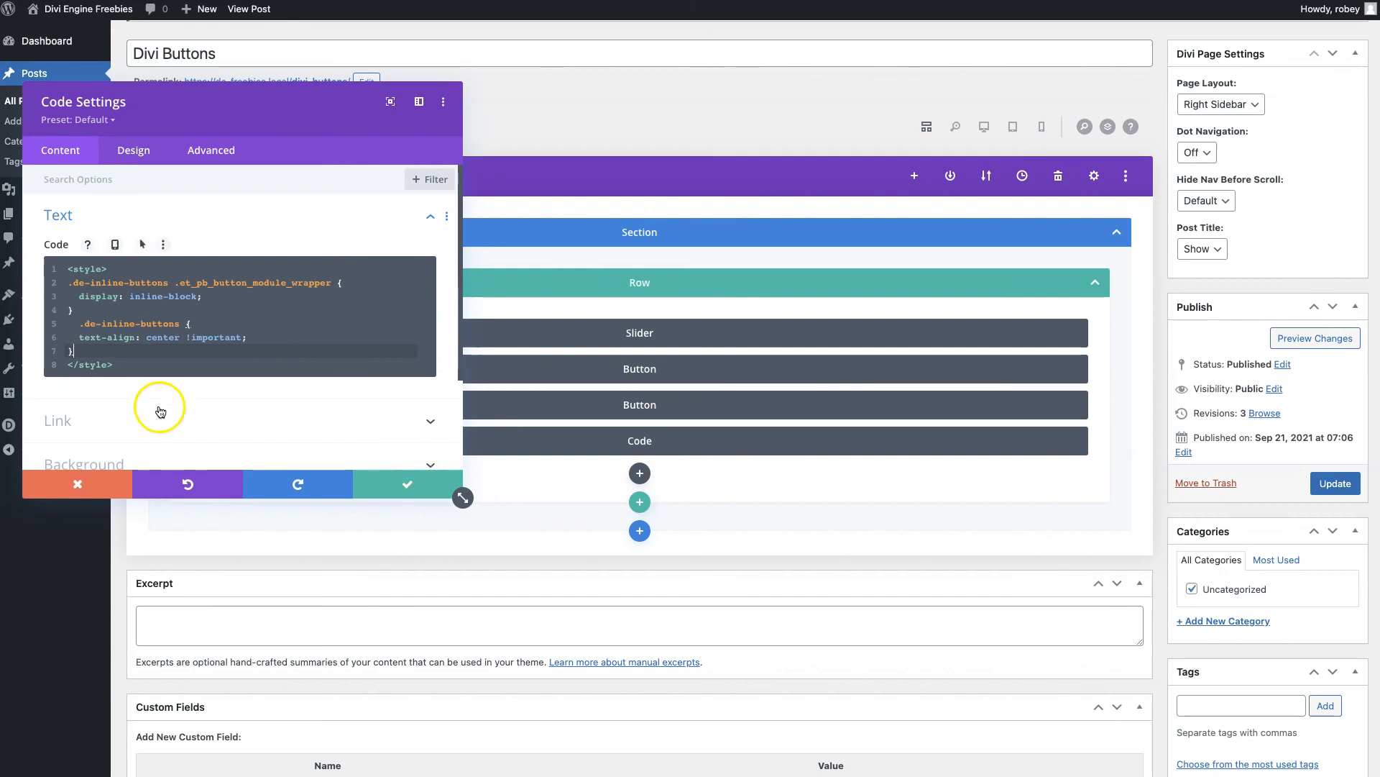
pyautogui.click(407, 483)
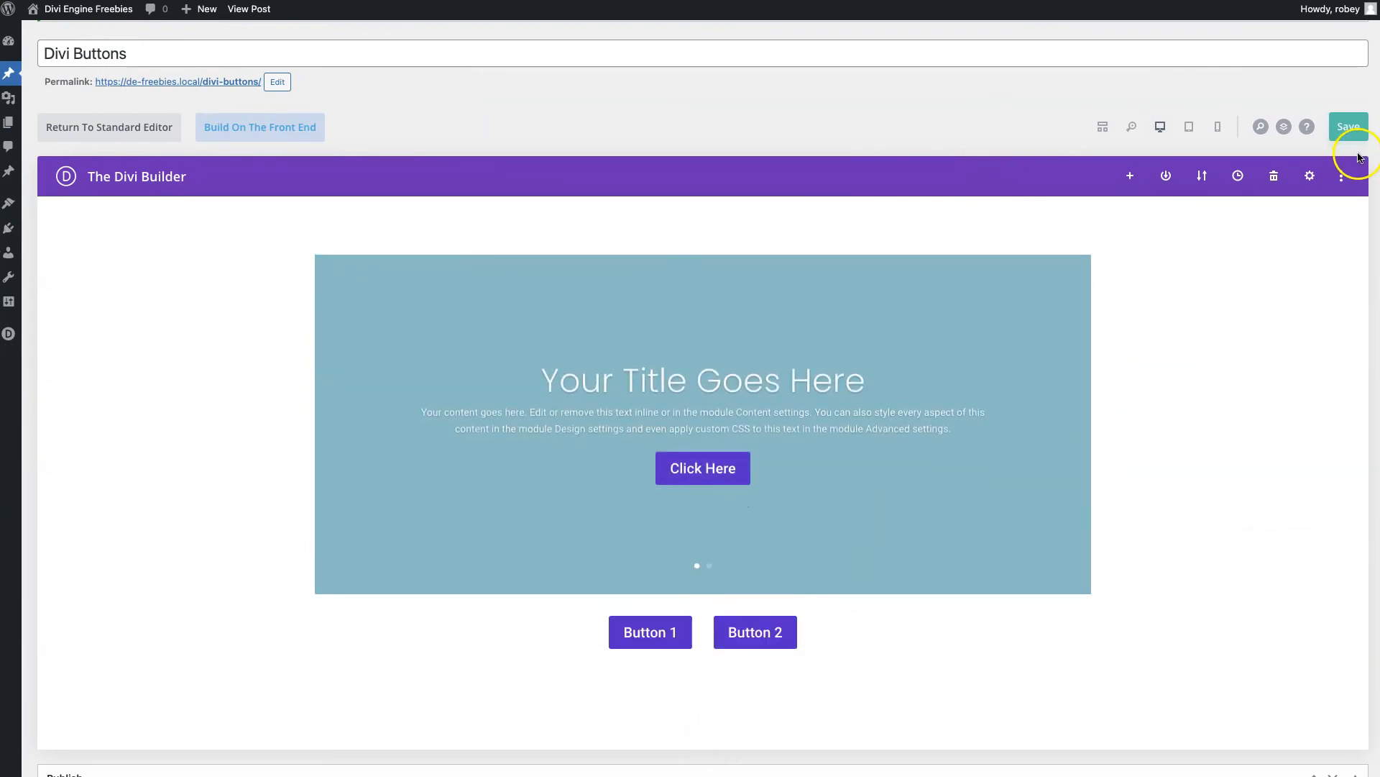
# - Save the Divi post and view the live page to check the centered buttons
pyautogui.click(1349, 127)
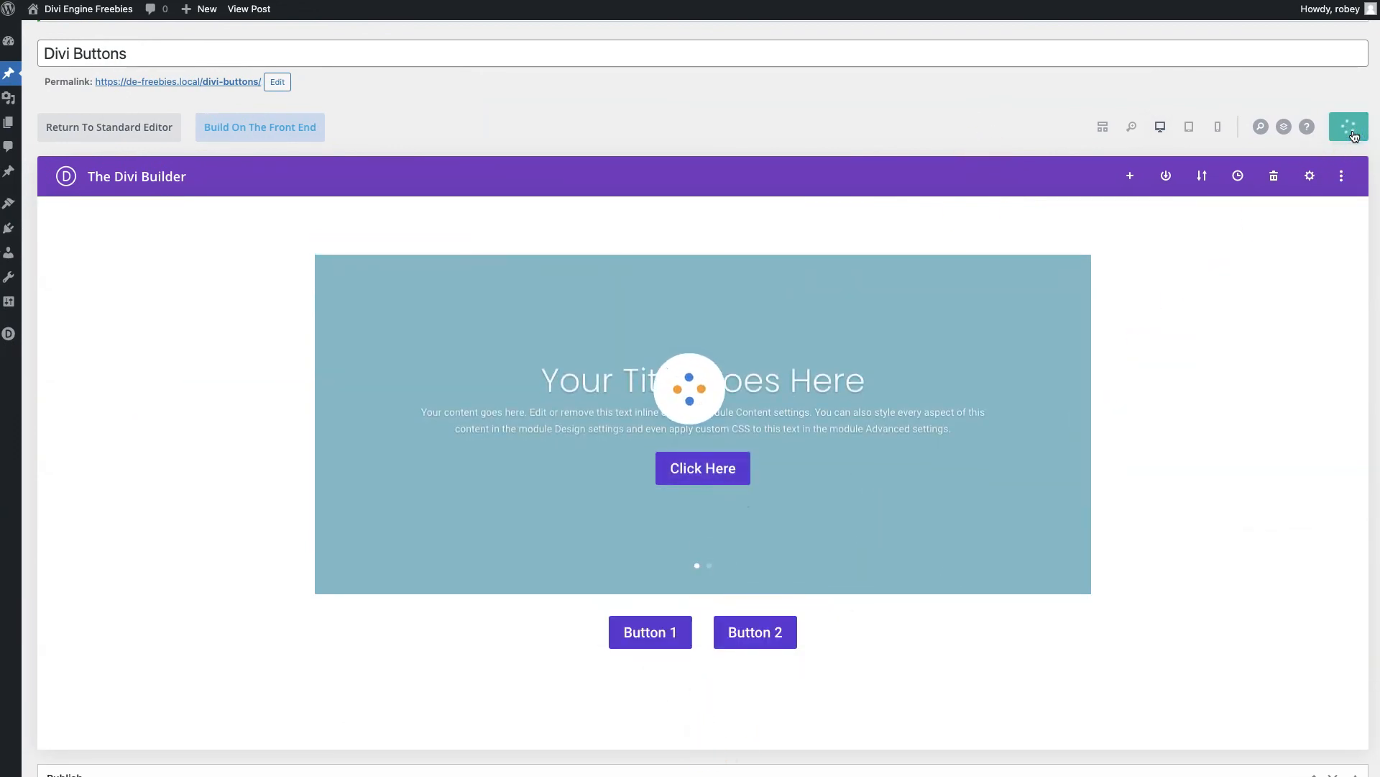
pyautogui.click(1348, 127)
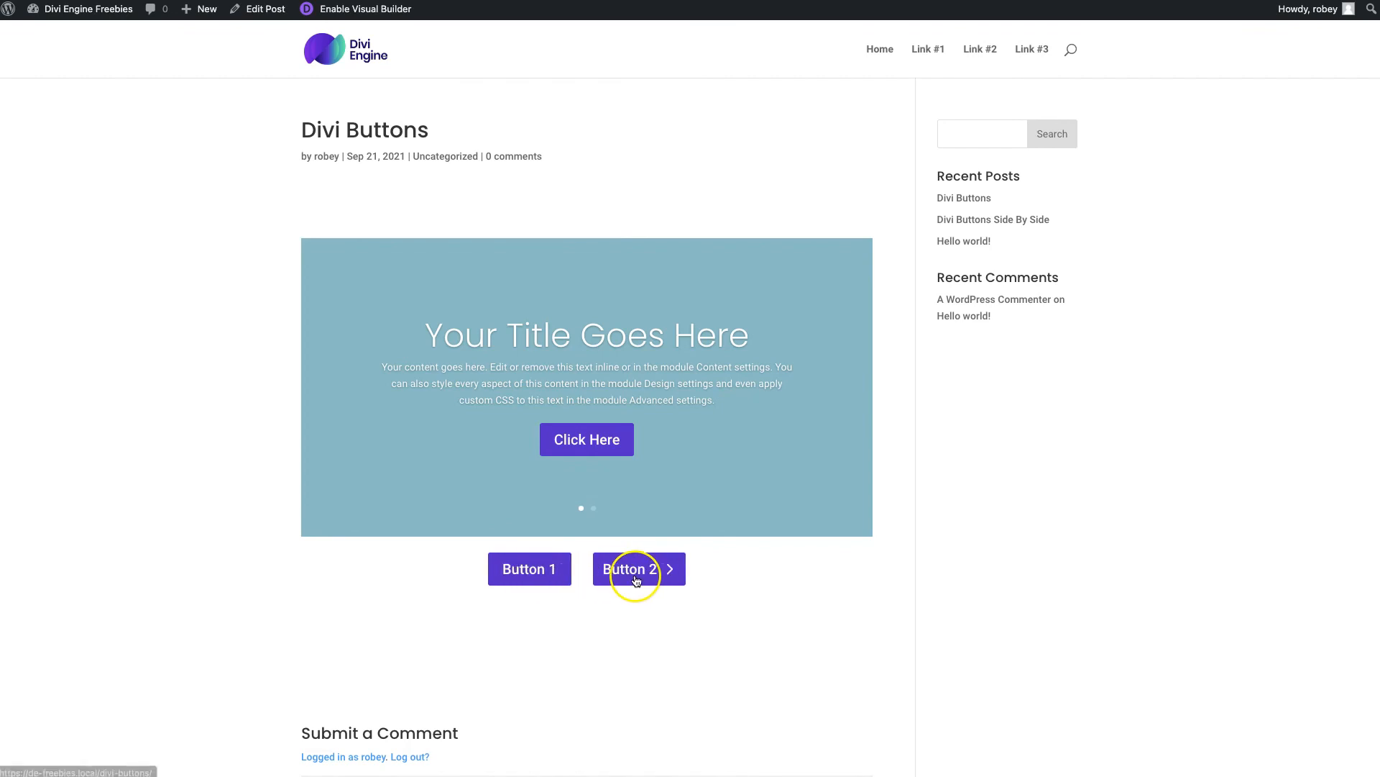
pyautogui.moveTo(719, 613)
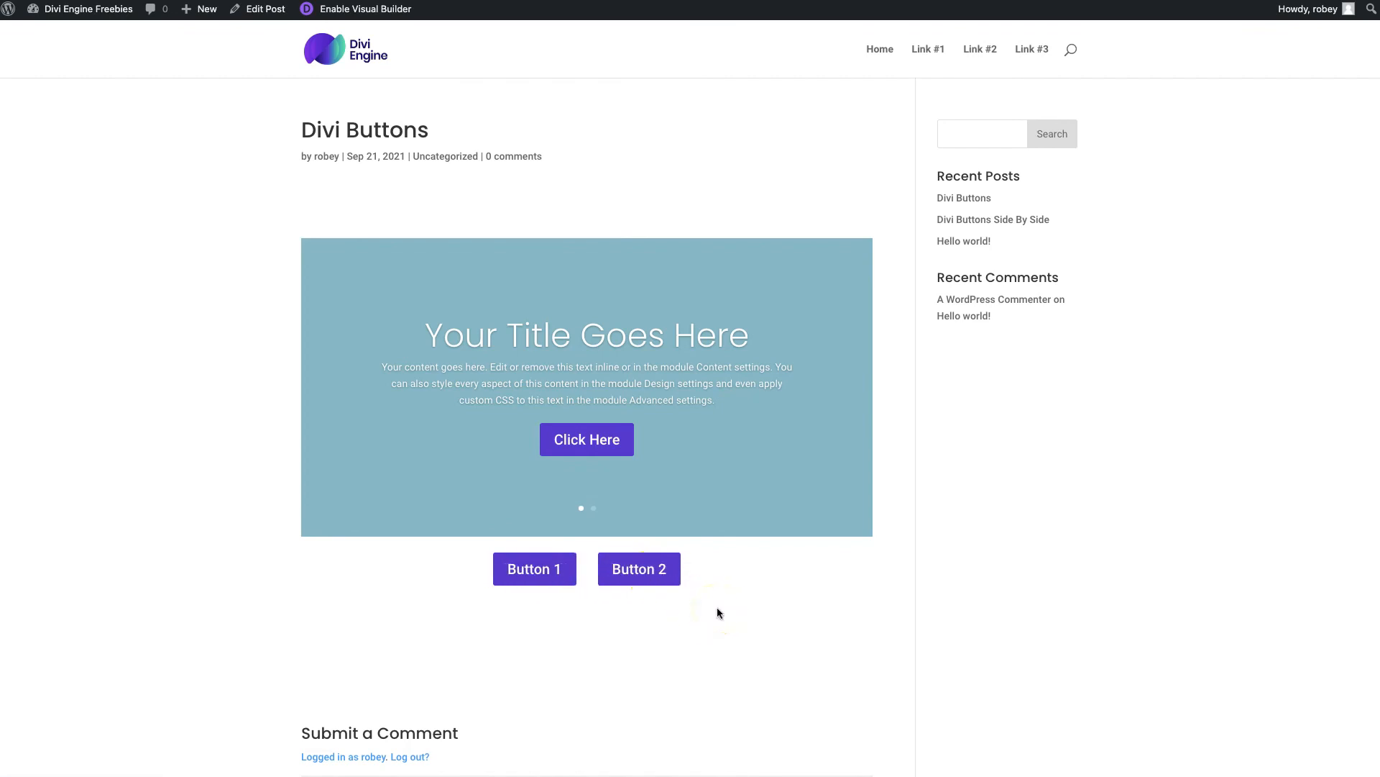